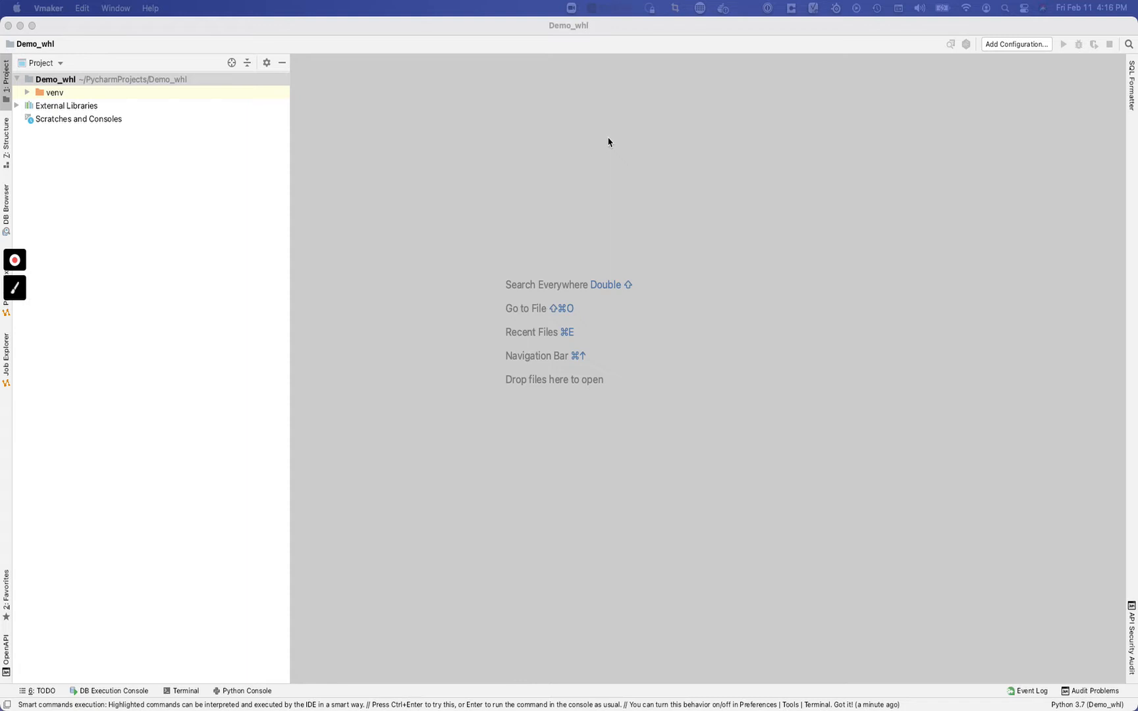
mouse_move(550, 111)
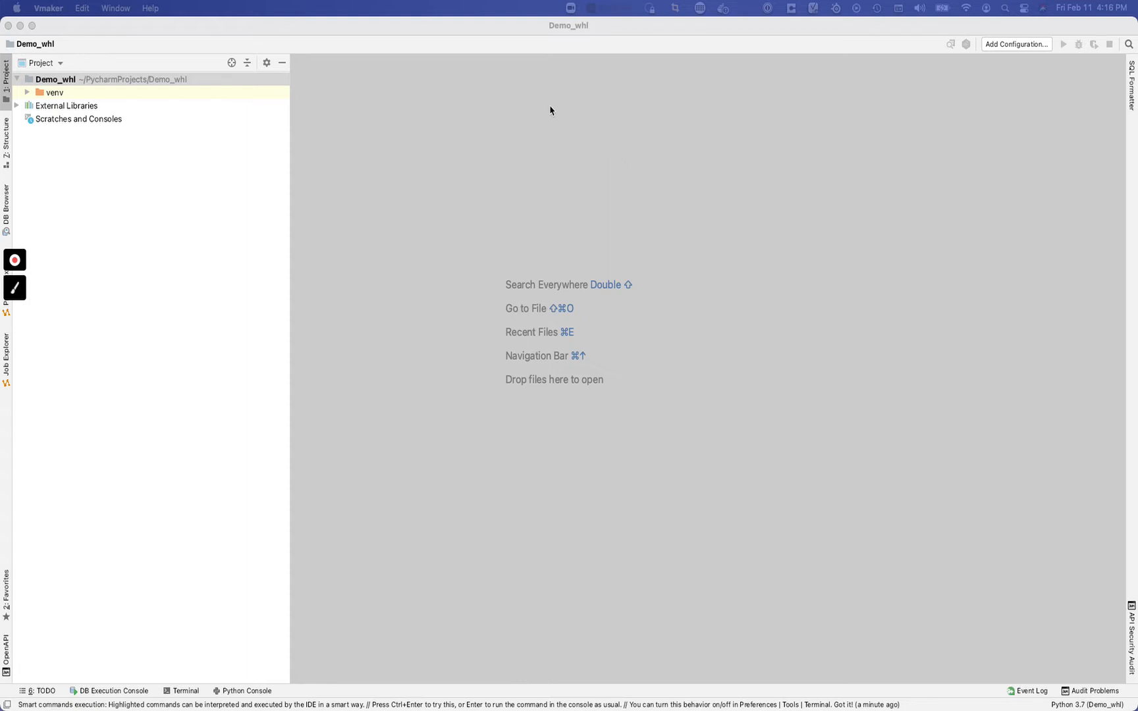
mouse_move(556, 115)
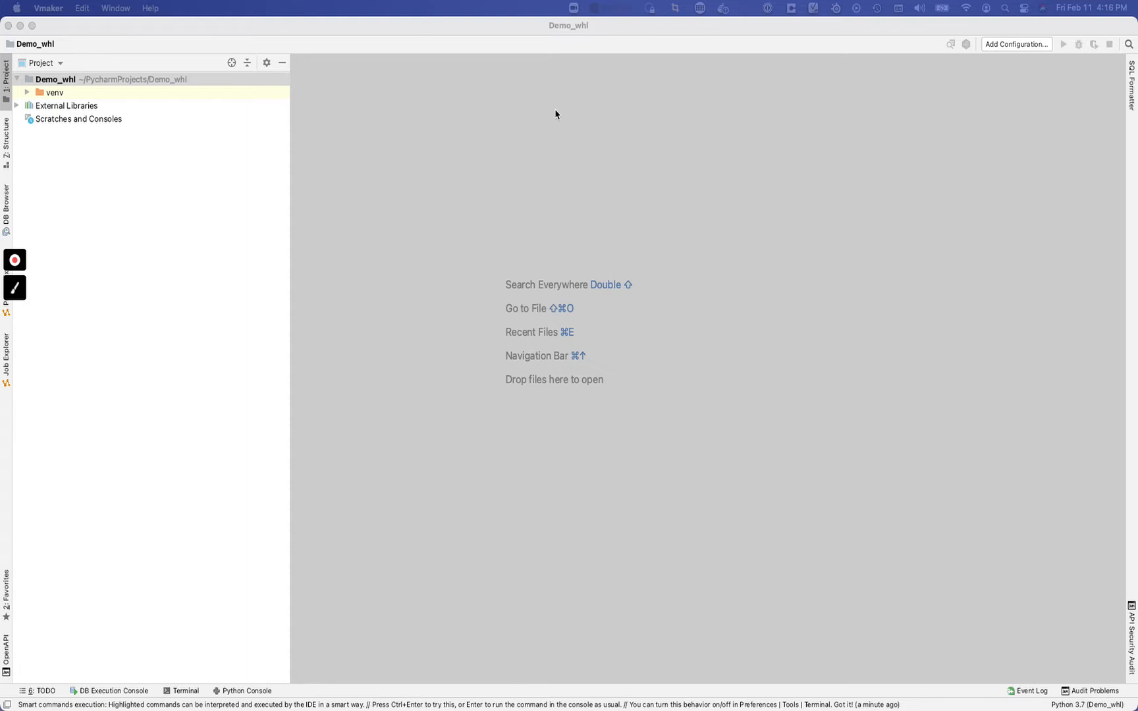
mouse_move(526, 136)
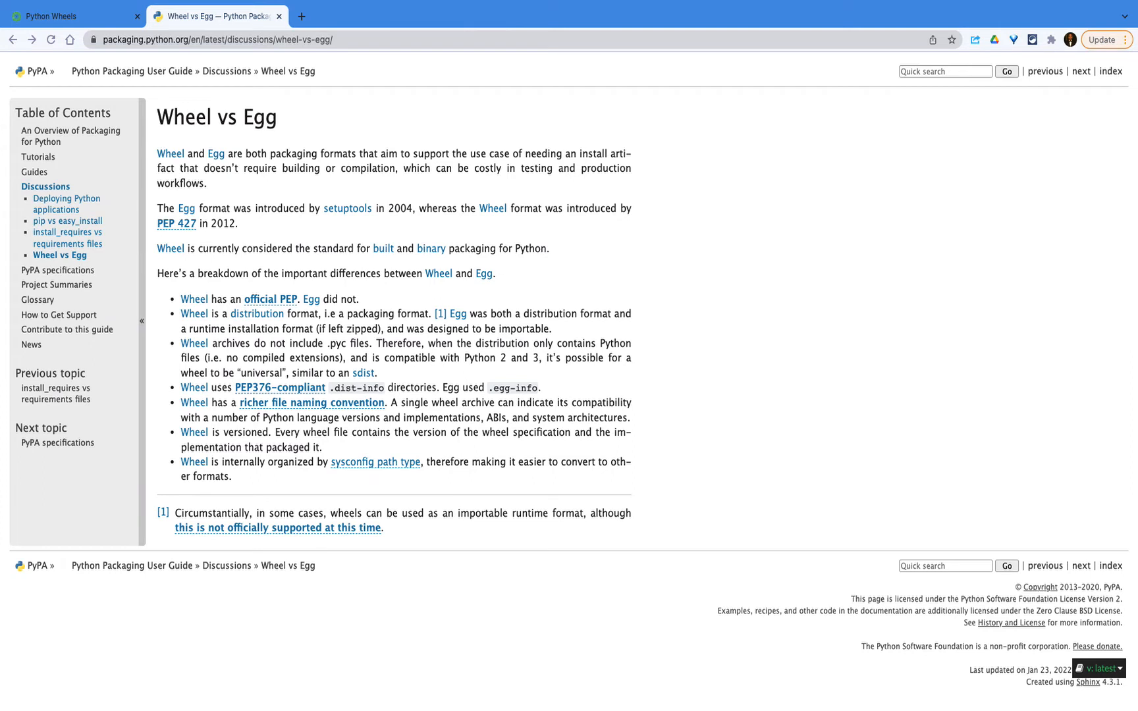
mouse_move(604, 478)
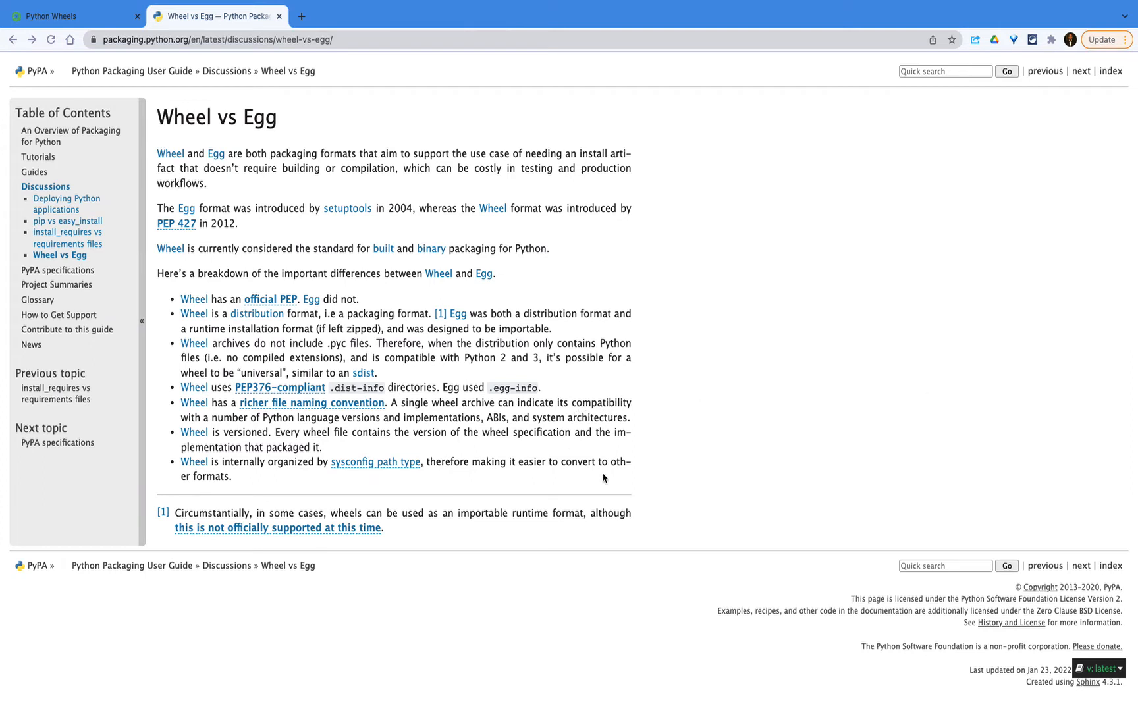
mouse_move(370, 310)
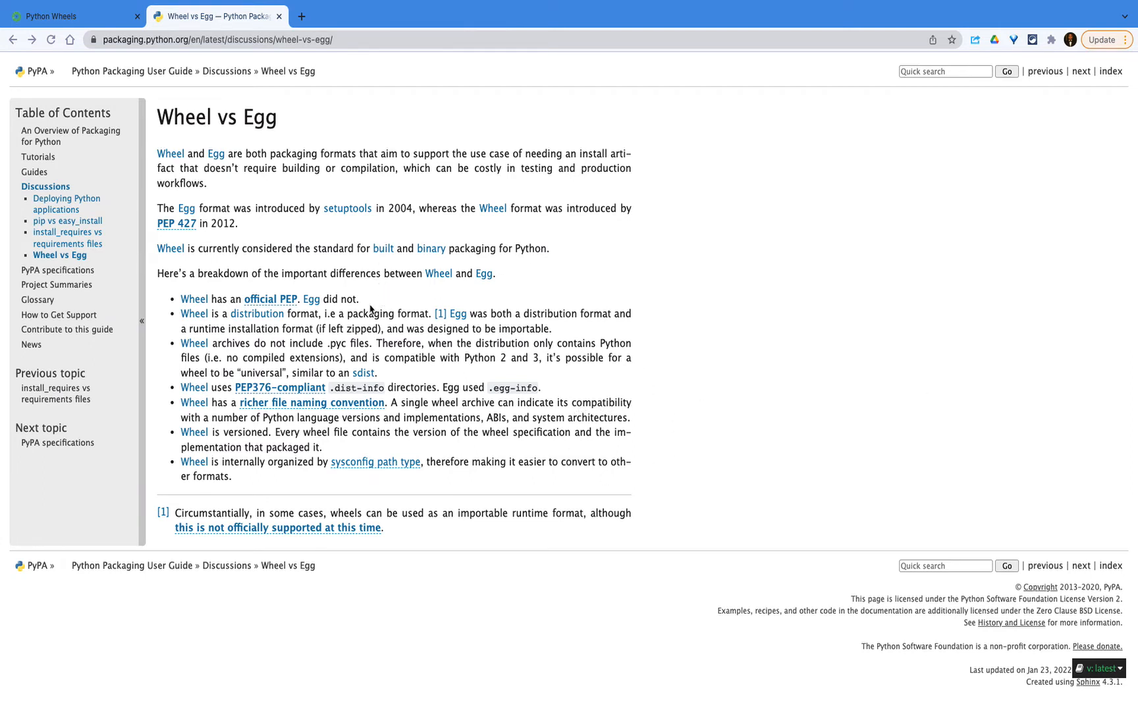
mouse_move(475, 158)
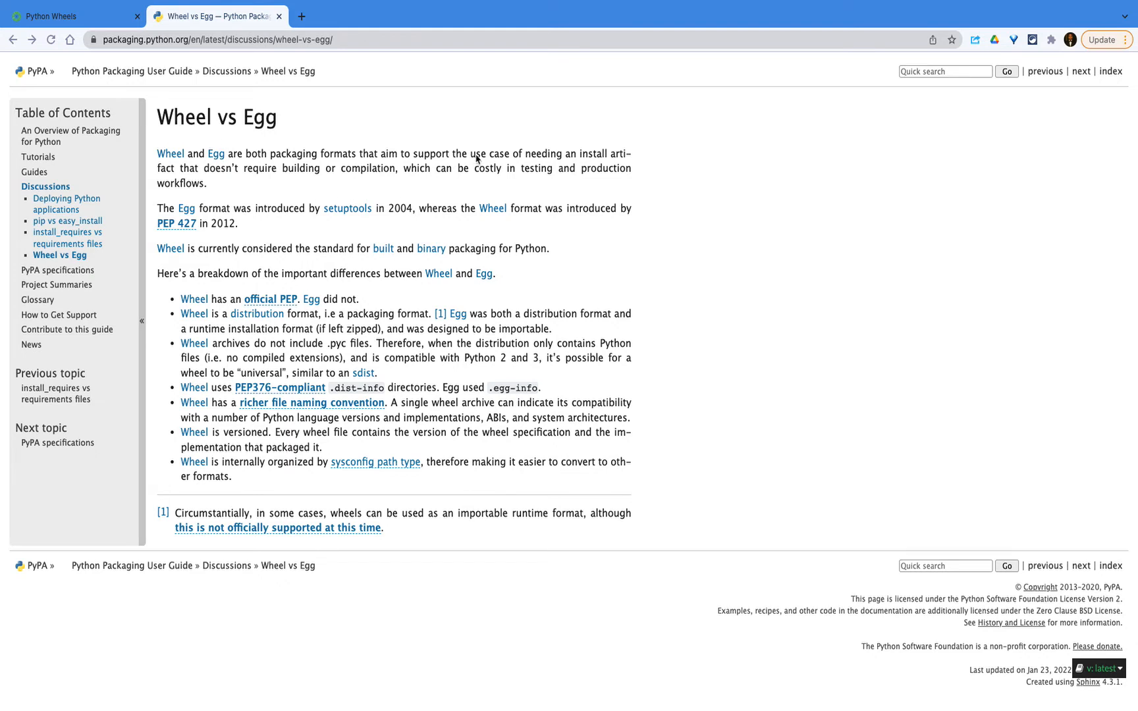
mouse_move(116, 179)
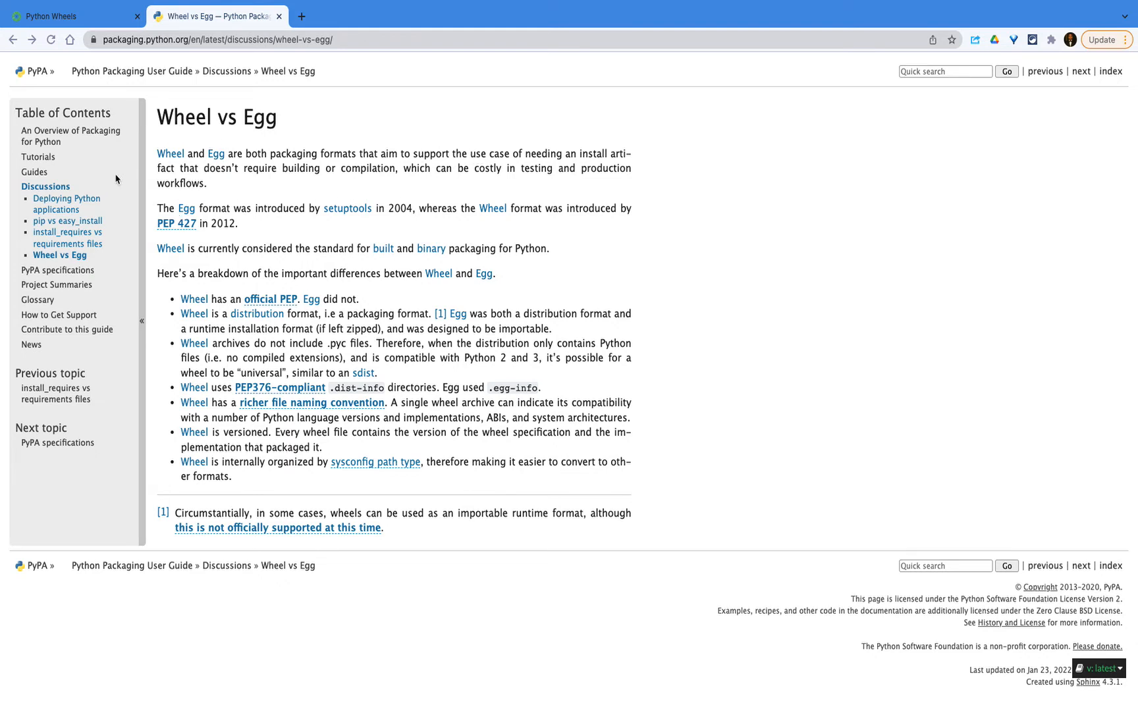
mouse_move(195, 137)
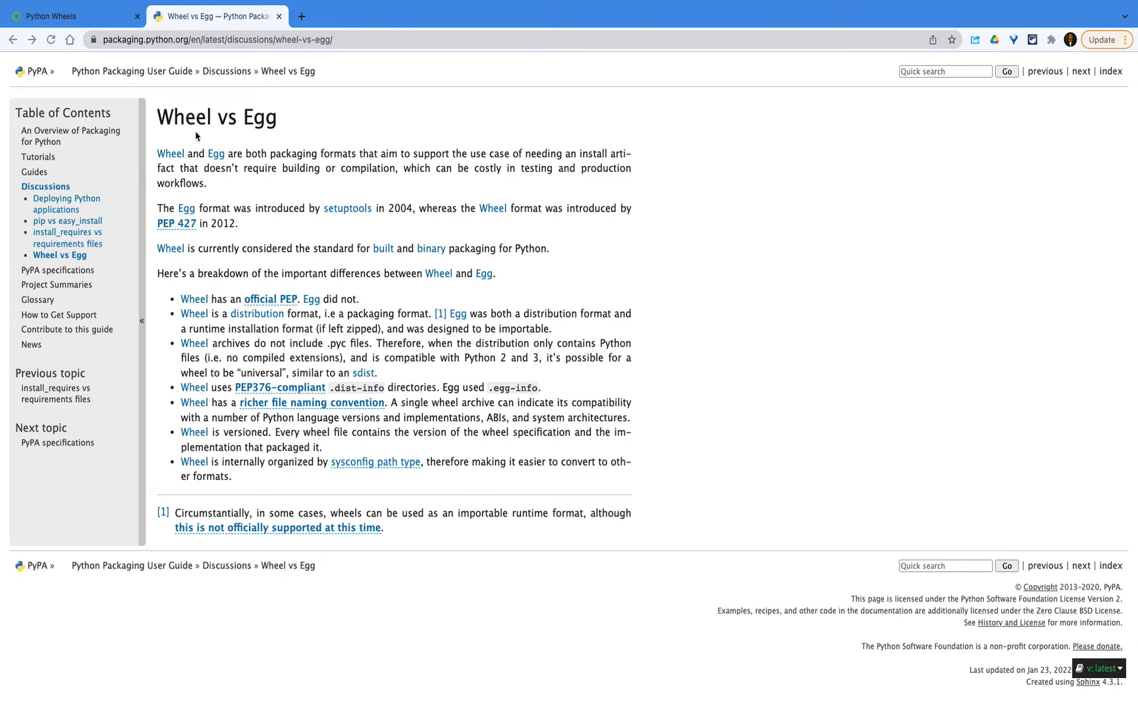
mouse_move(266, 139)
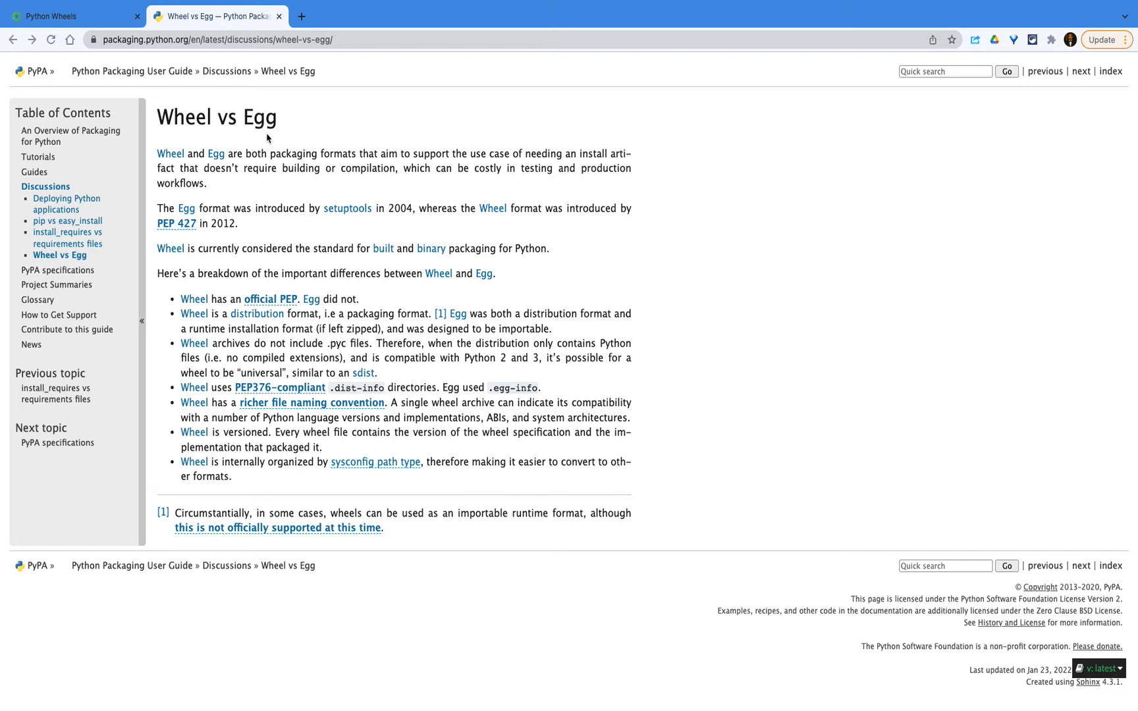
mouse_move(229, 241)
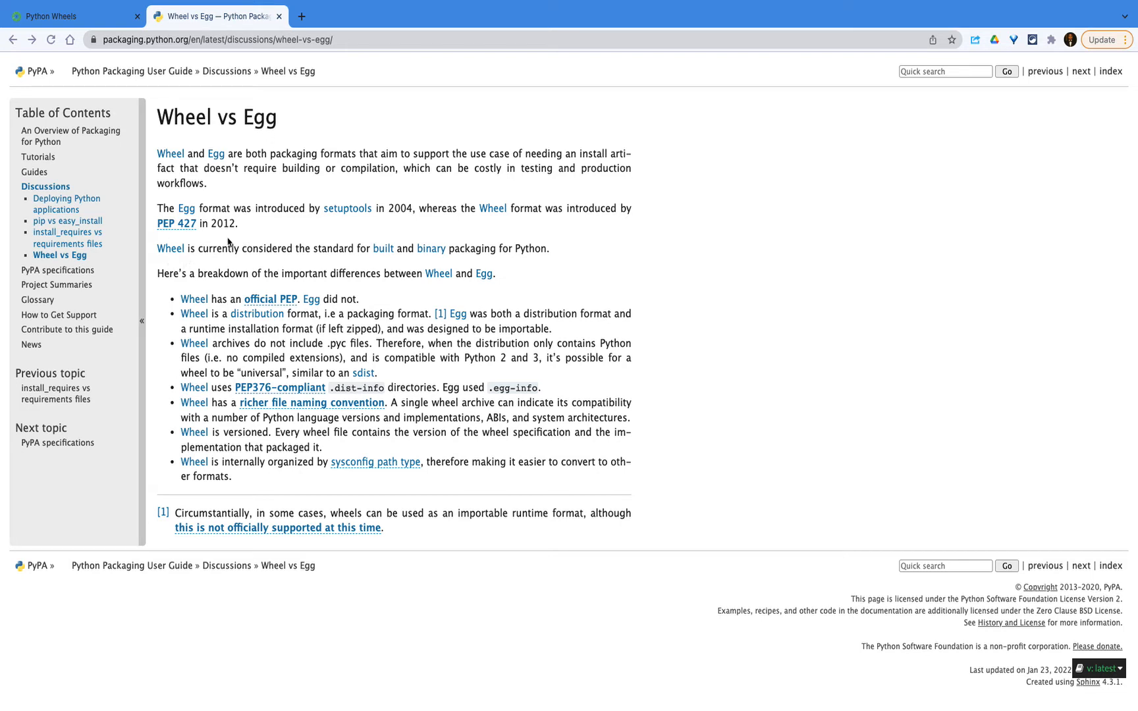
mouse_move(395, 221)
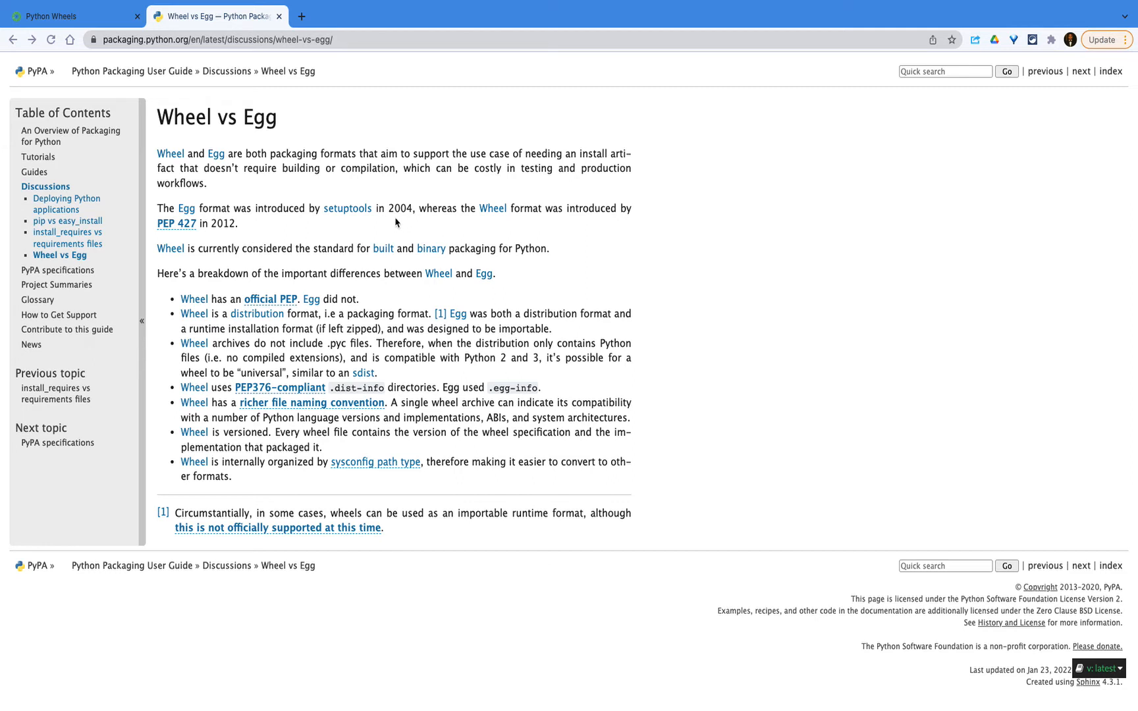
mouse_move(225, 233)
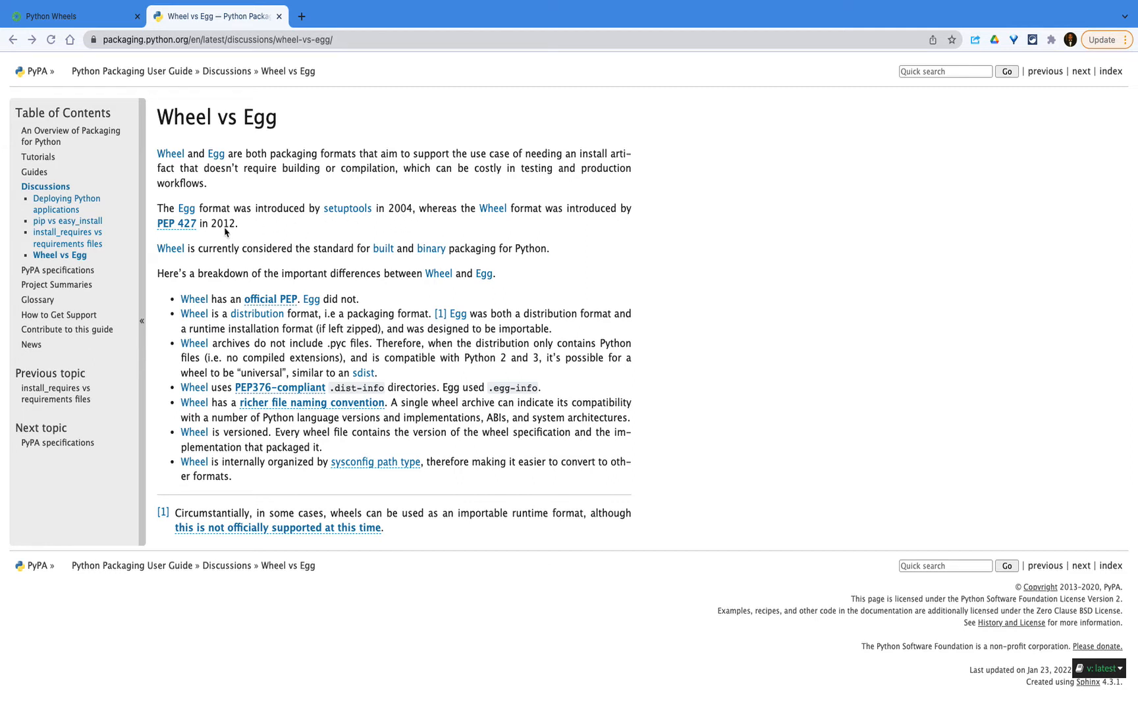
mouse_move(253, 240)
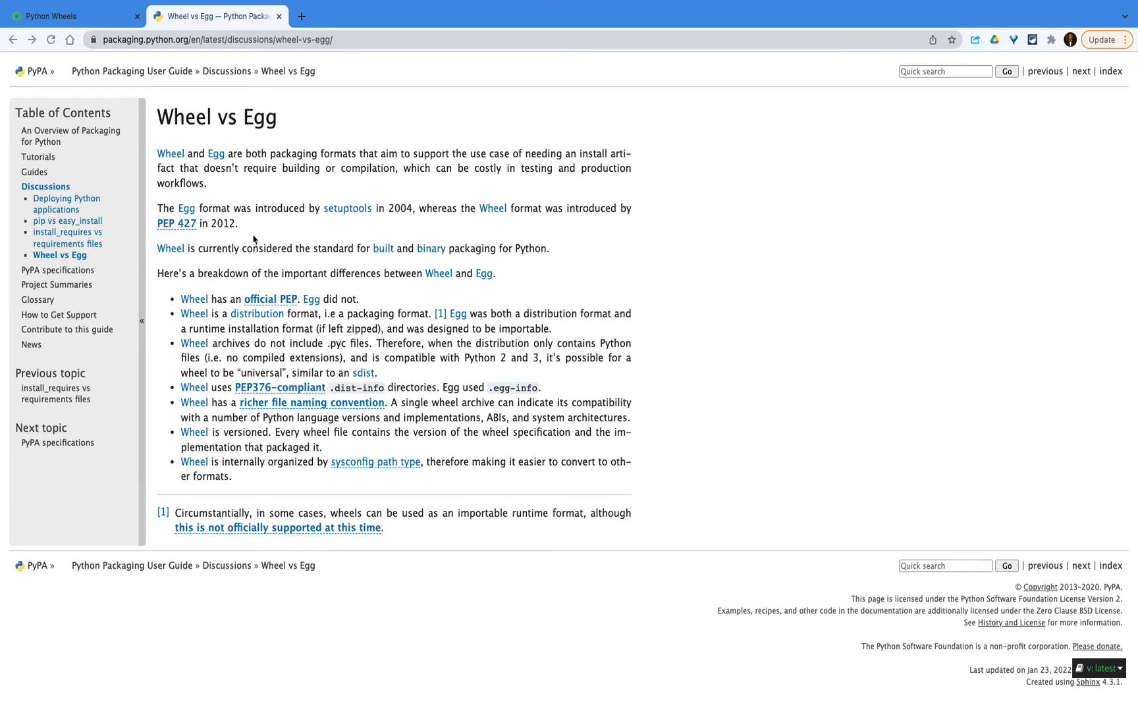
mouse_move(225, 235)
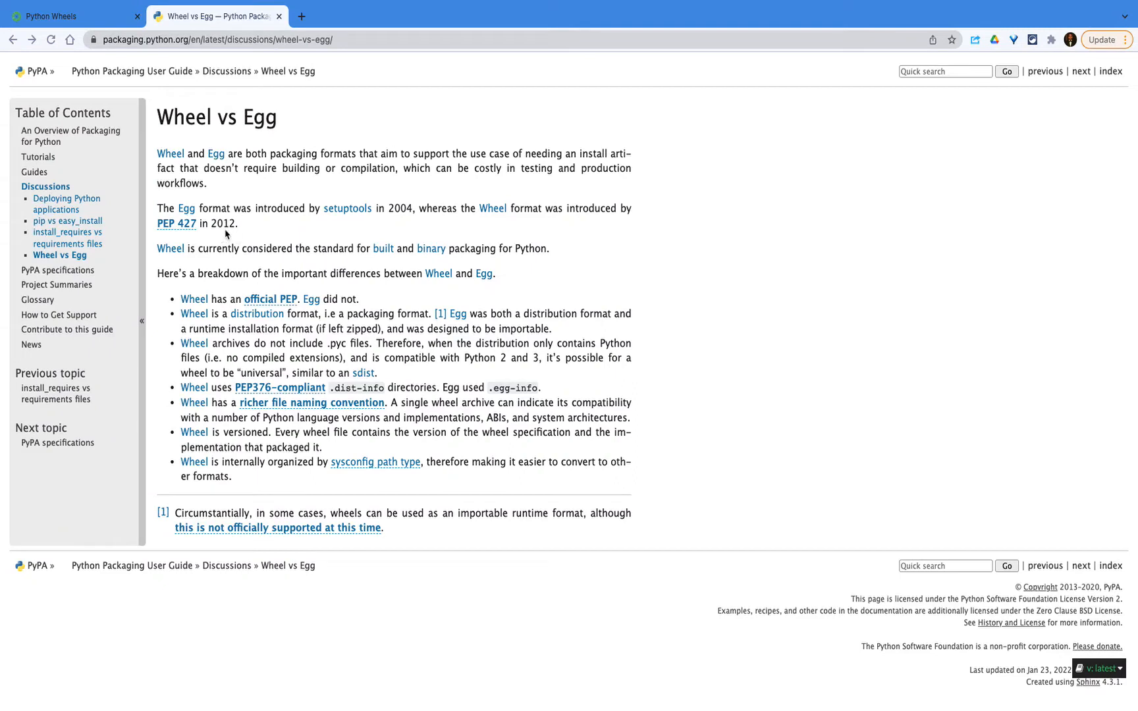
mouse_move(512, 222)
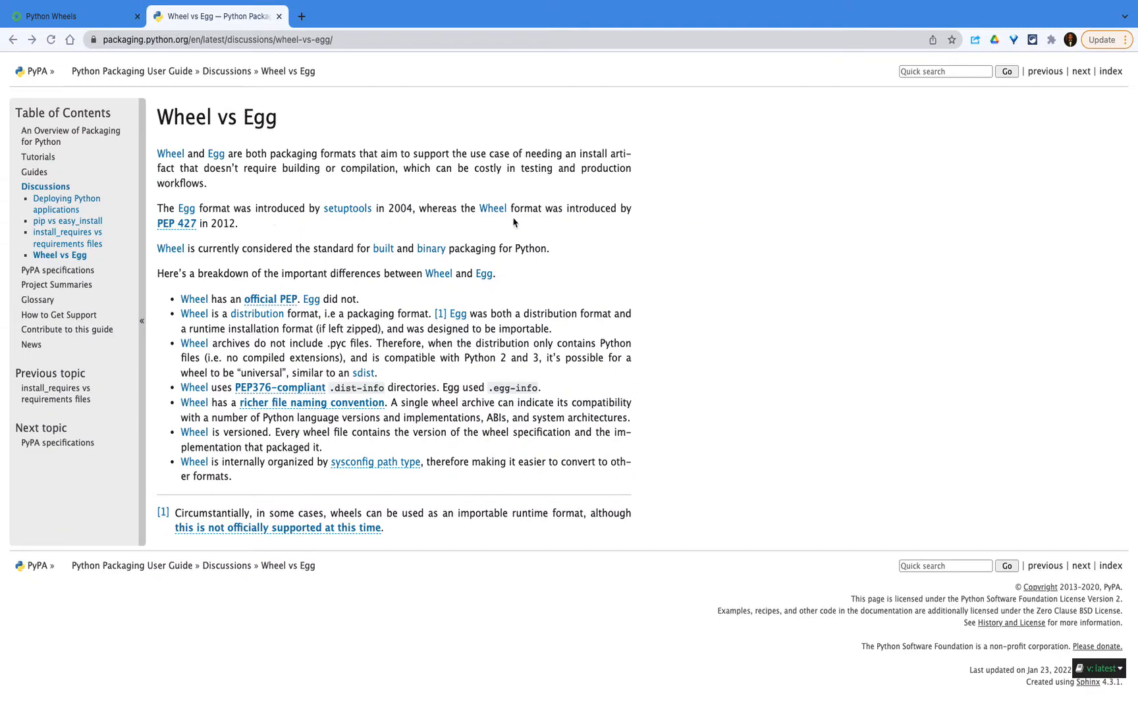
mouse_move(331, 240)
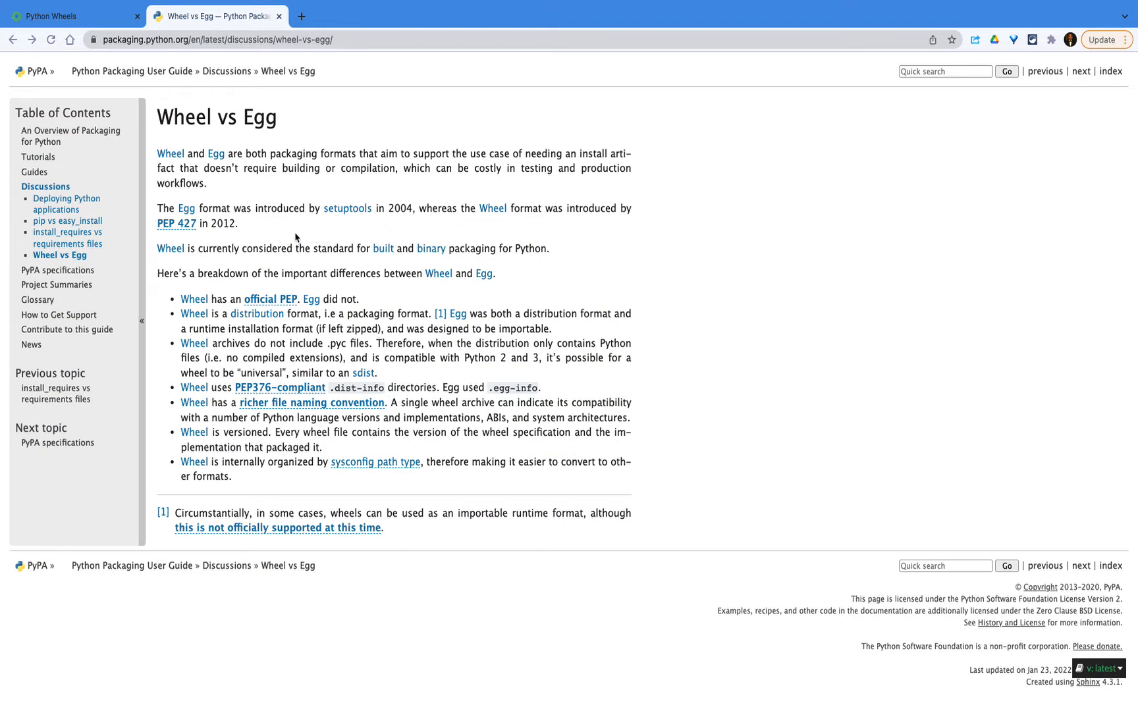
mouse_move(240, 201)
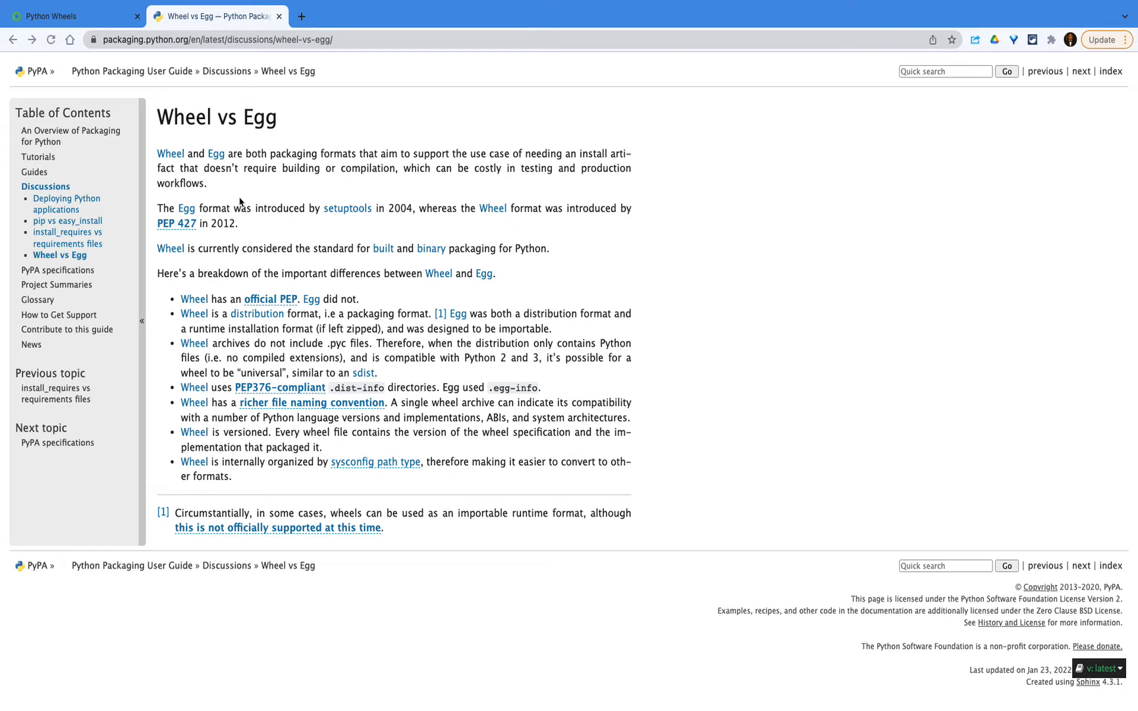
mouse_move(383, 209)
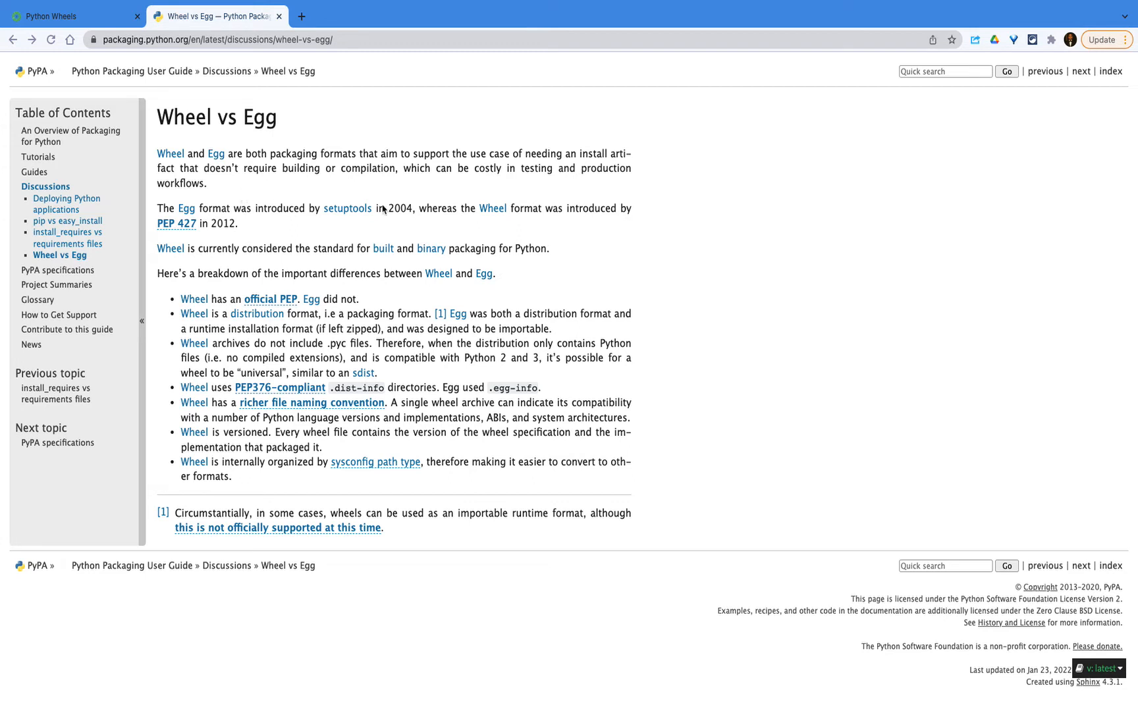
mouse_move(347, 221)
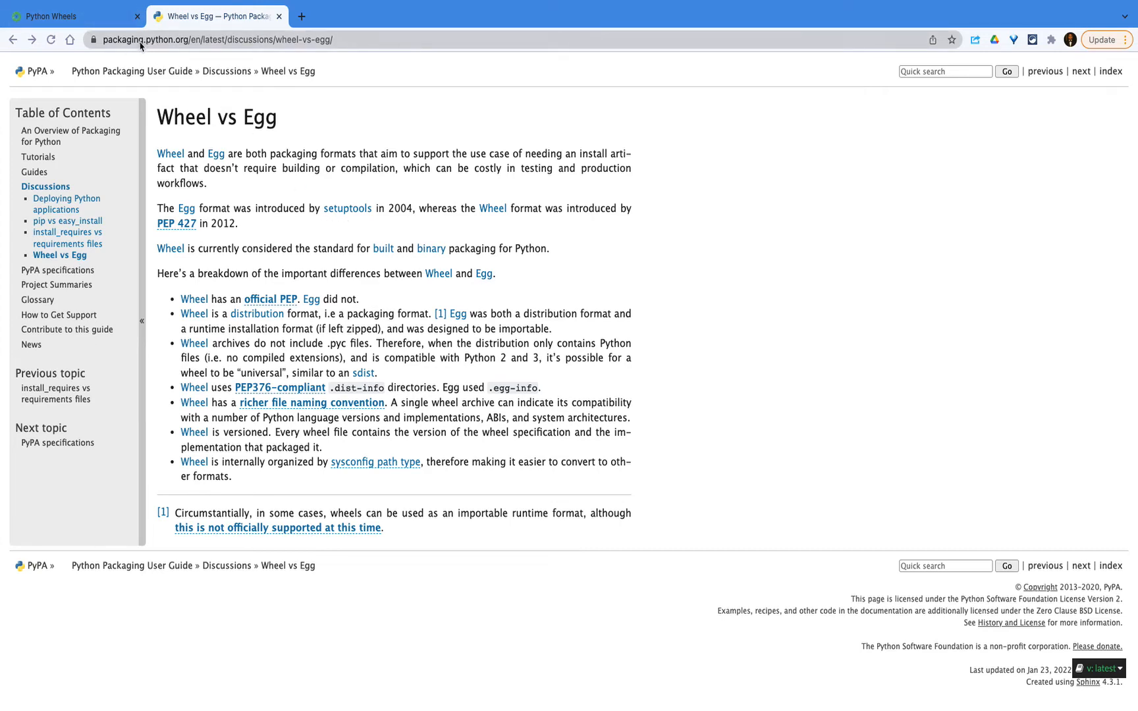
Step: Switch to the Python Wheels tab and scroll to the 'My package is white. What can I do?' section
left_click(69, 16)
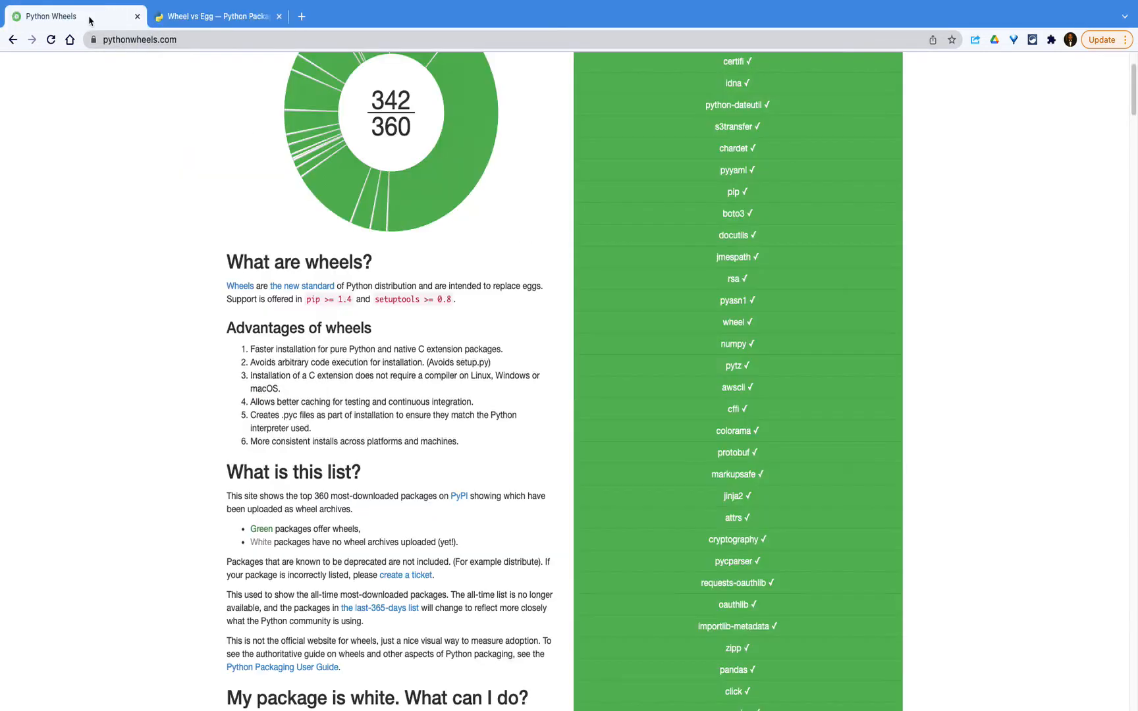
scroll("down", 3)
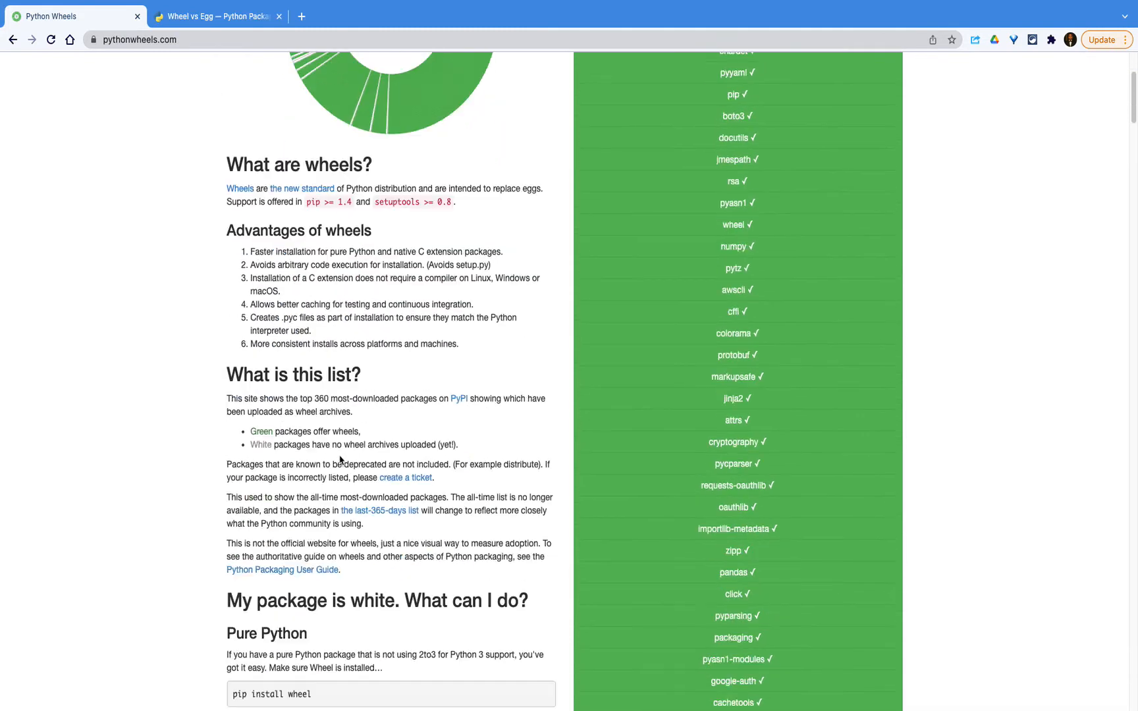
scroll("down", 3)
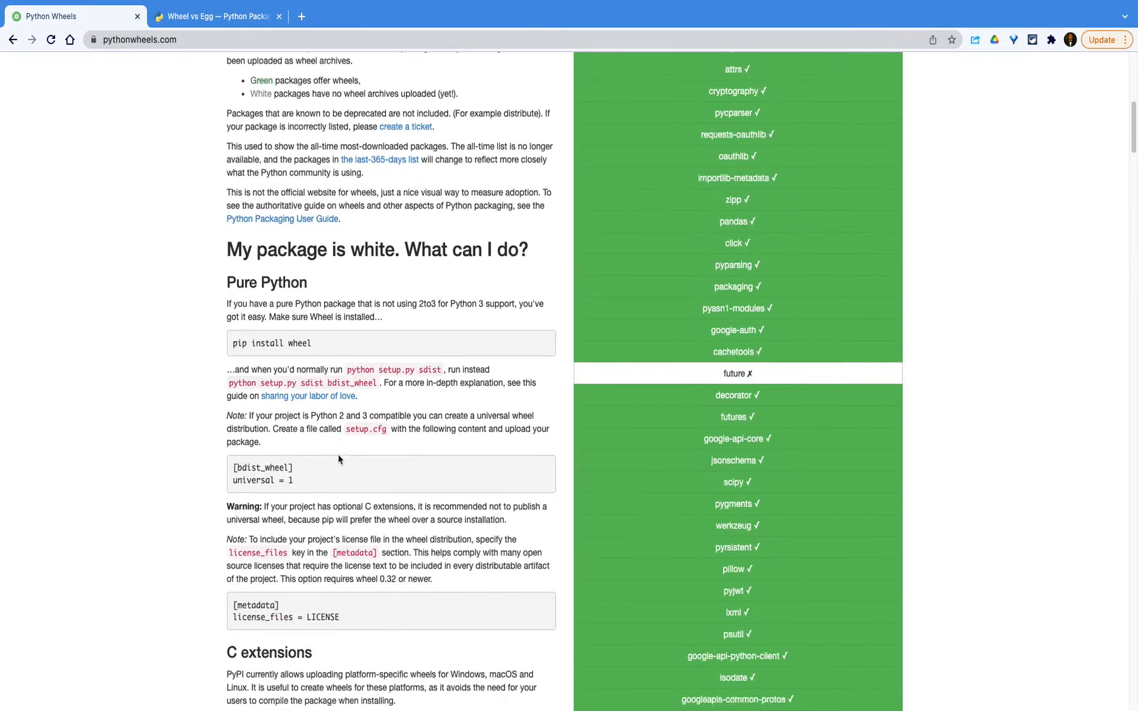
scroll("down", 3)
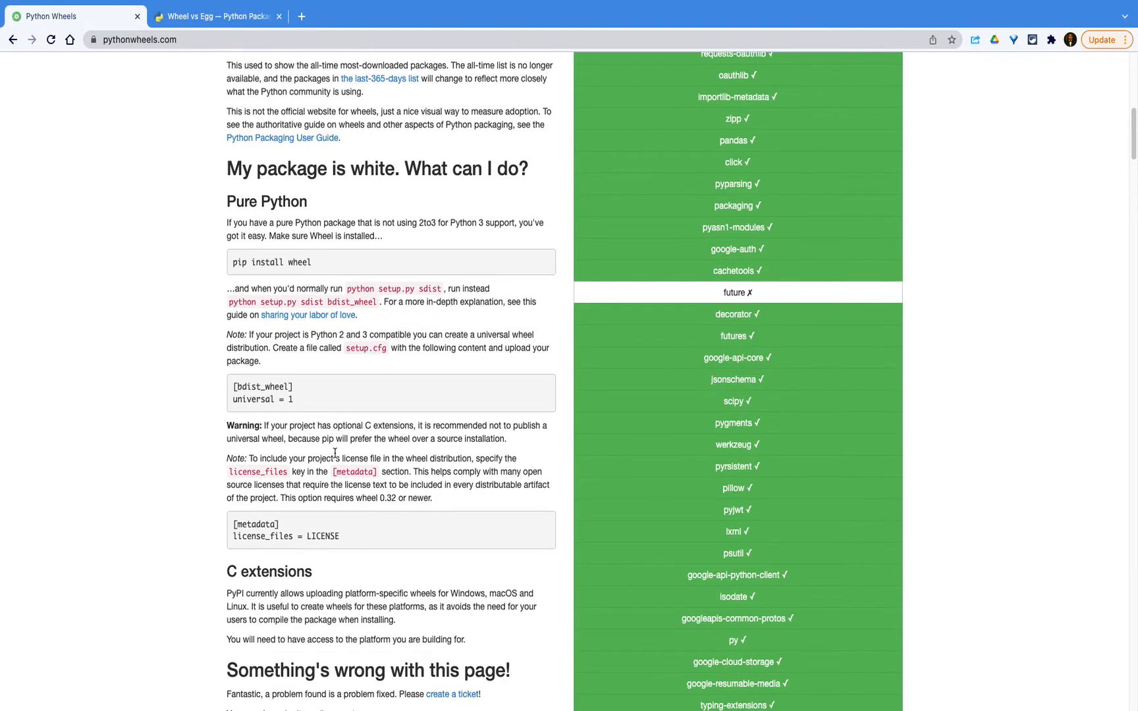
scroll("up", 3)
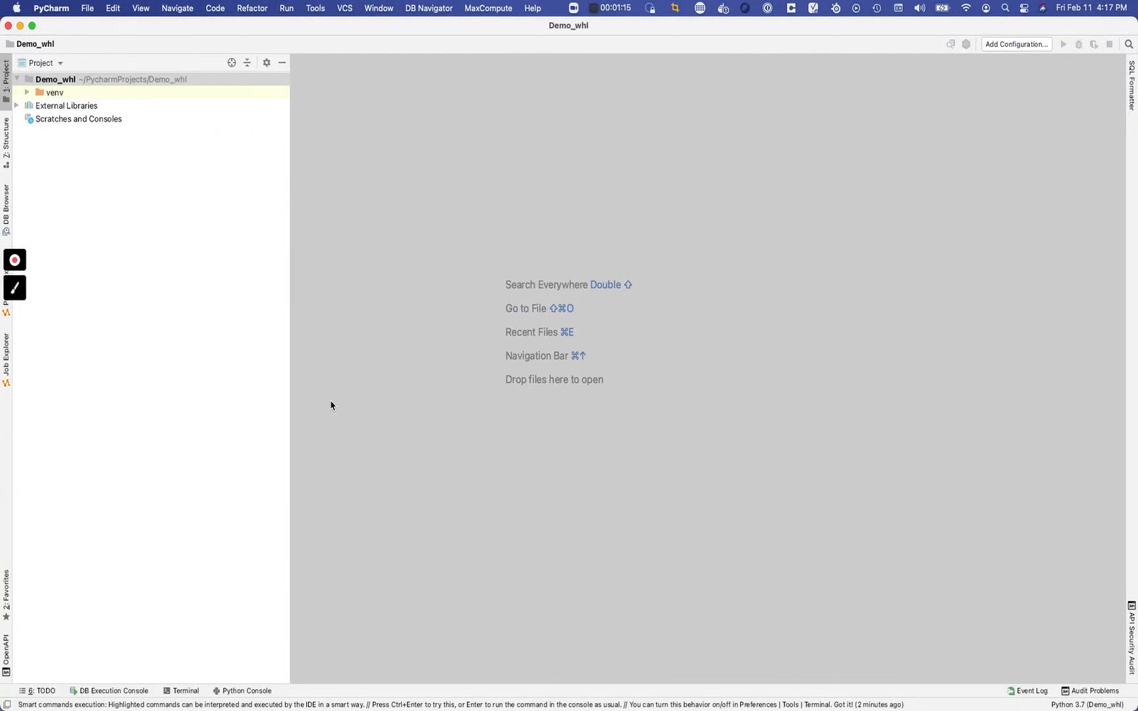
mouse_move(254, 250)
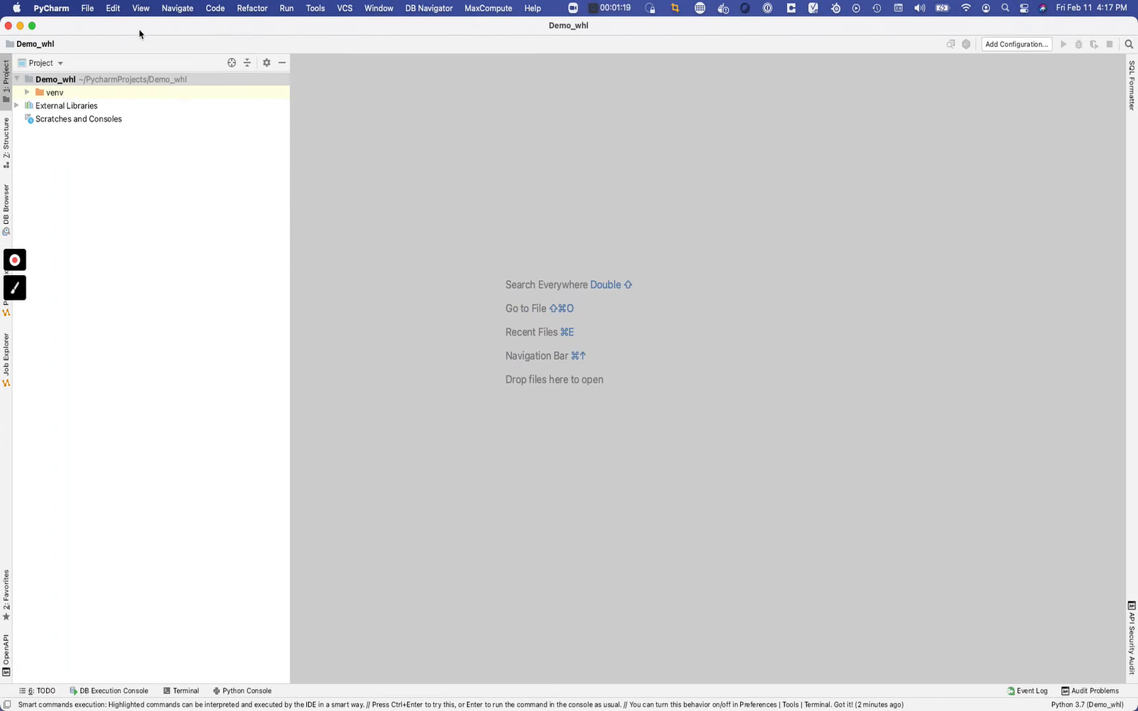
mouse_move(75, 93)
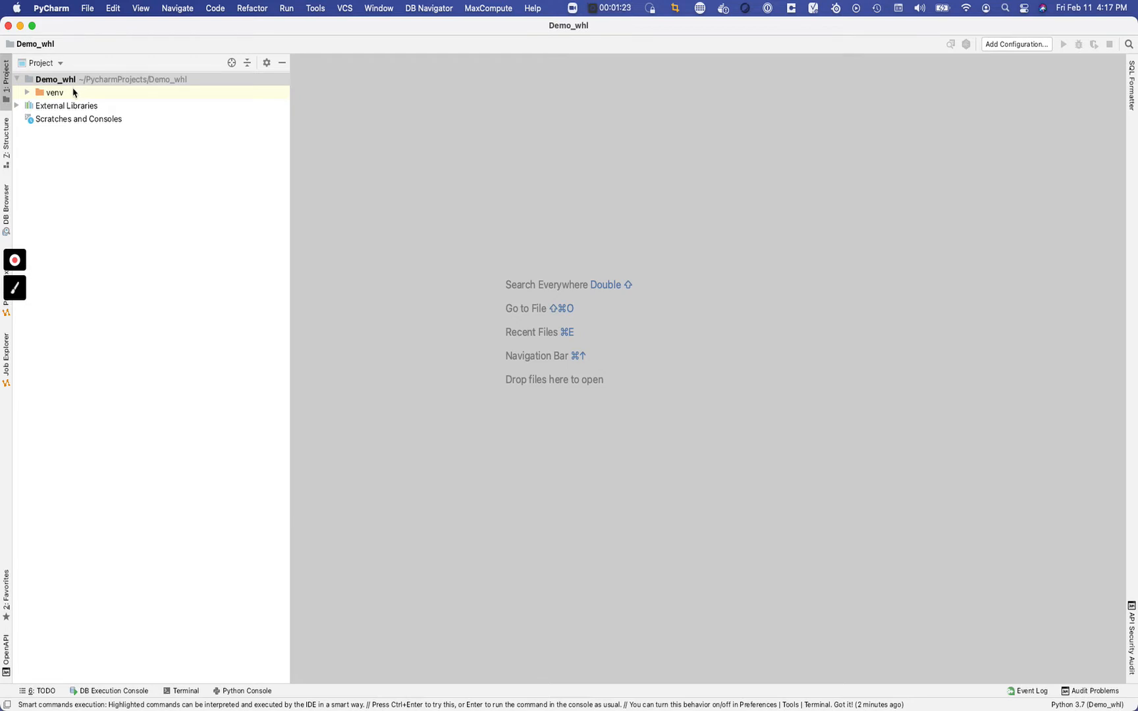
mouse_move(81, 8)
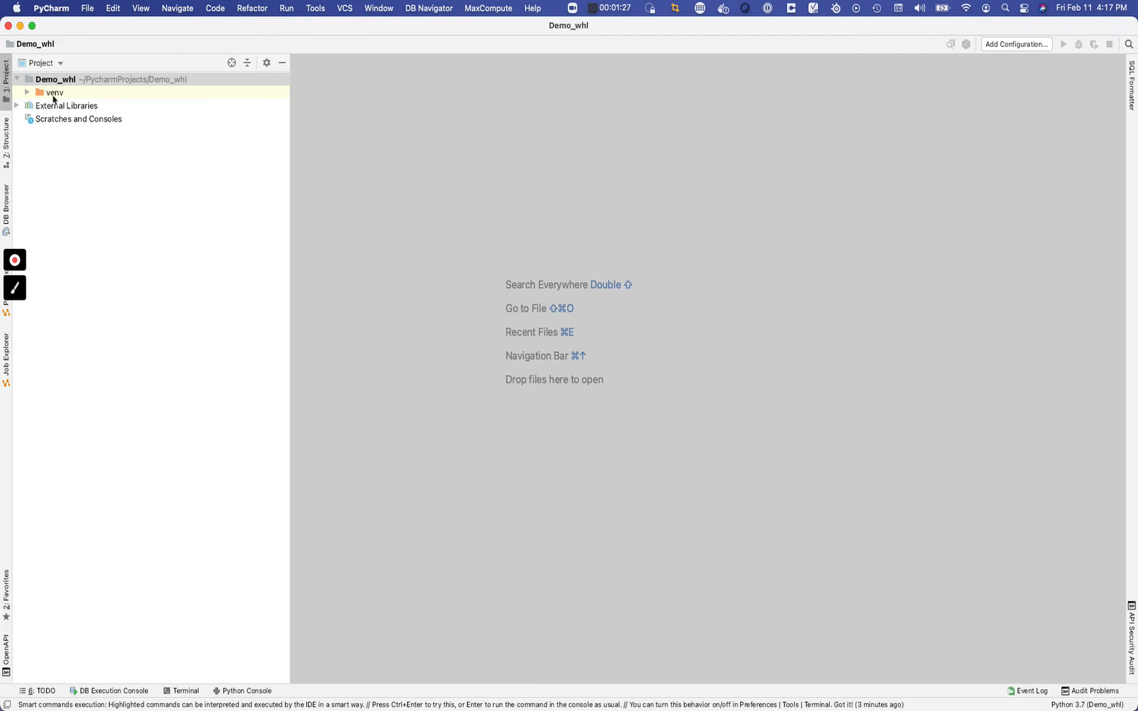
Step: Create a FruTech directory in Demo_whl and add a new Python file FruDemo.py inside it
right_click(54, 92)
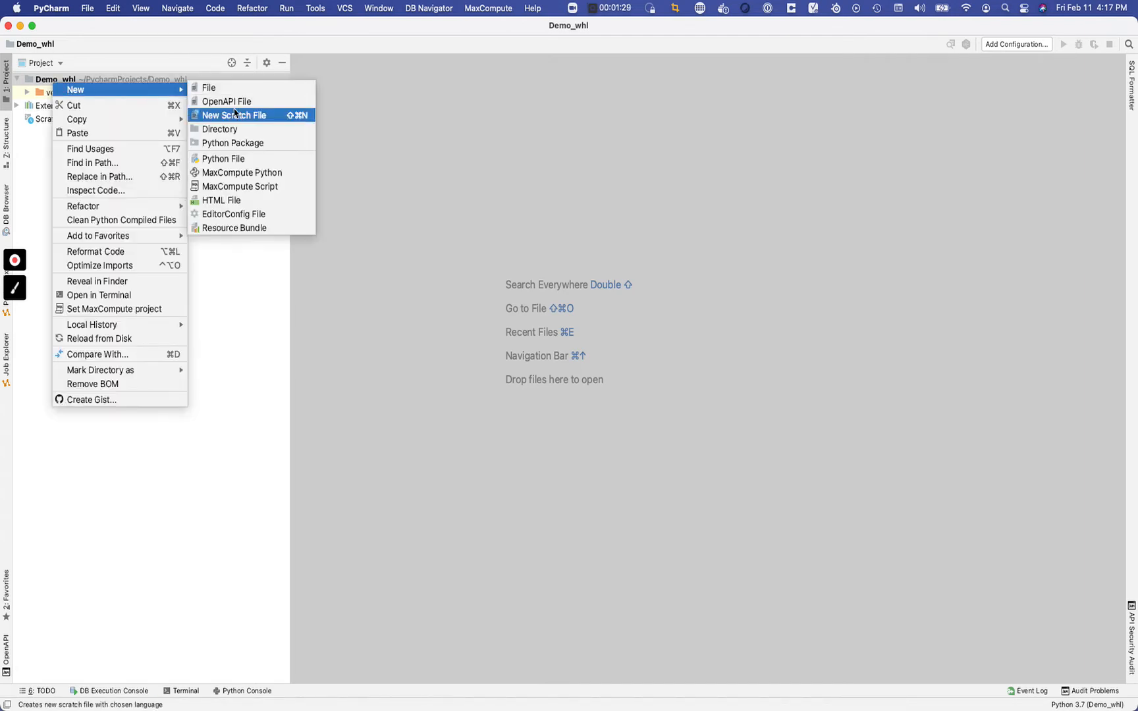
left_click(218, 129)
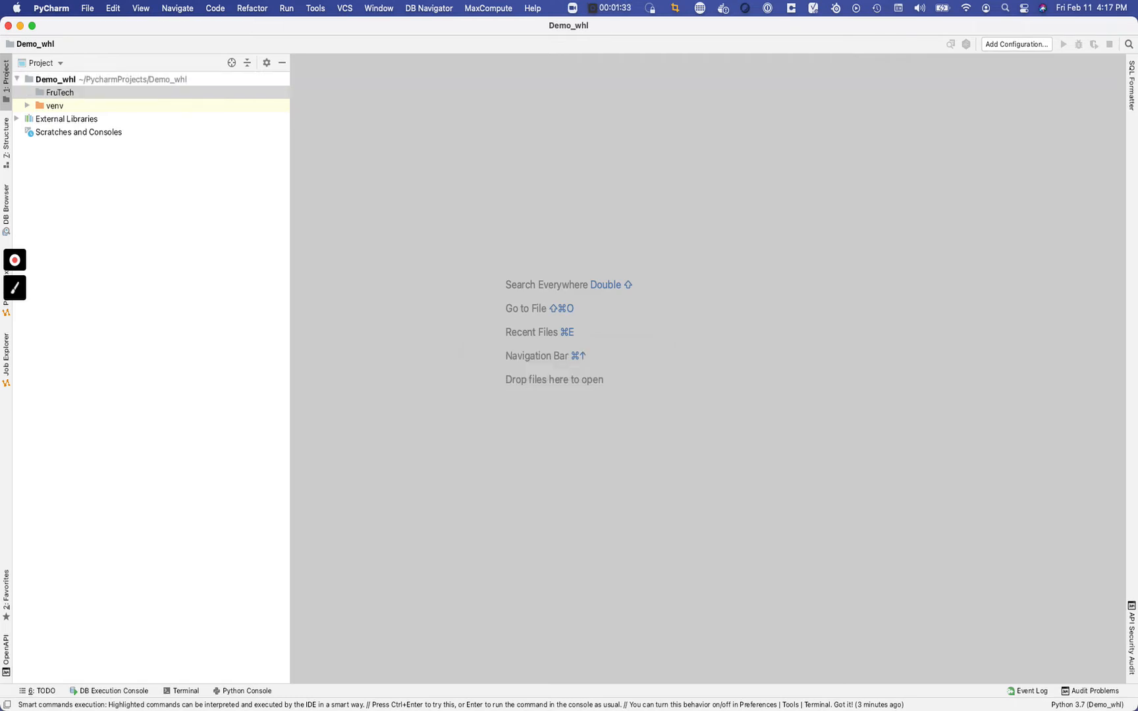
right_click(54, 106)
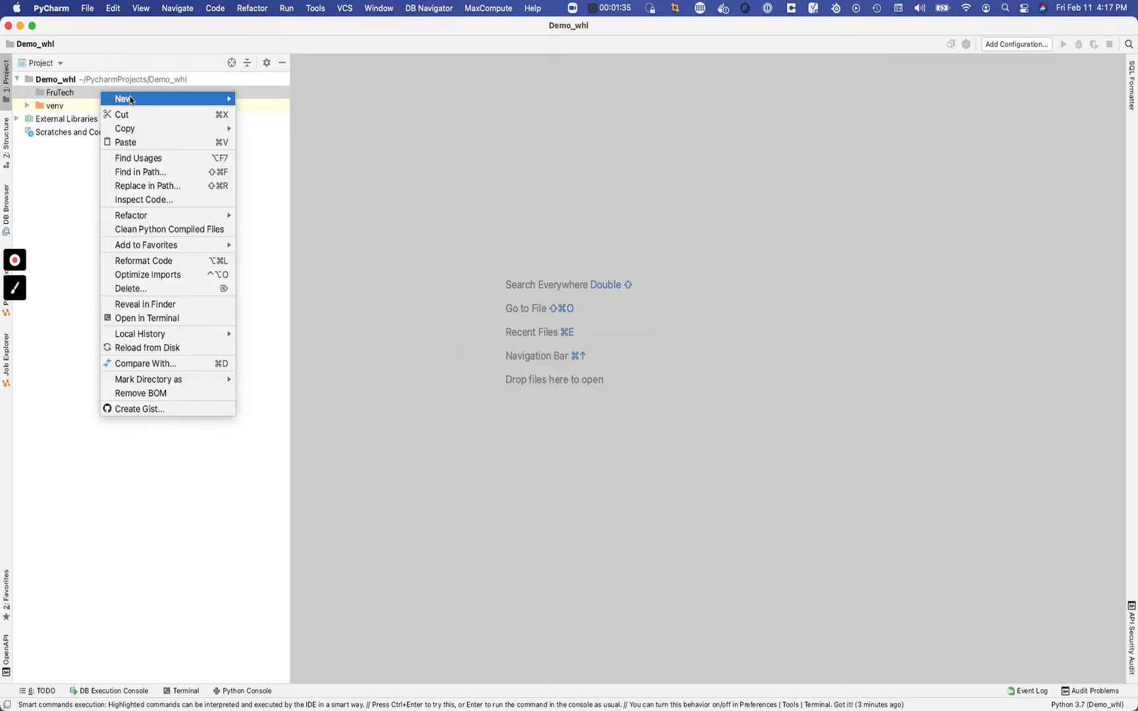
left_click(123, 99)
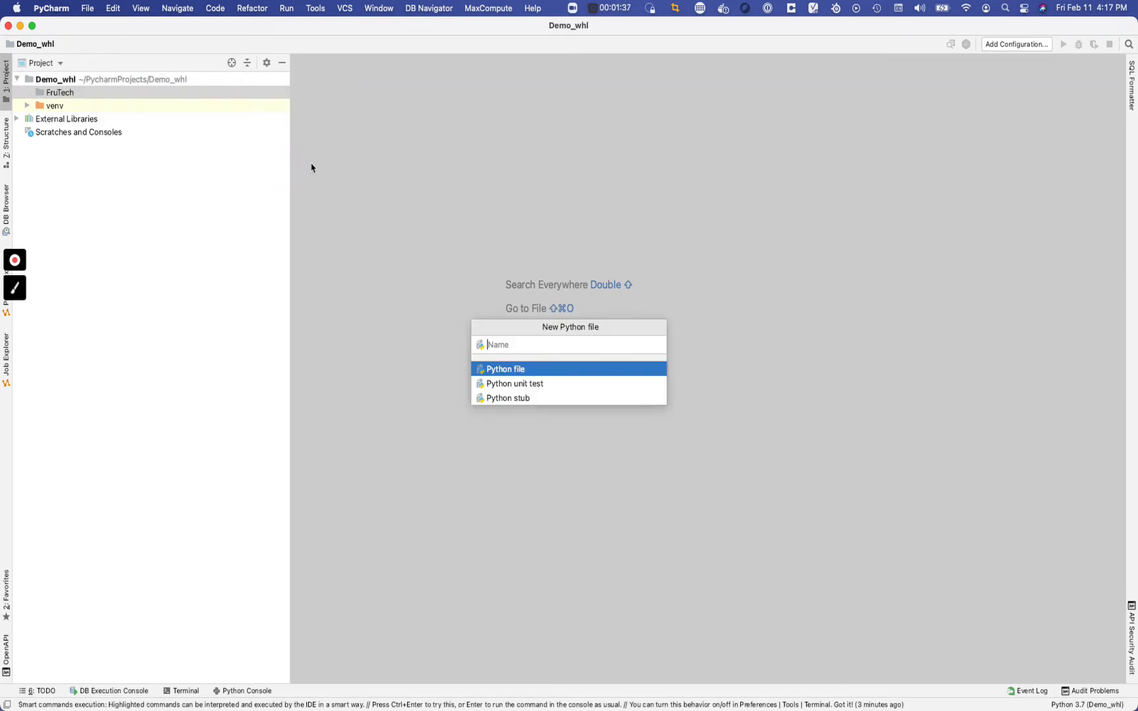
type("FruD")
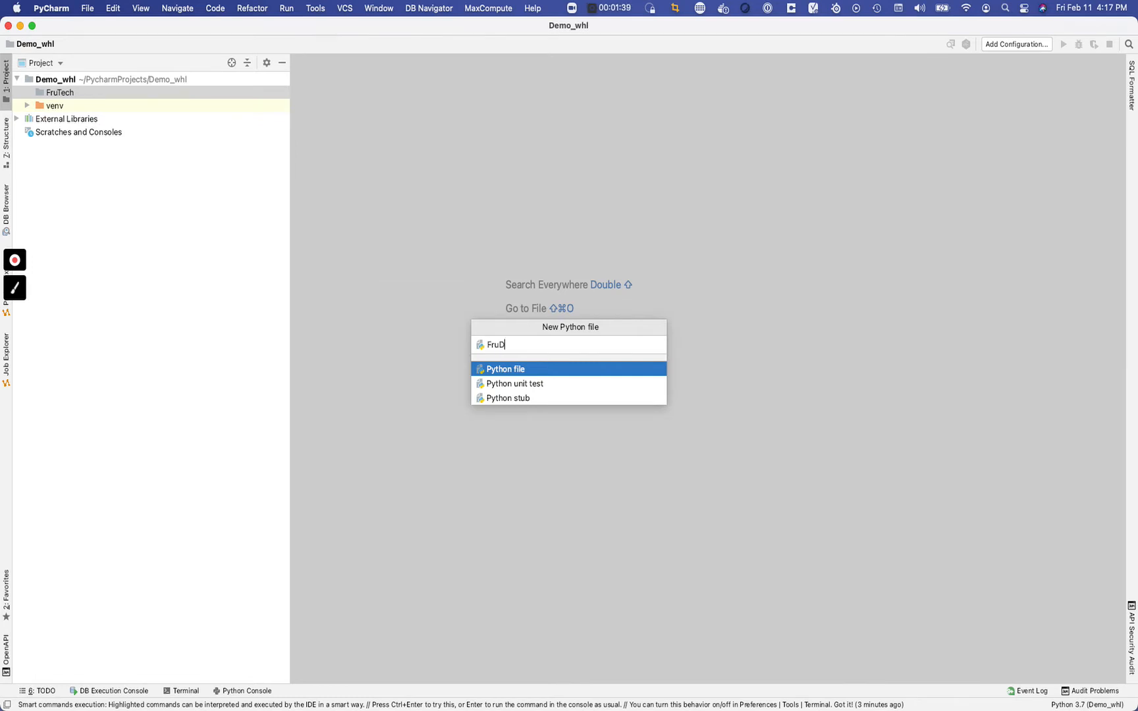
key("Return")
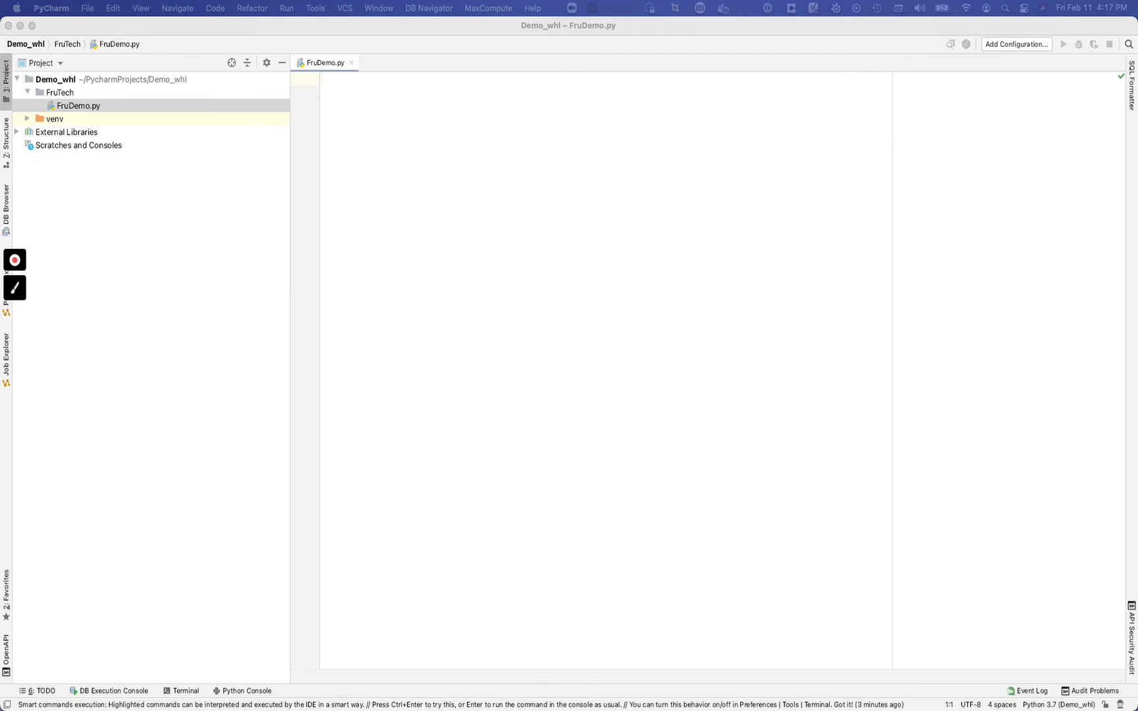
Step: Write def print_age(age): print(f'I am {age} years old') in FruDemo.py and close the file
left_click(600, 233)
type("print(f'I am {age} years old')")
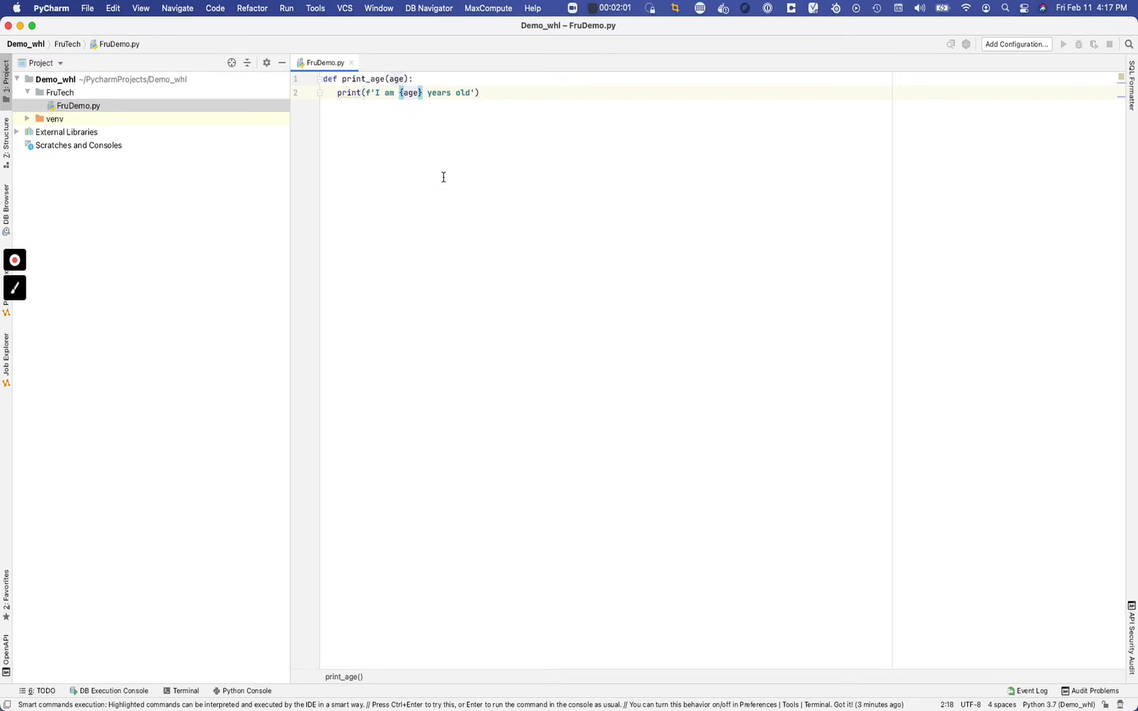
left_click(351, 61)
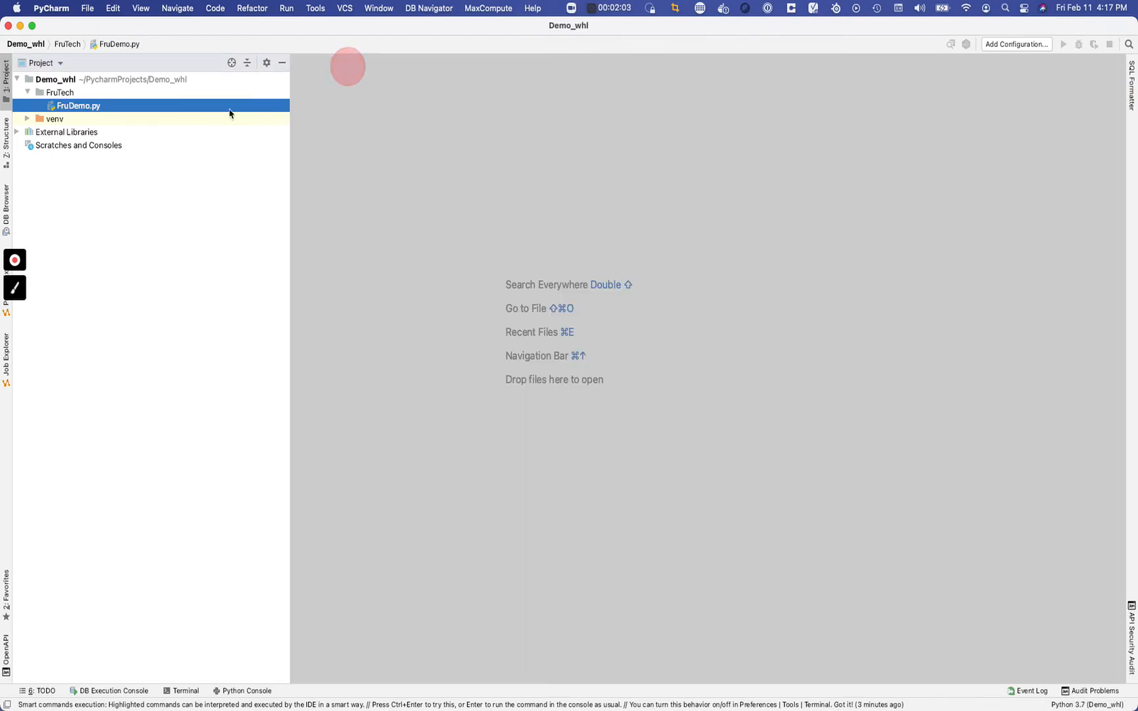
mouse_move(122, 133)
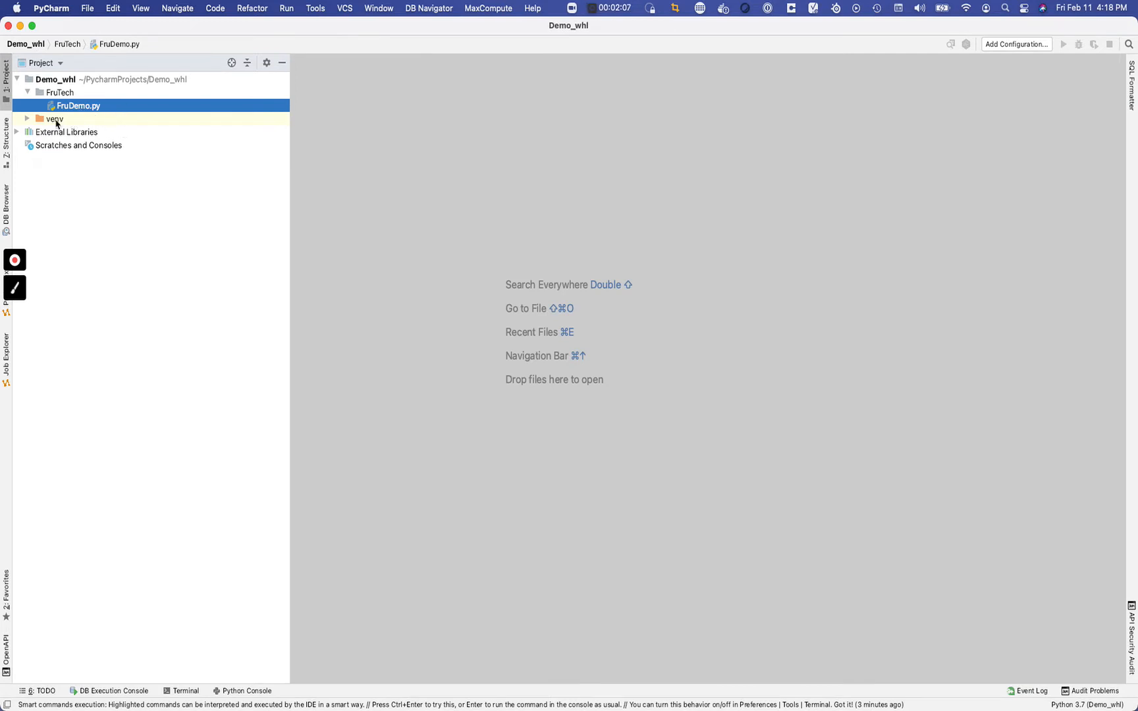
Step: Collapse FruTech and create a new Python file named setup at the Demo_whl project root
left_click(61, 92)
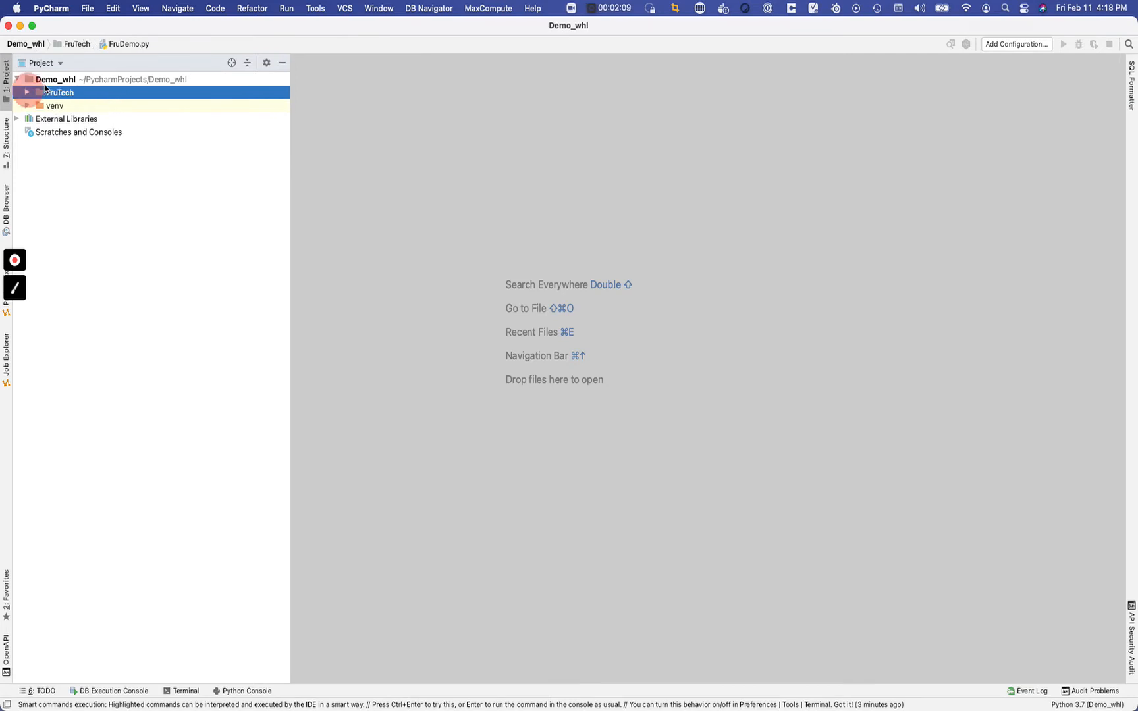
right_click(61, 92)
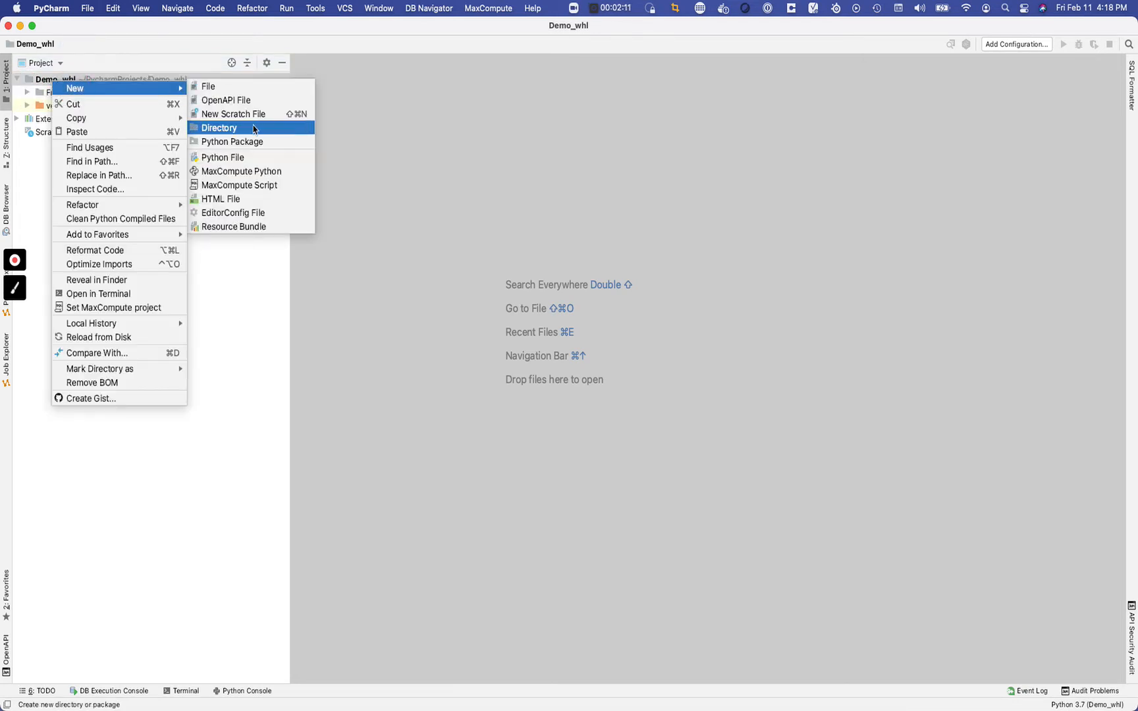
left_click(223, 157)
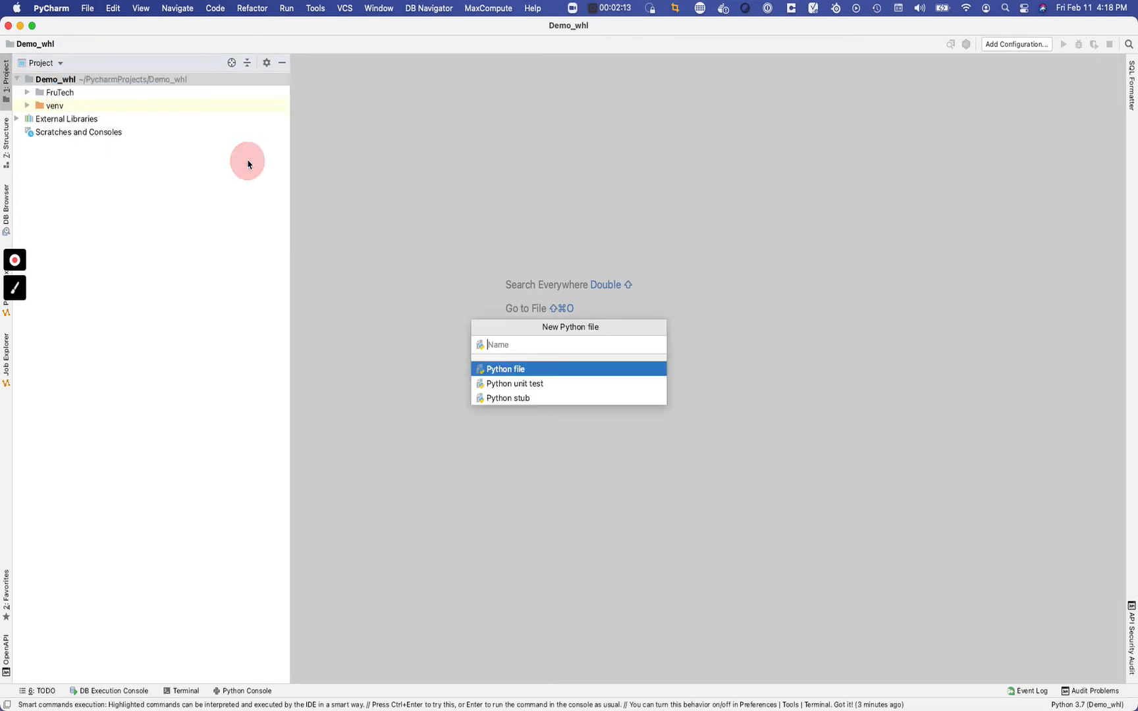
mouse_move(199, 237)
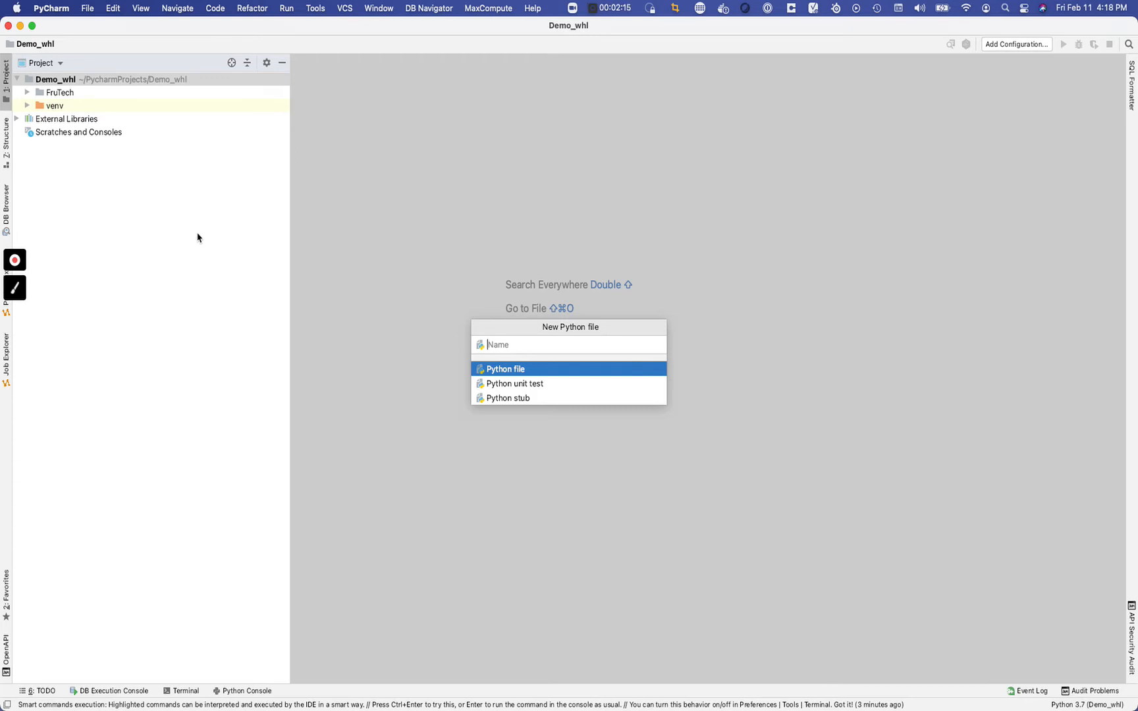
type("set")
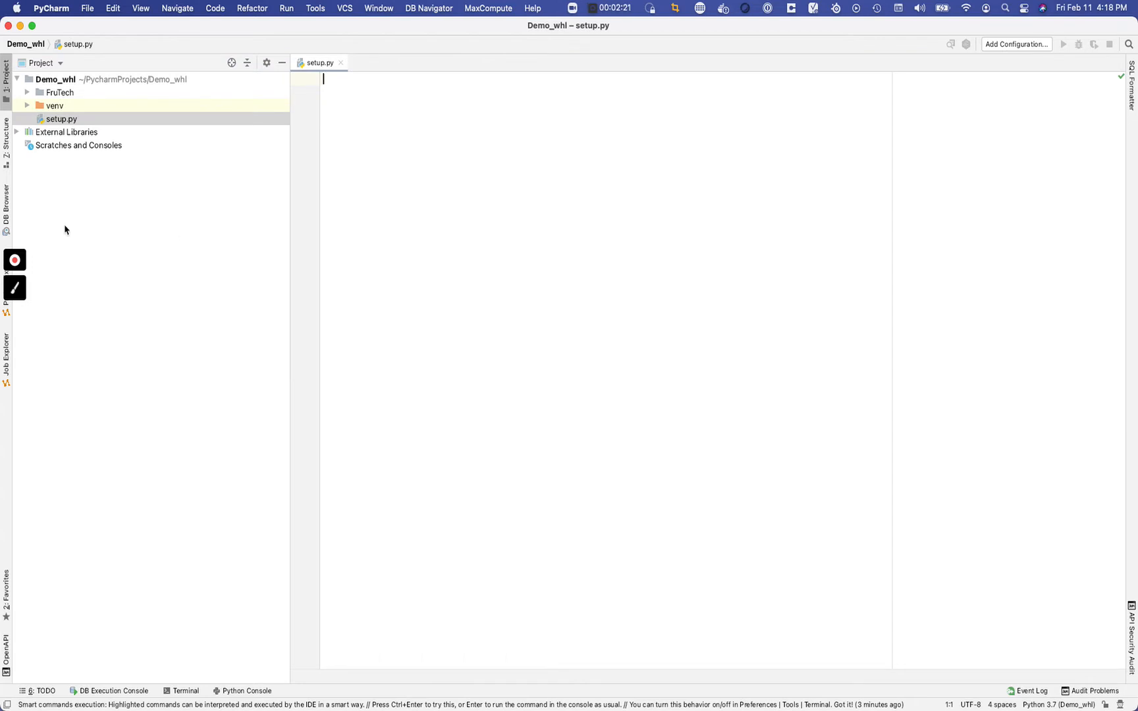
mouse_move(94, 83)
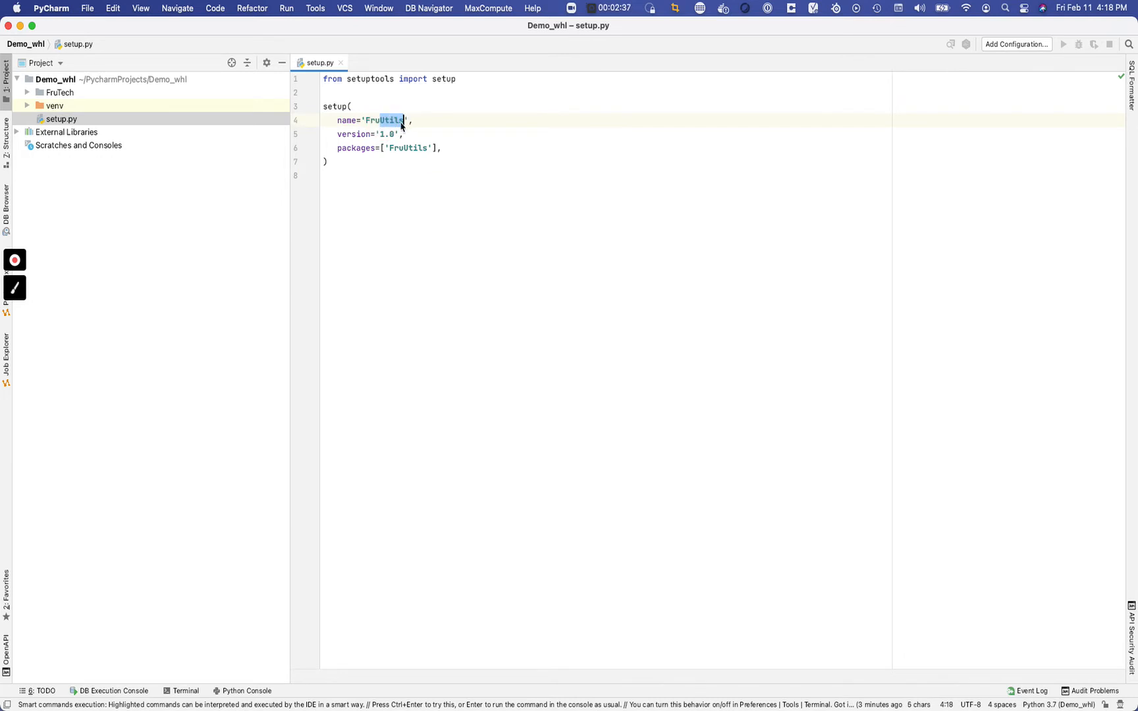
Step: Change FruUtils to FruTech in the setup() call's name and packages, then close setup.py
key("Backspace")
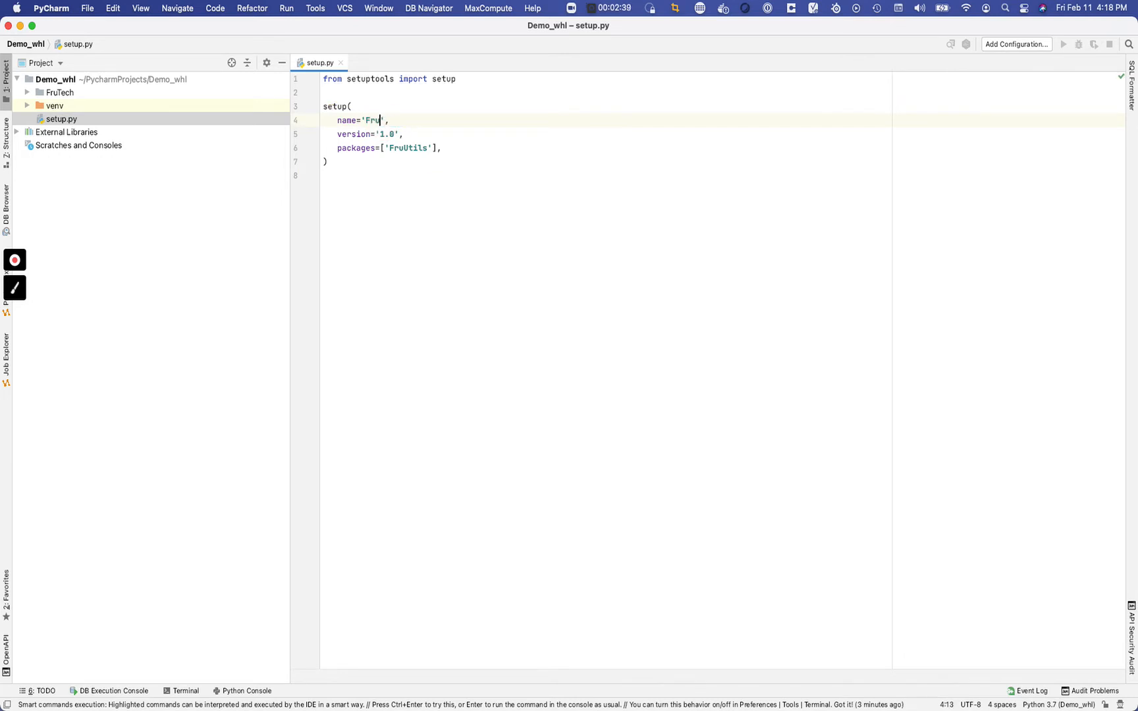
type("Tech")
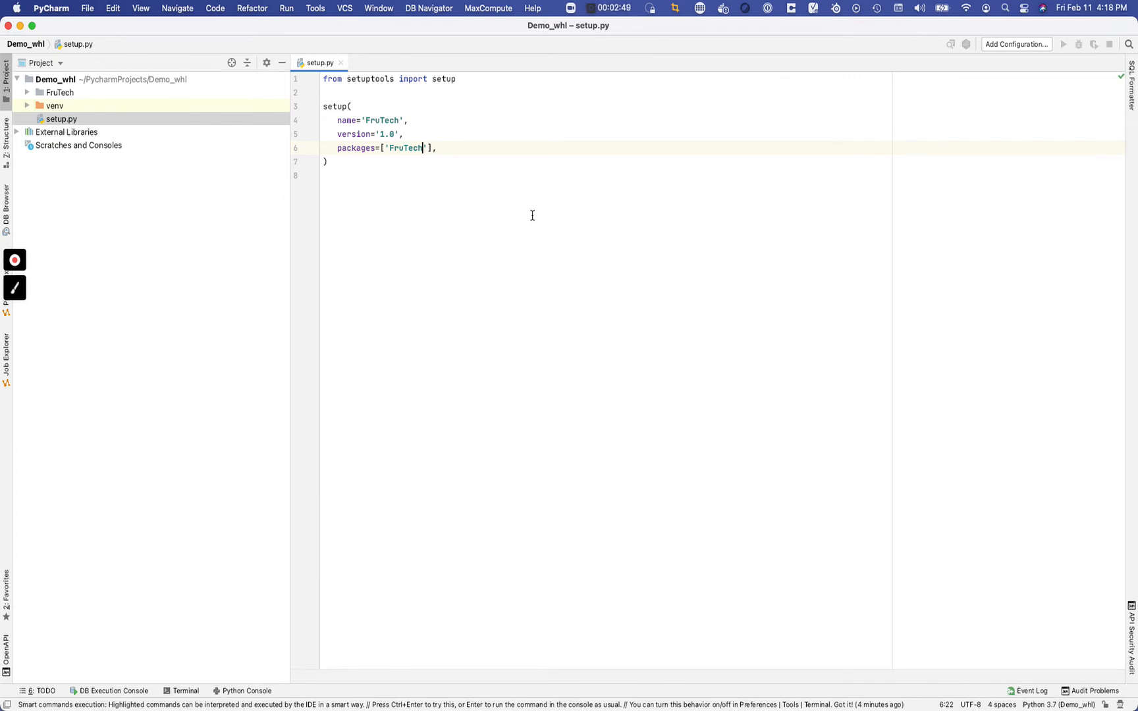
mouse_move(414, 190)
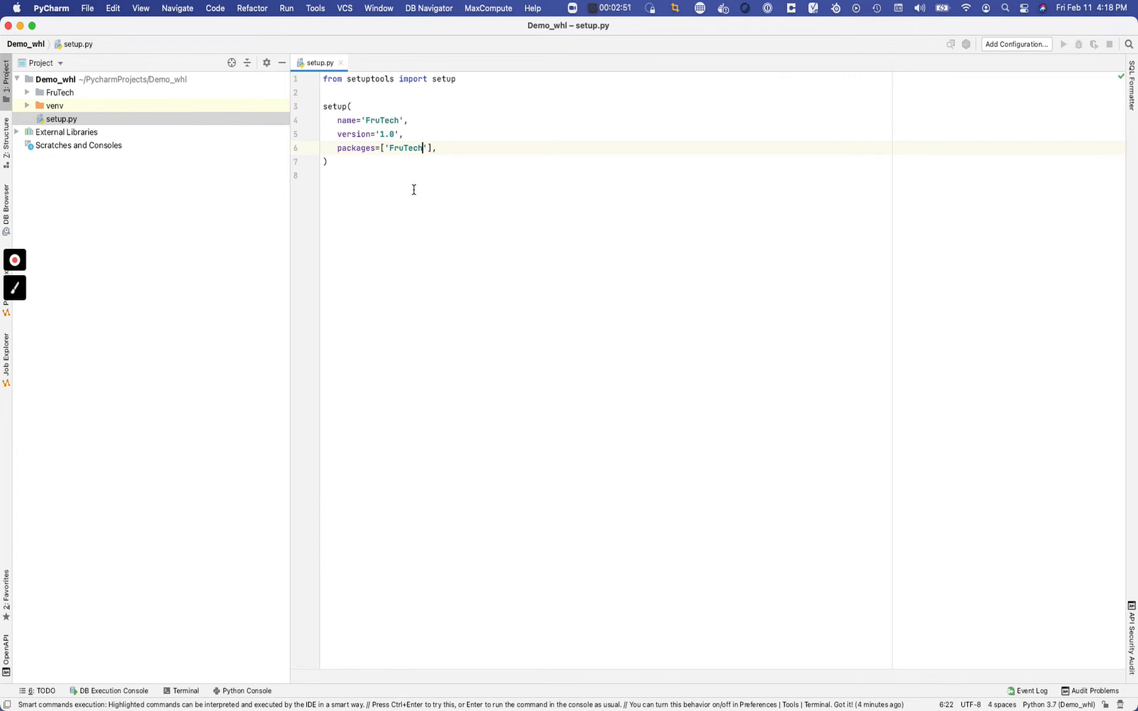
mouse_move(435, 191)
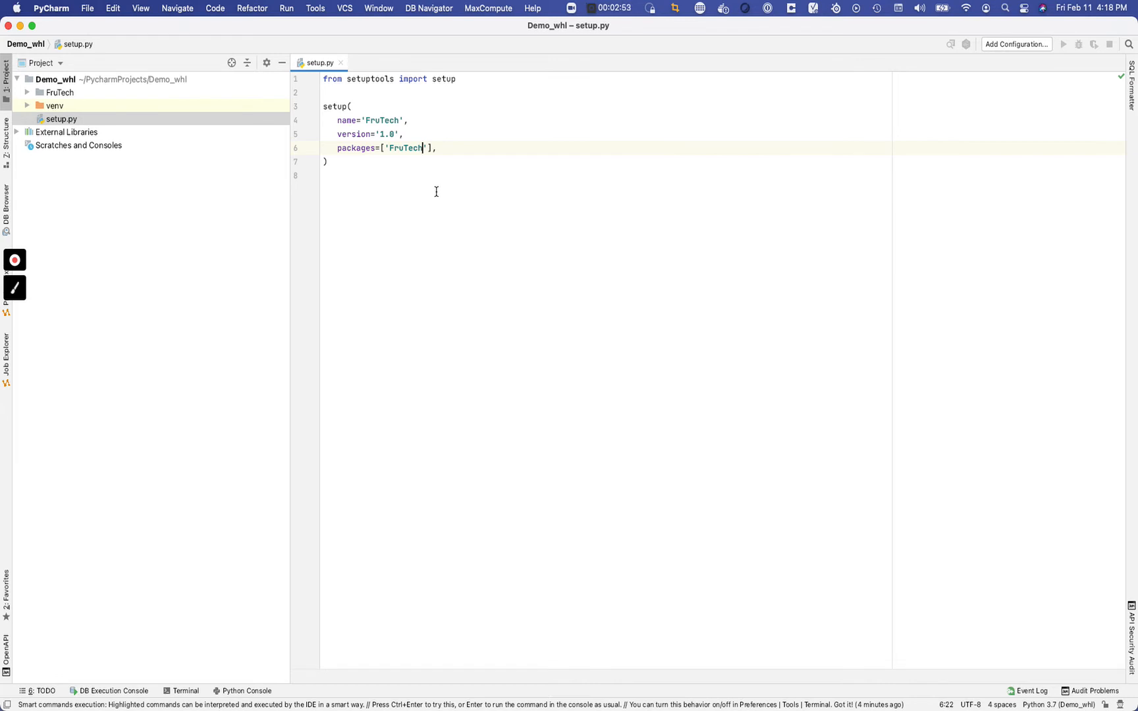
mouse_move(507, 208)
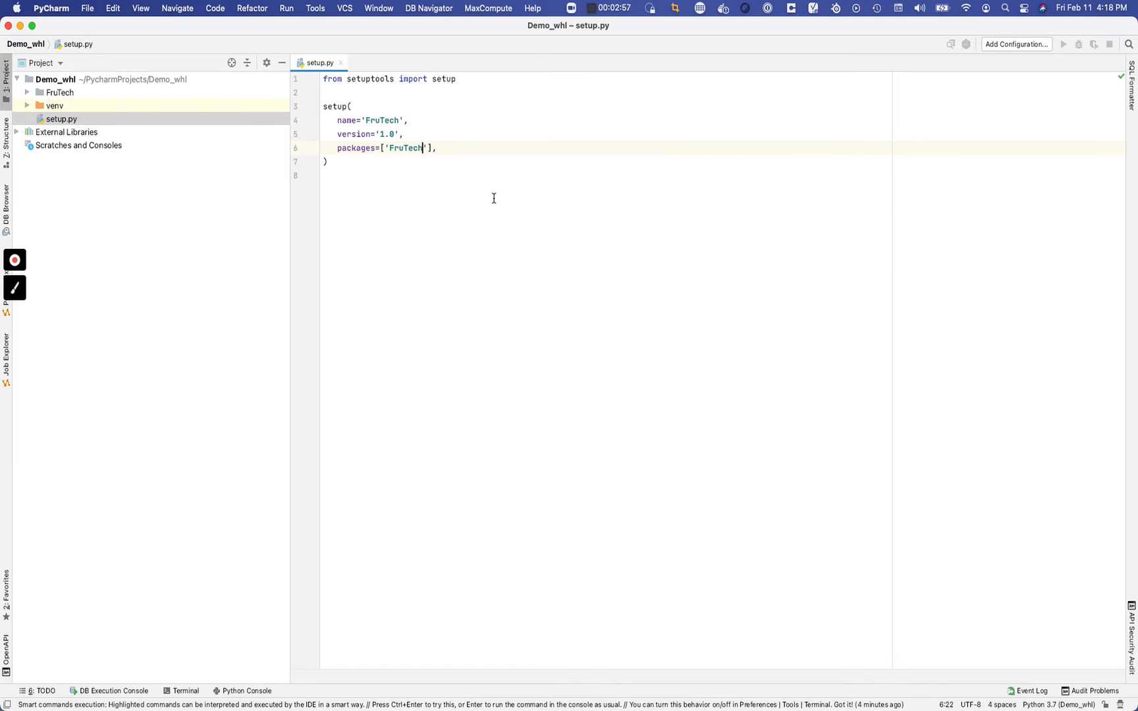
mouse_move(370, 133)
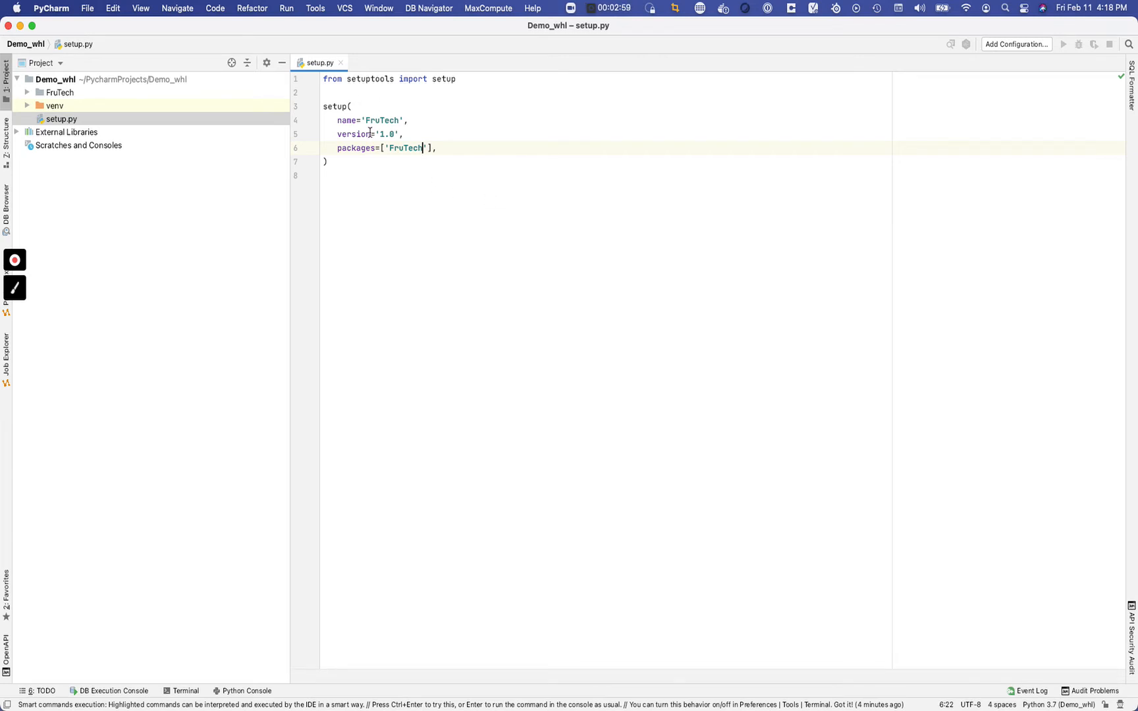
left_click(340, 61)
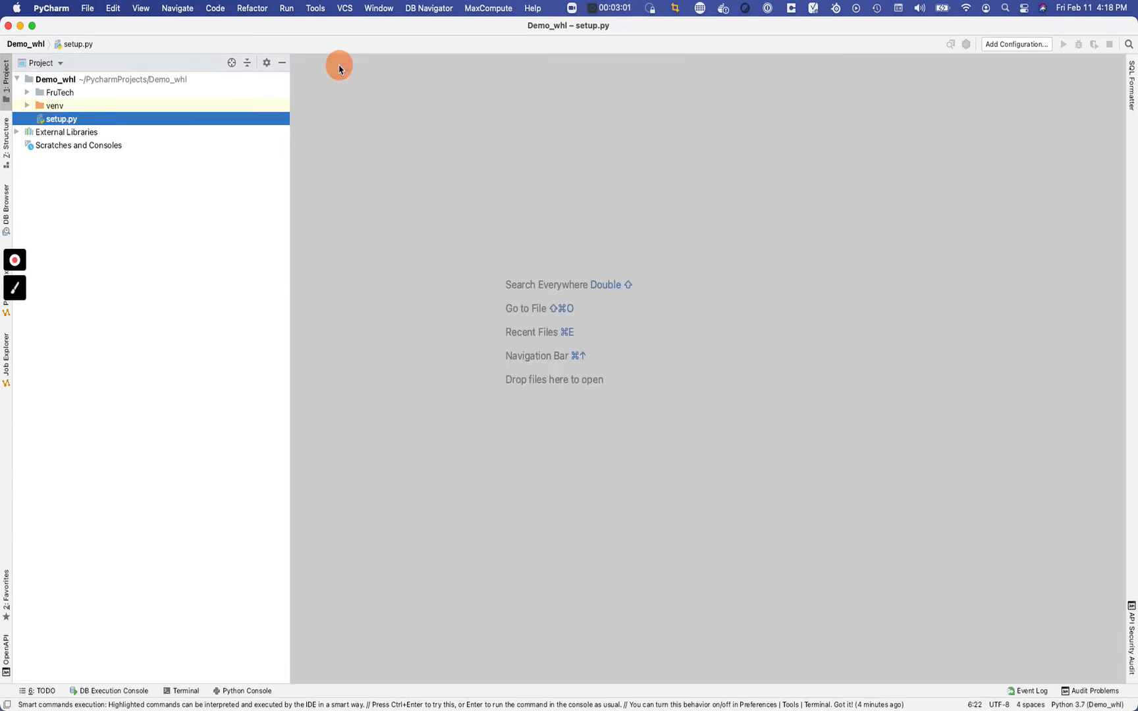
Step: Run pip install wheel setuptools in the built-in terminal; both report already satisfied
left_click(186, 690)
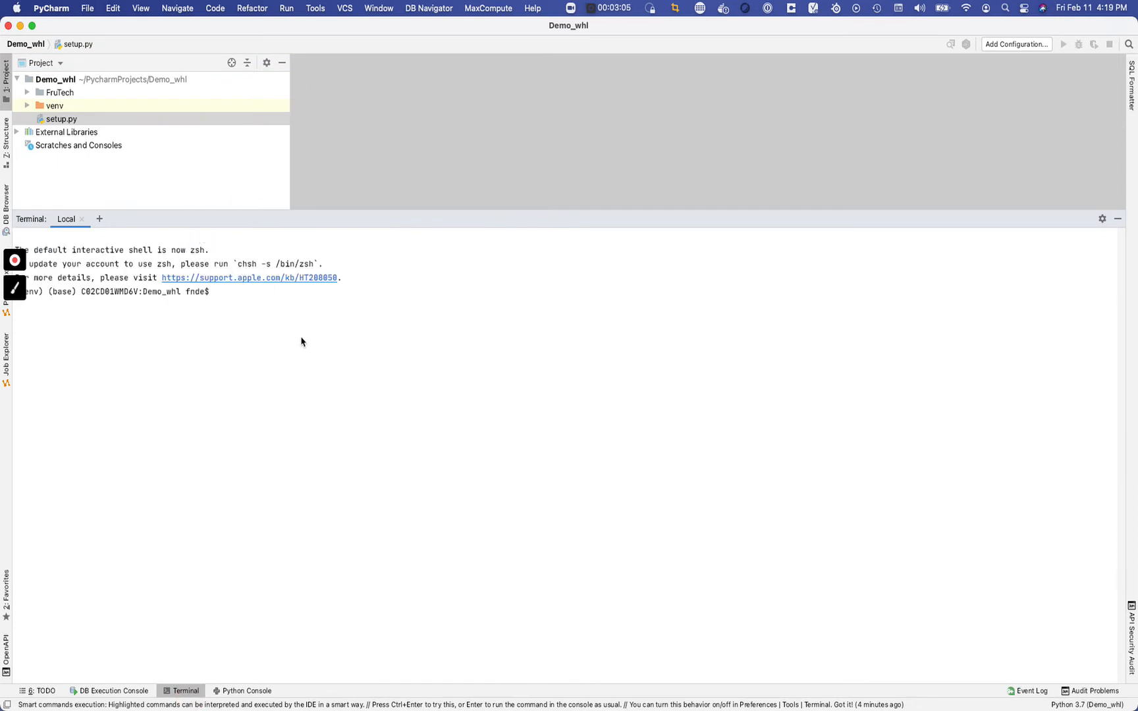
mouse_move(445, 351)
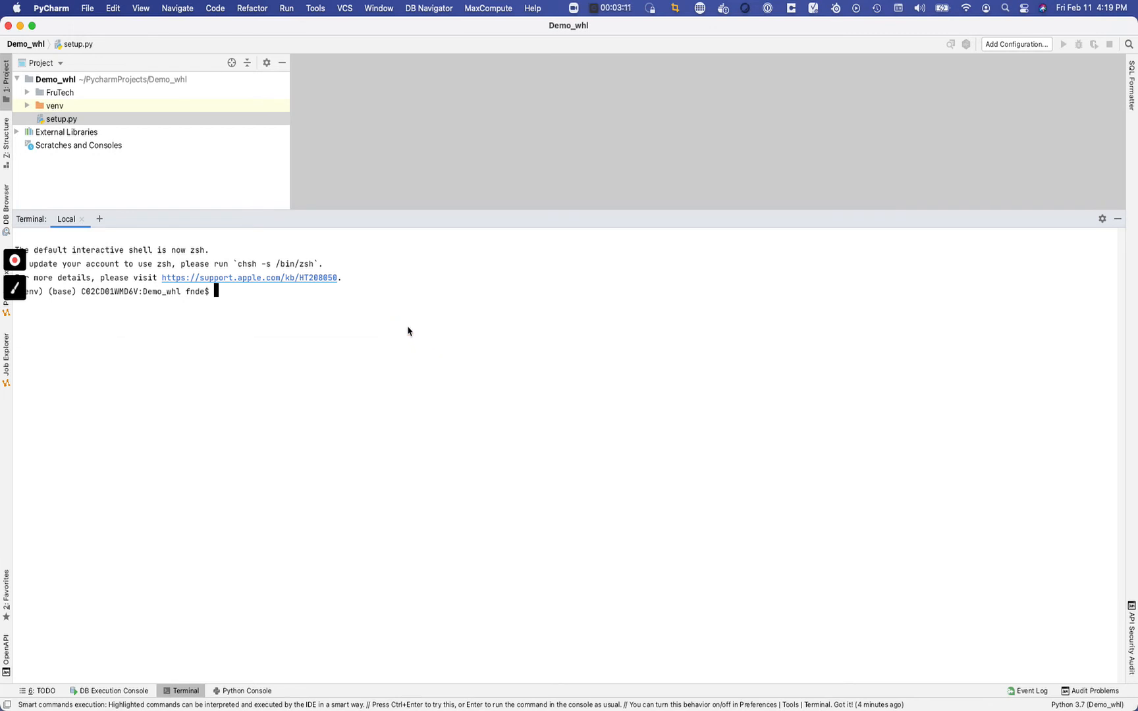
type("pip in")
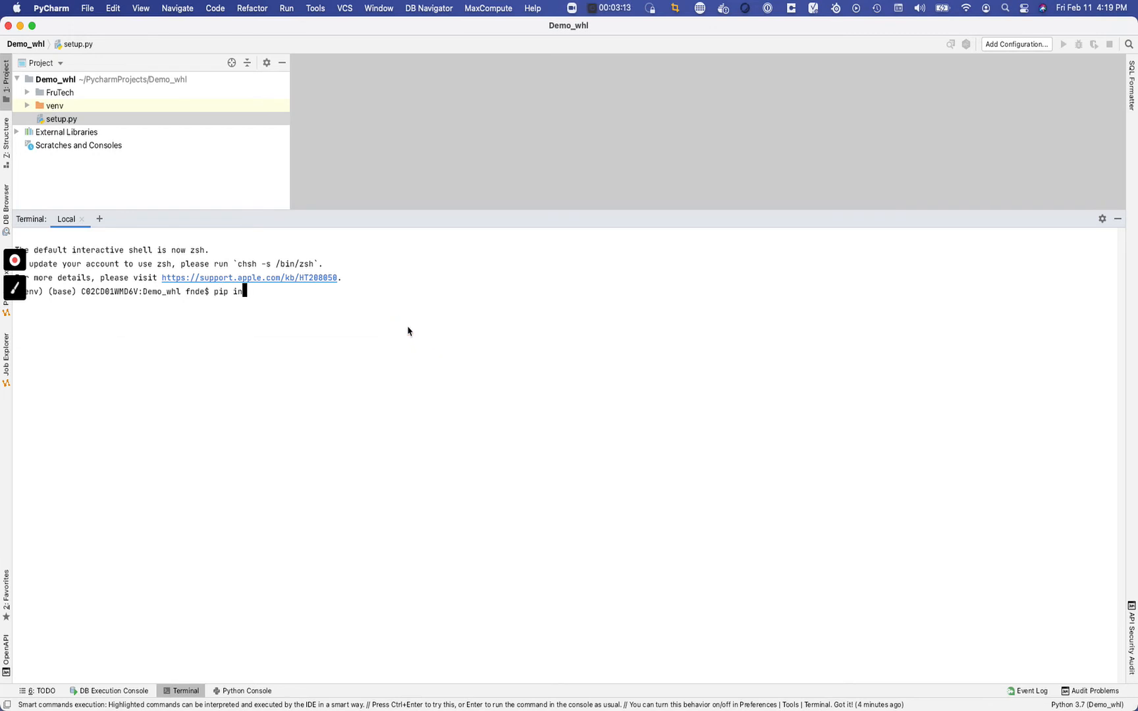
type("stall wheel")
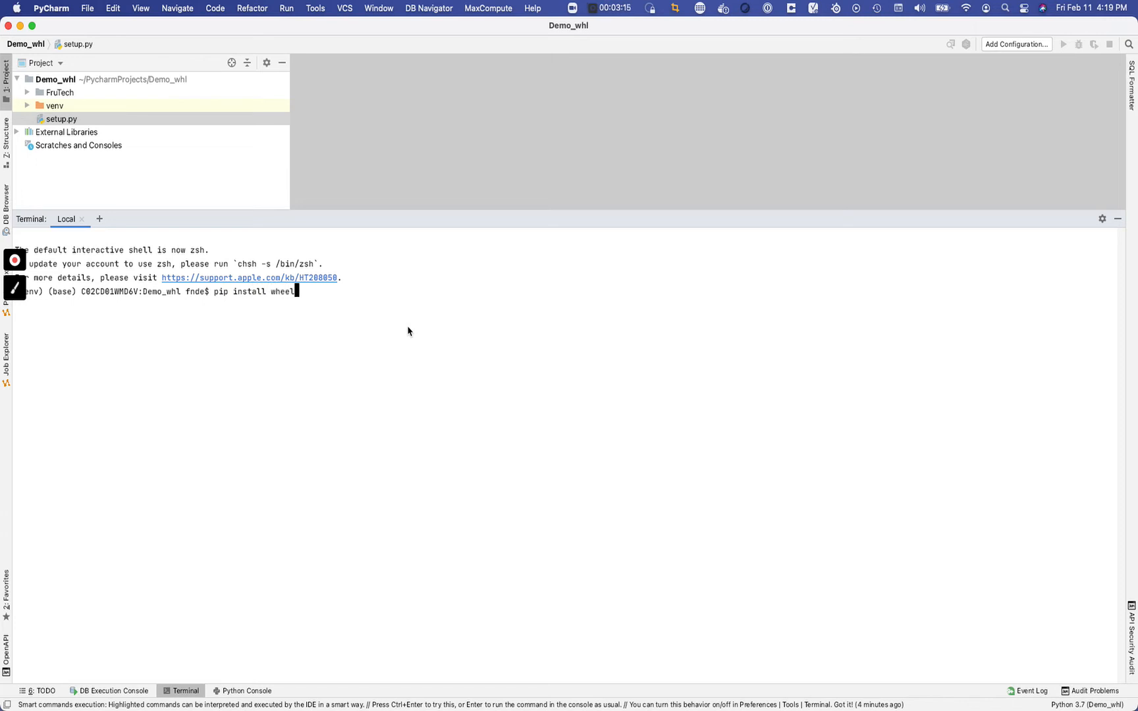
type("setup")
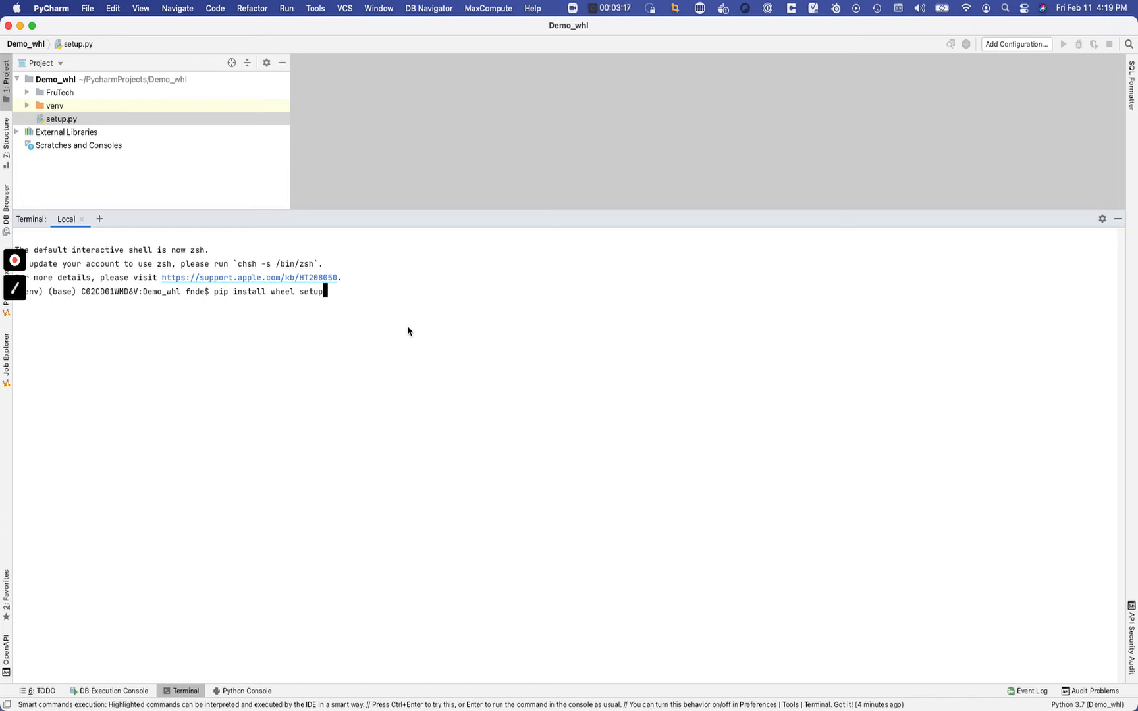
type("tools")
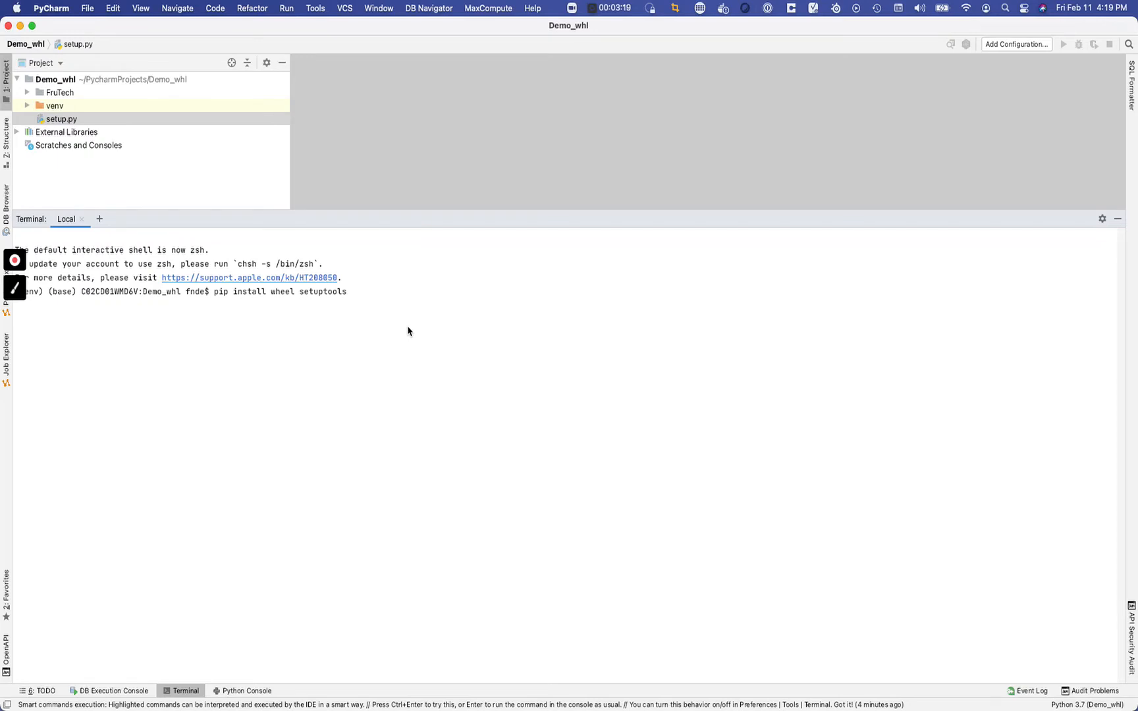
key("Return")
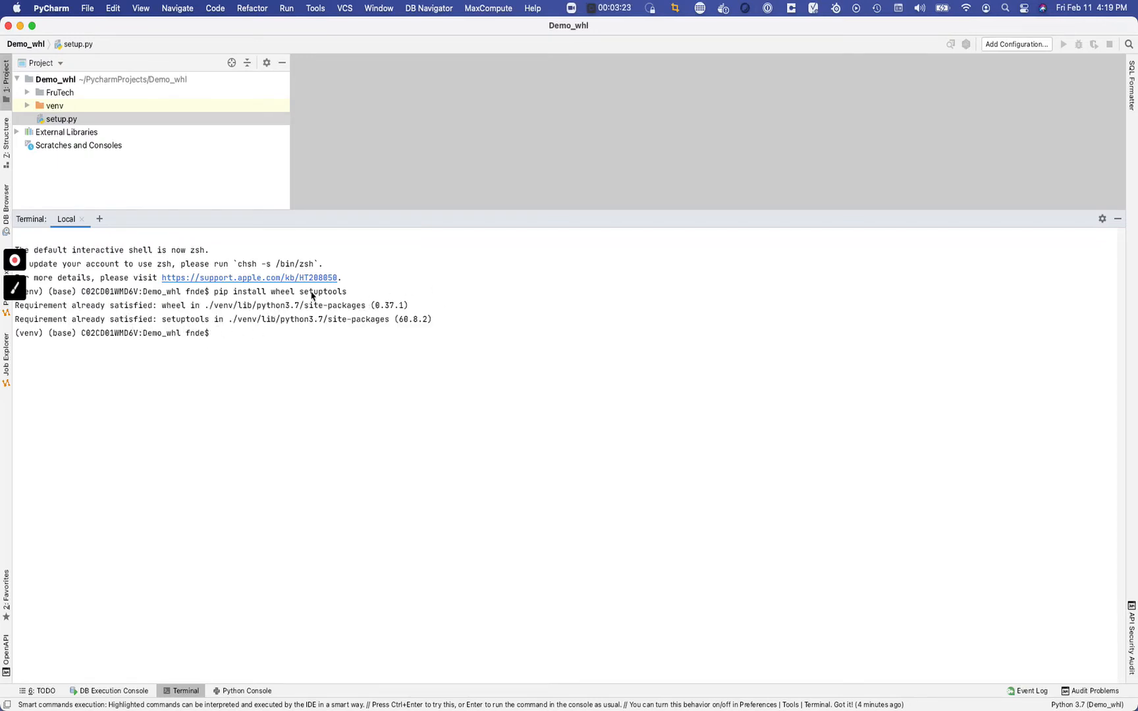
mouse_move(240, 340)
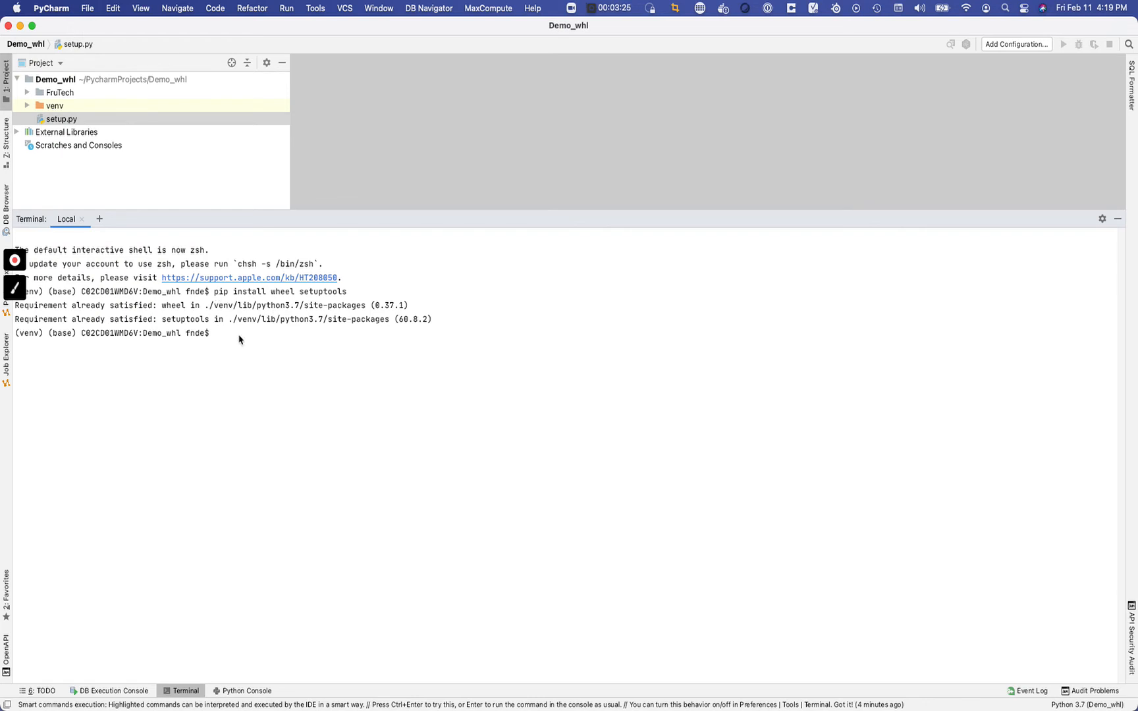
mouse_move(318, 297)
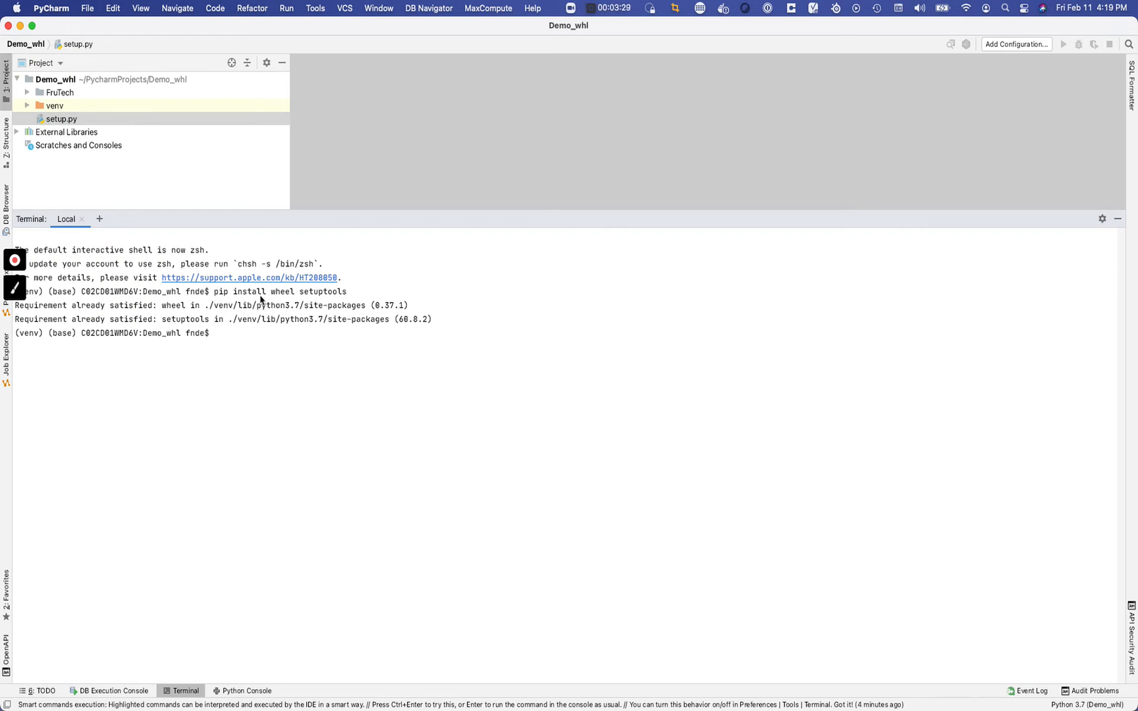
mouse_move(241, 349)
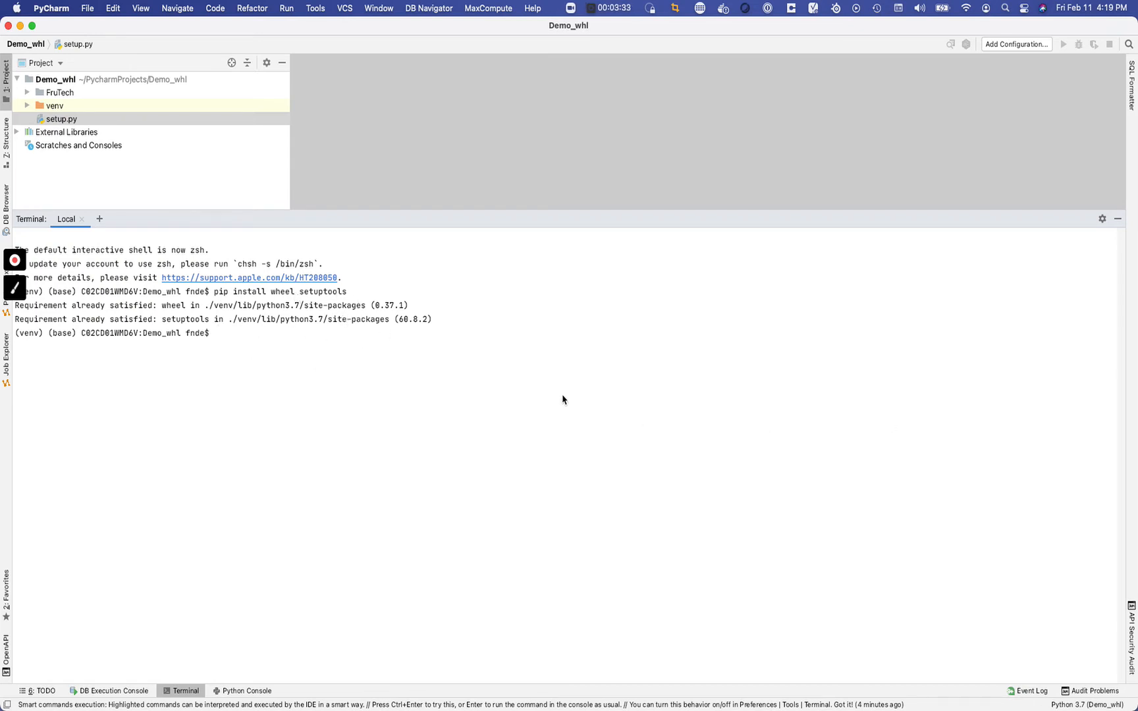
Step: Enter python setup.py bdist_wheel --universal at the terminal prompt without running it
left_click(373, 354)
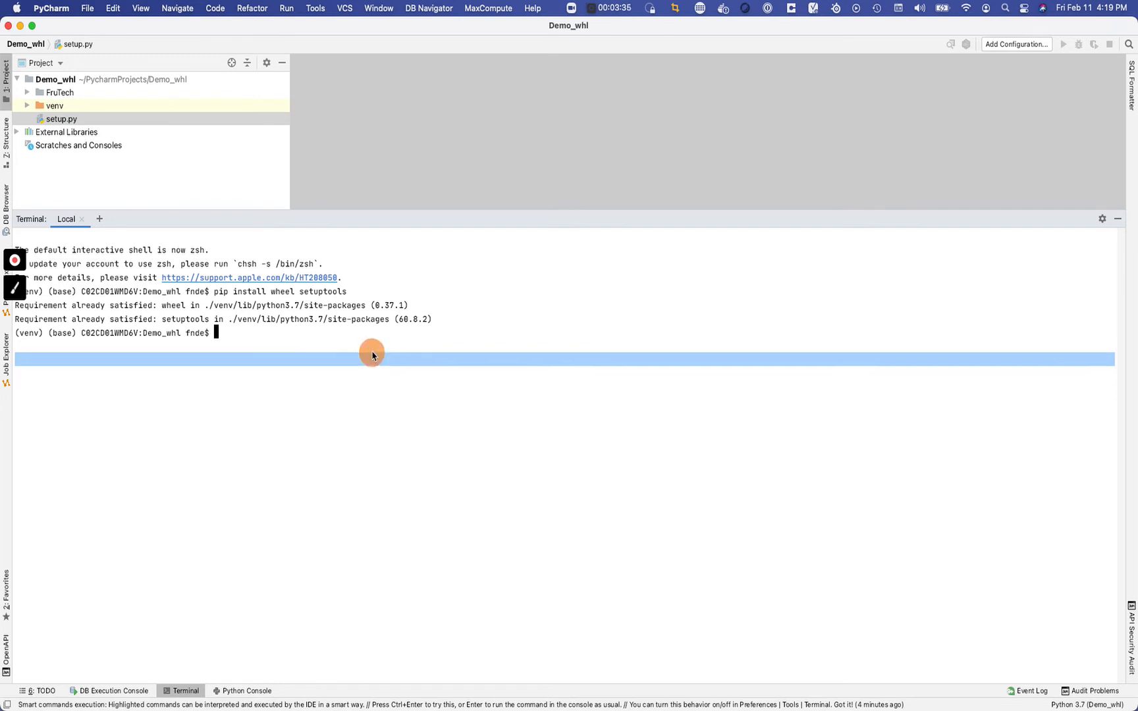
mouse_move(329, 332)
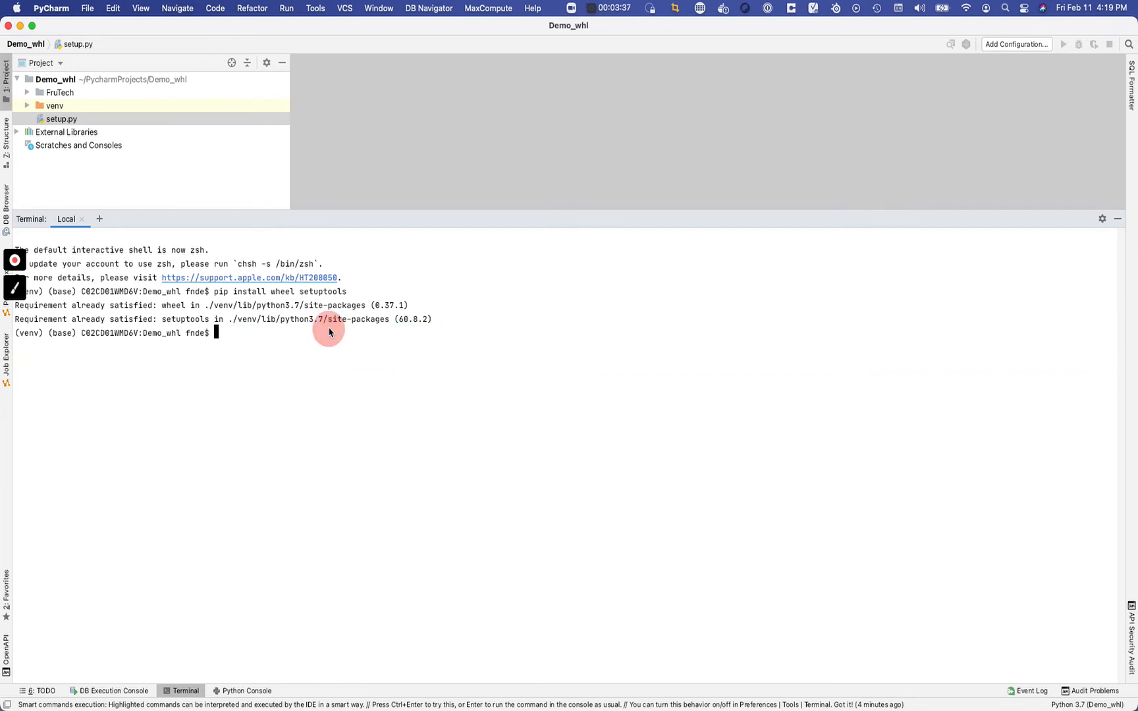
type("pe")
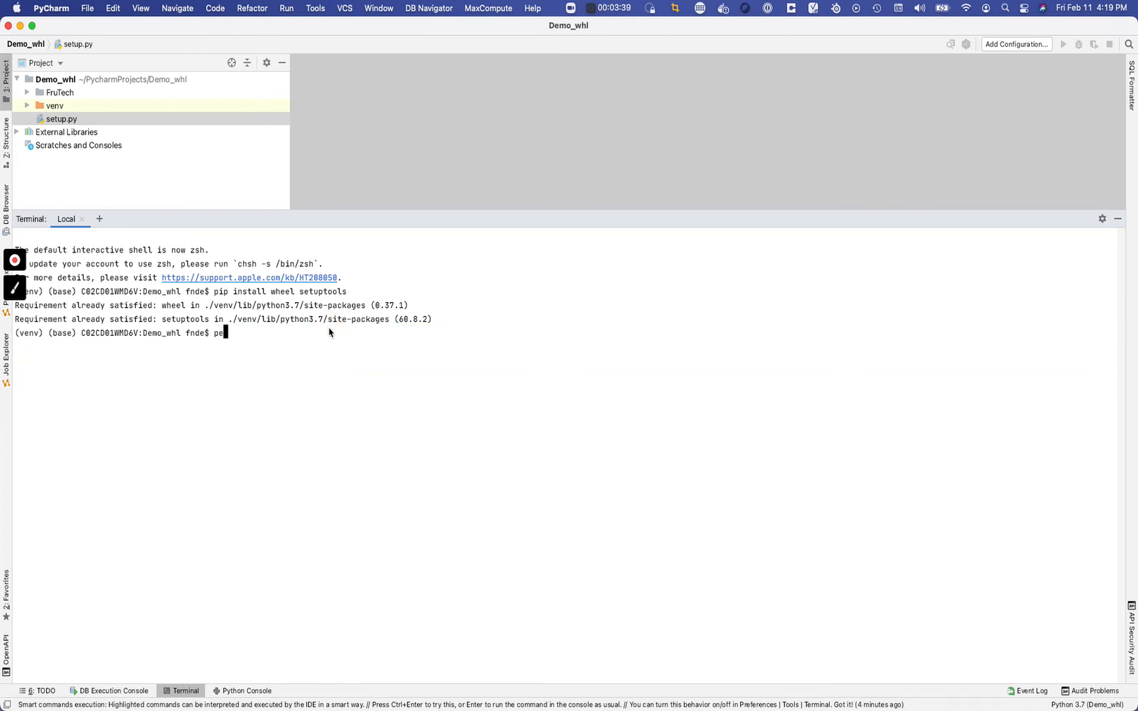
key("Backspace")
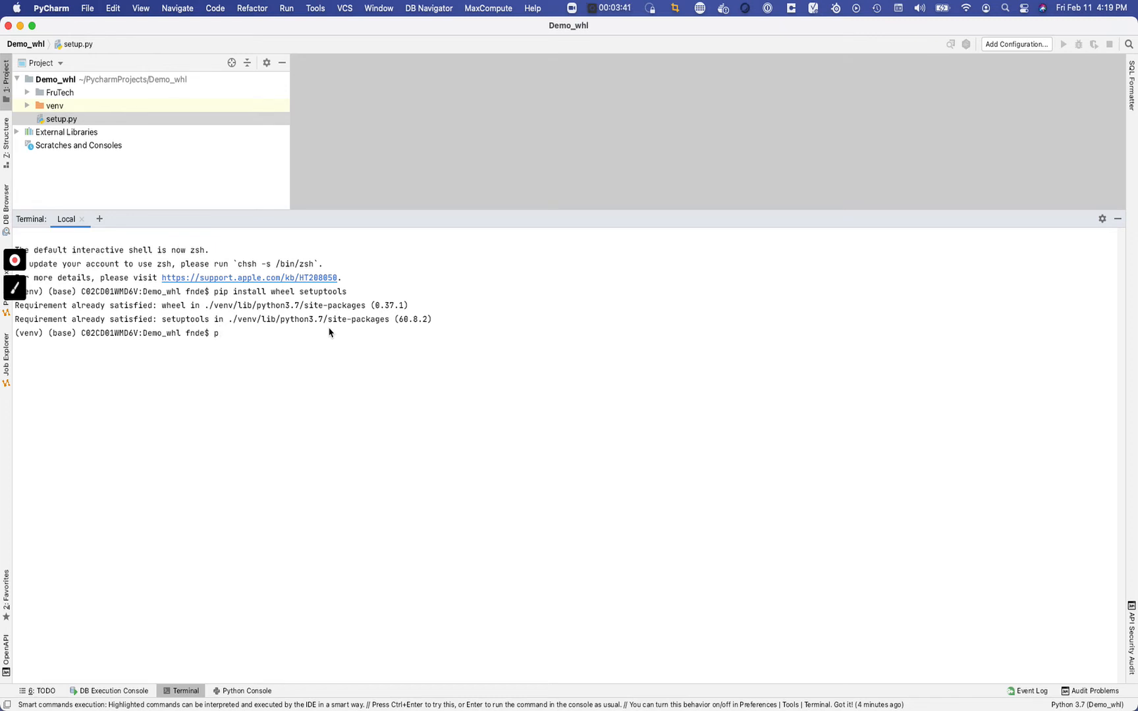
type("ython")
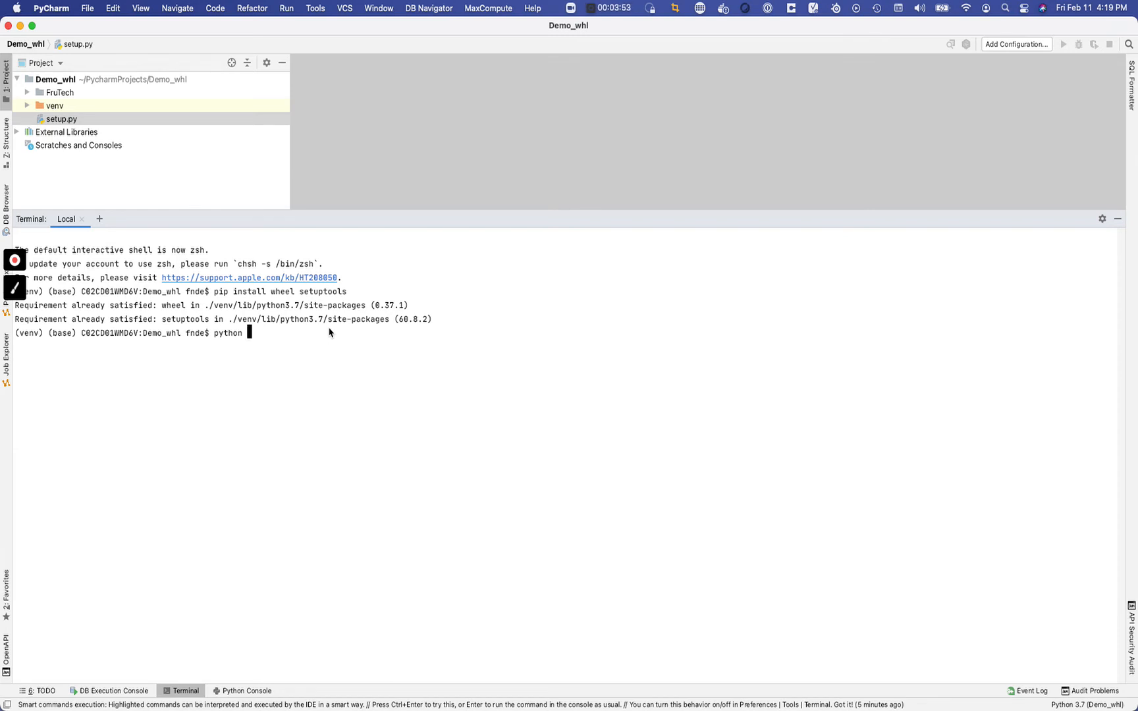
type("setup")
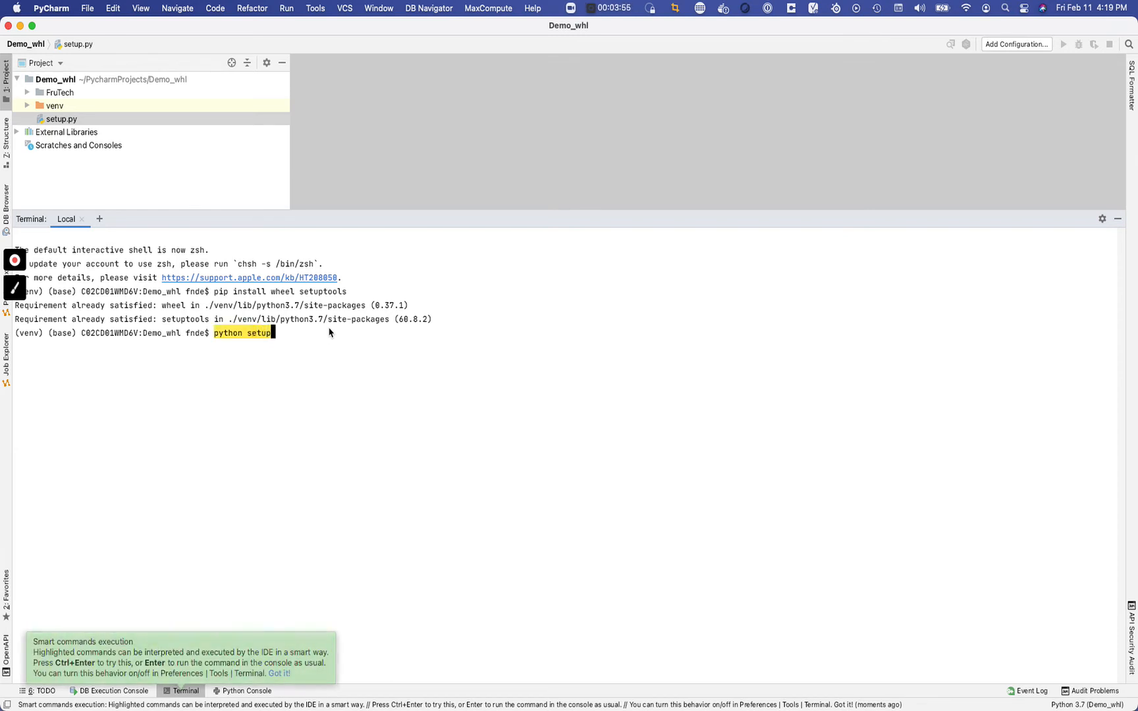
type(".py")
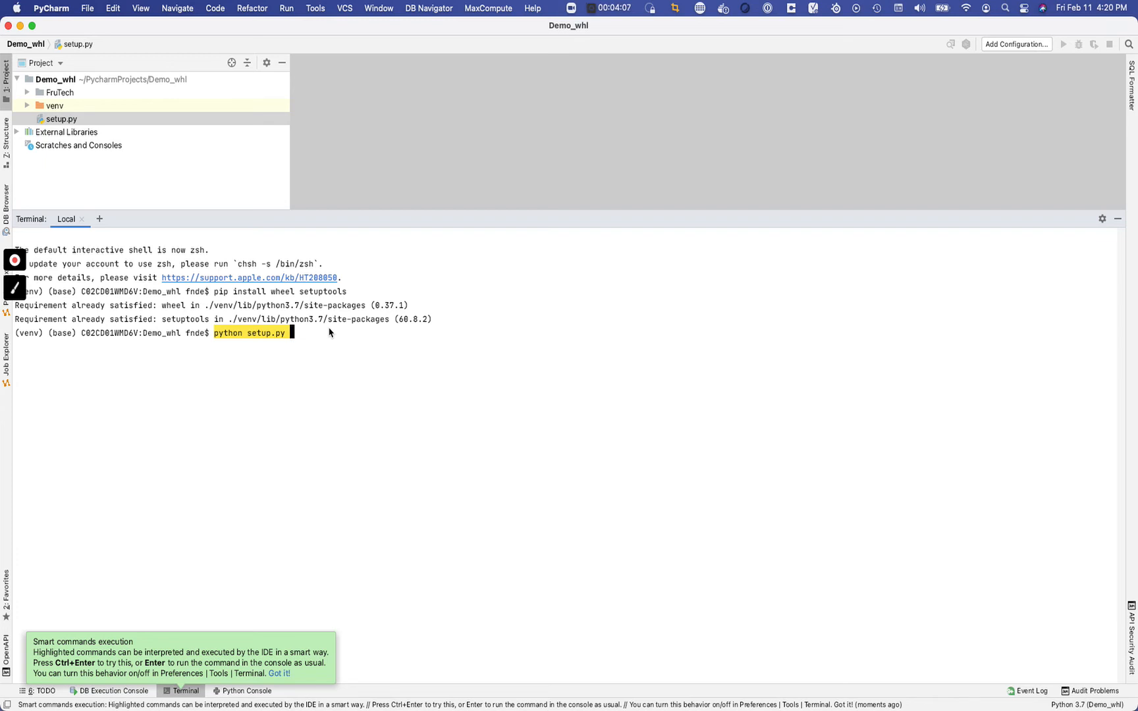
type("b")
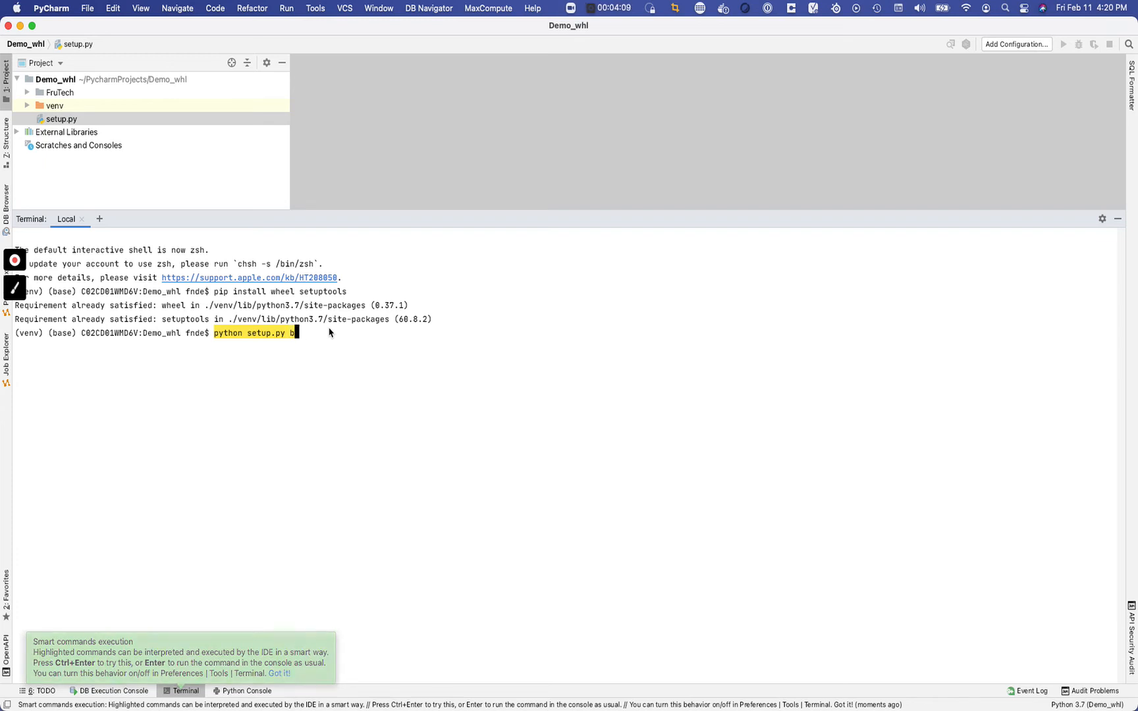
type("dist_wheel")
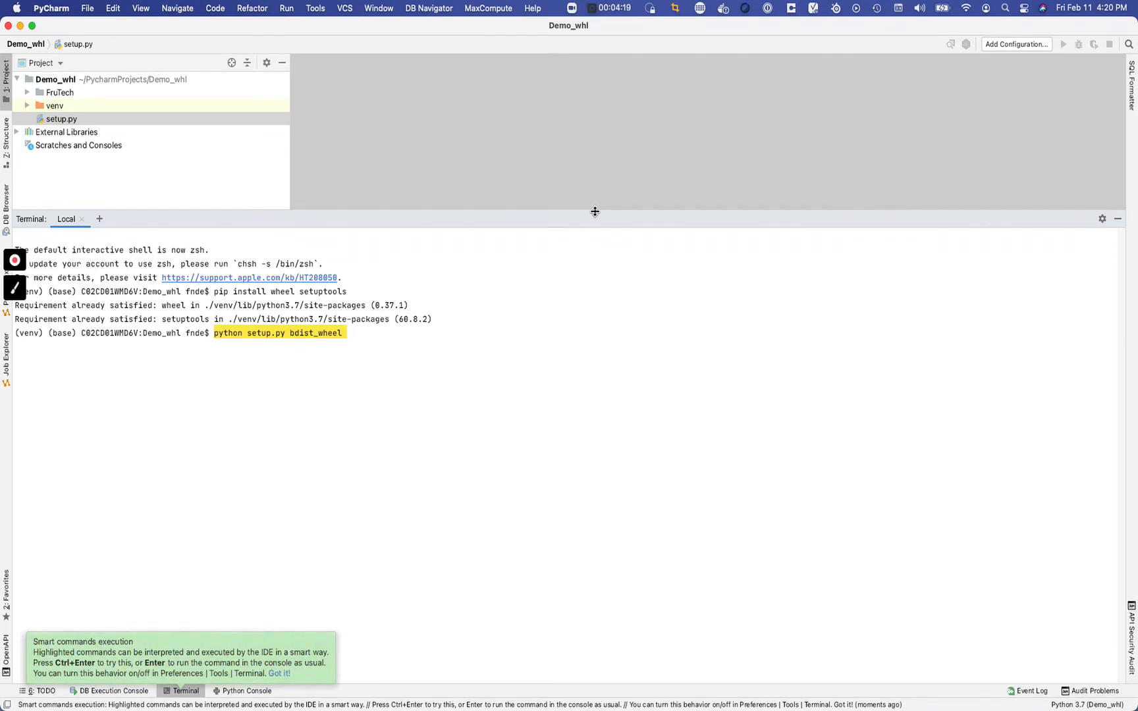
type("--un")
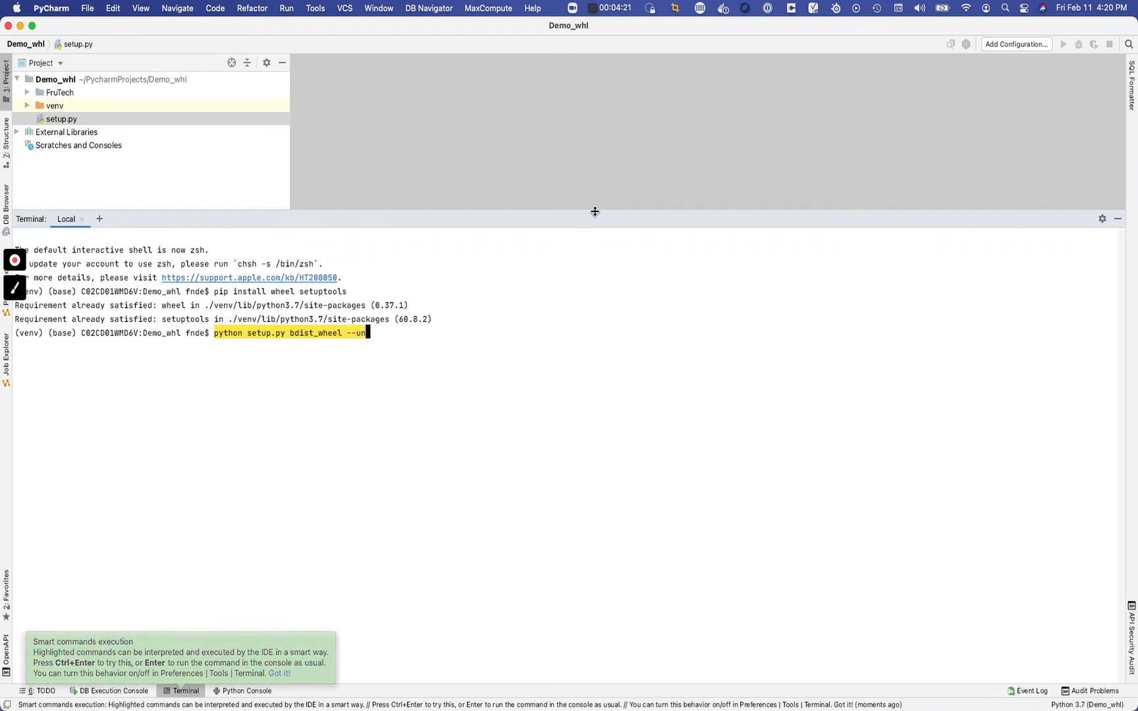
type("iversal")
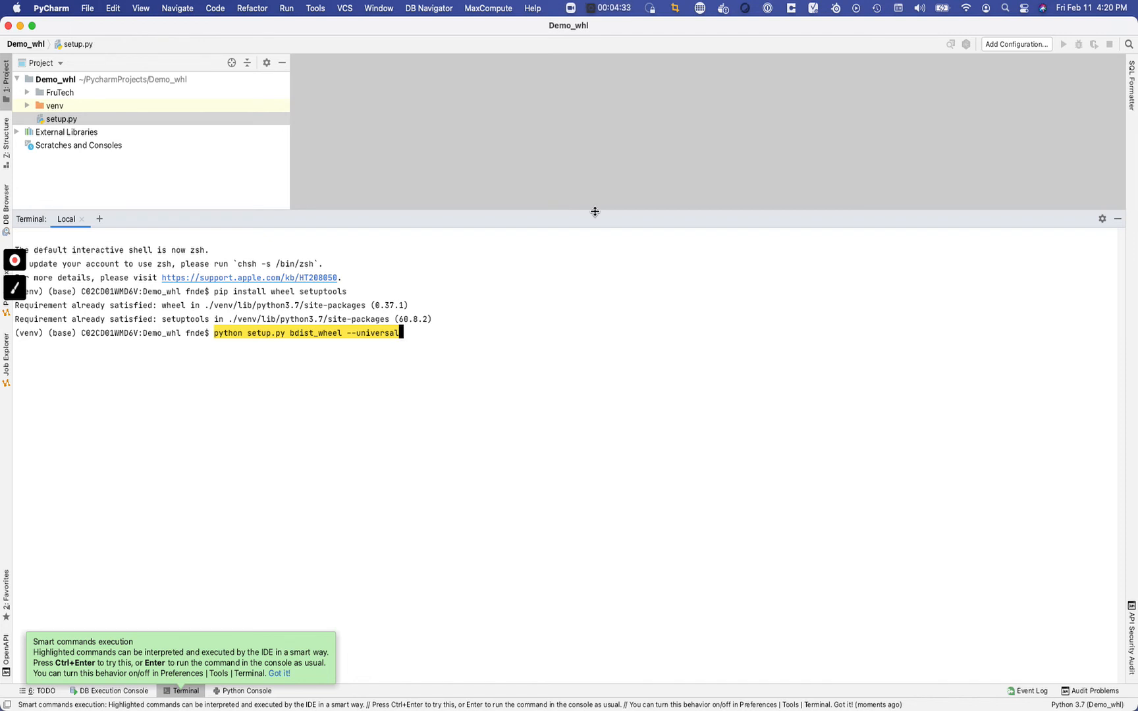
mouse_move(308, 84)
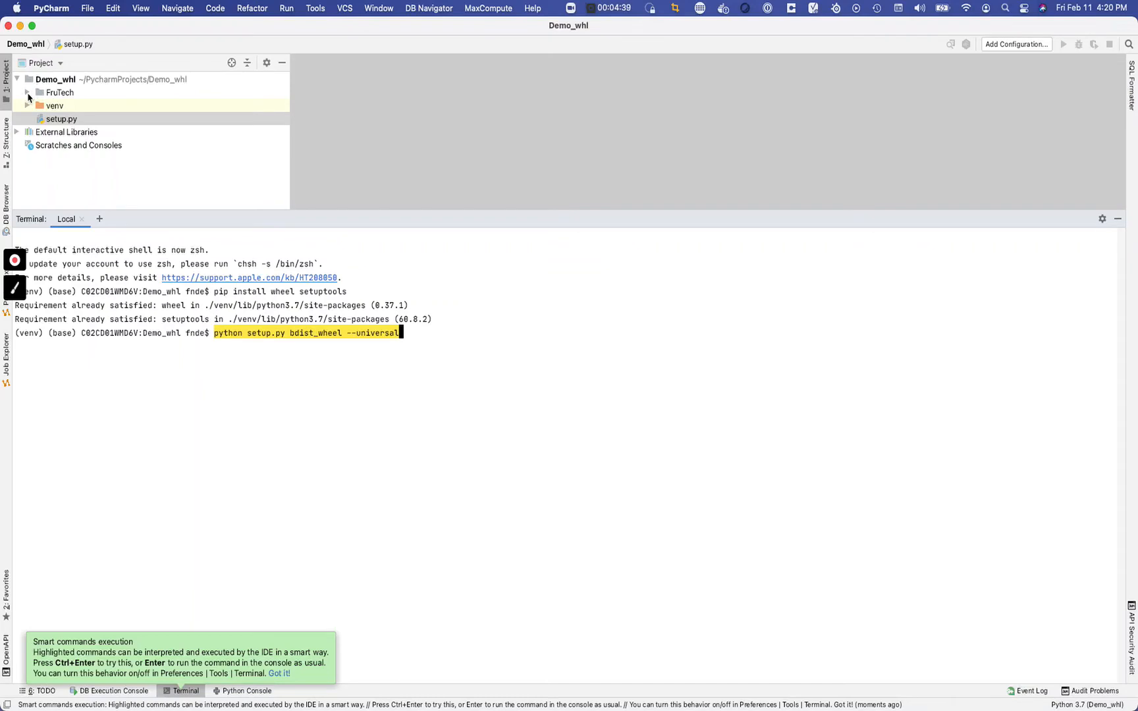
Step: Execute the bdist_wheel build, creating dist/FruTech-1.0-py2.py3-none-any.whl
left_click(61, 118)
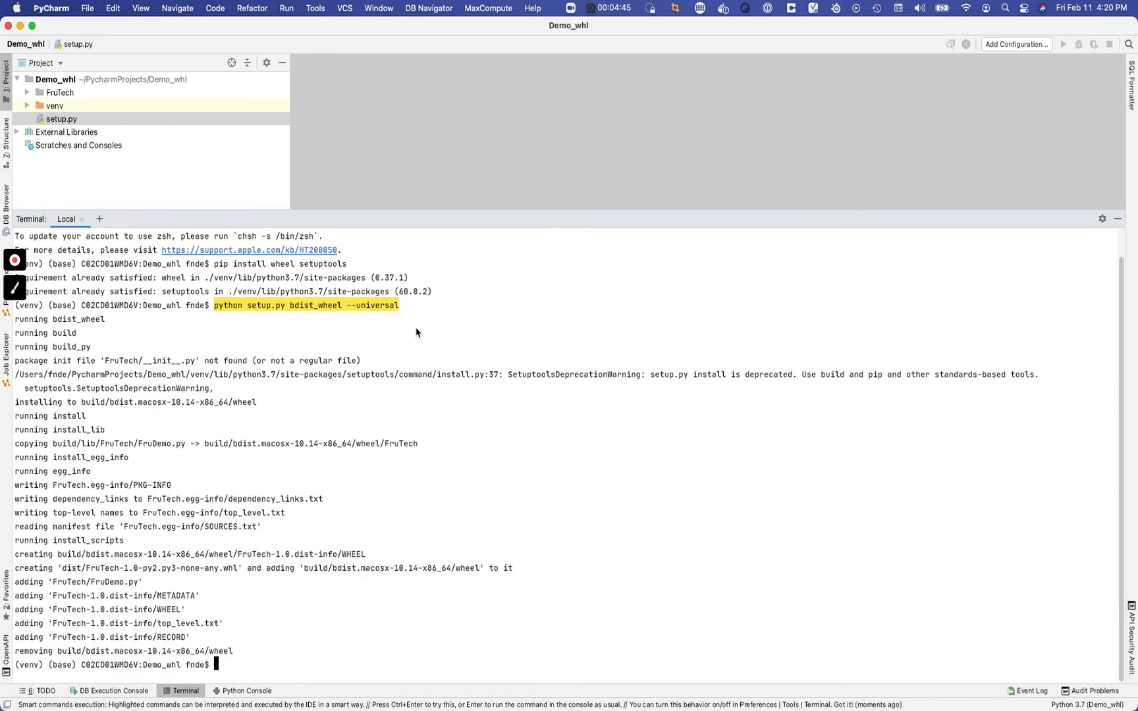
mouse_move(63, 346)
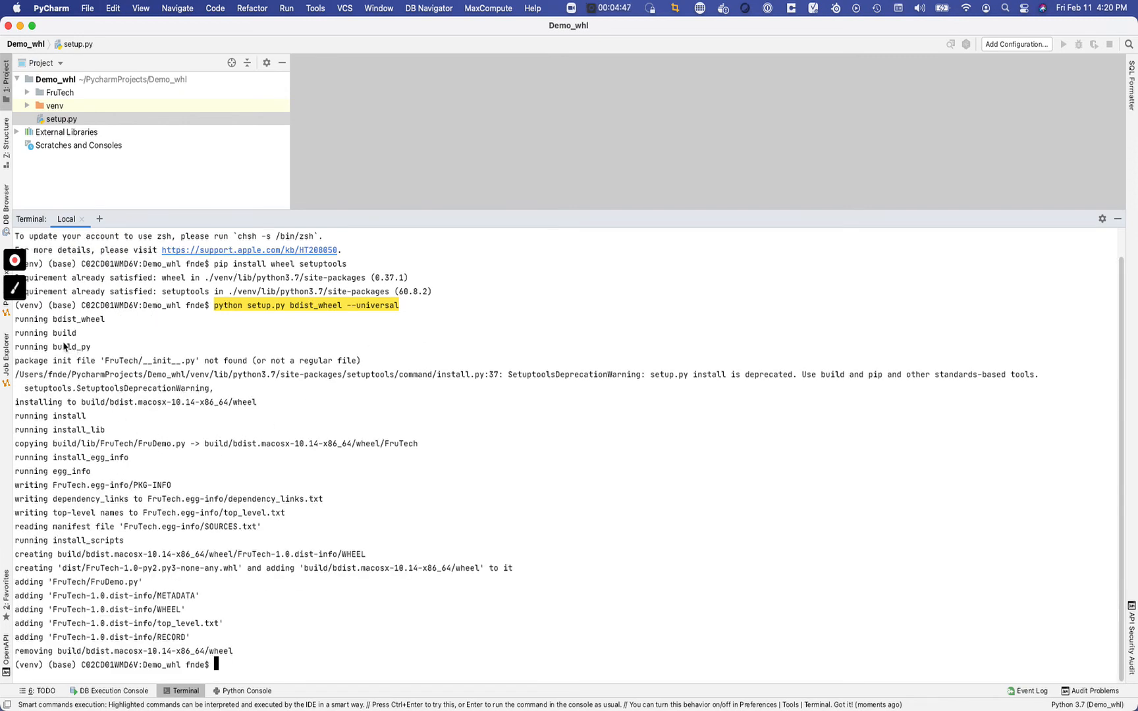
mouse_move(126, 478)
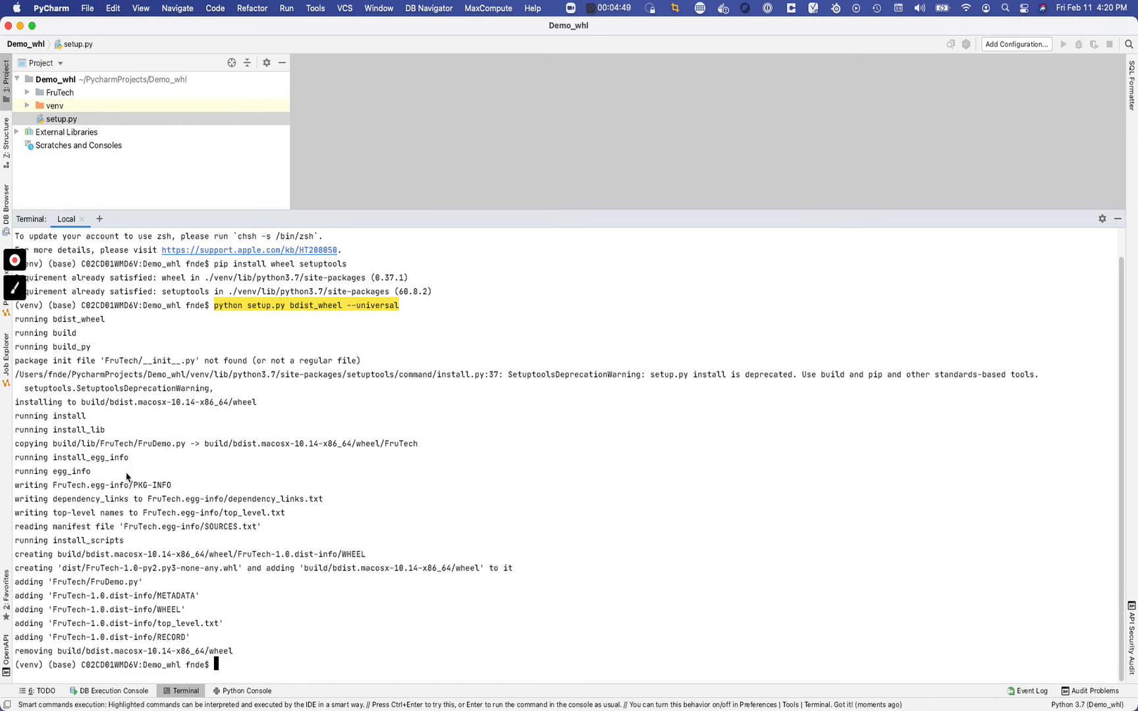
mouse_move(94, 332)
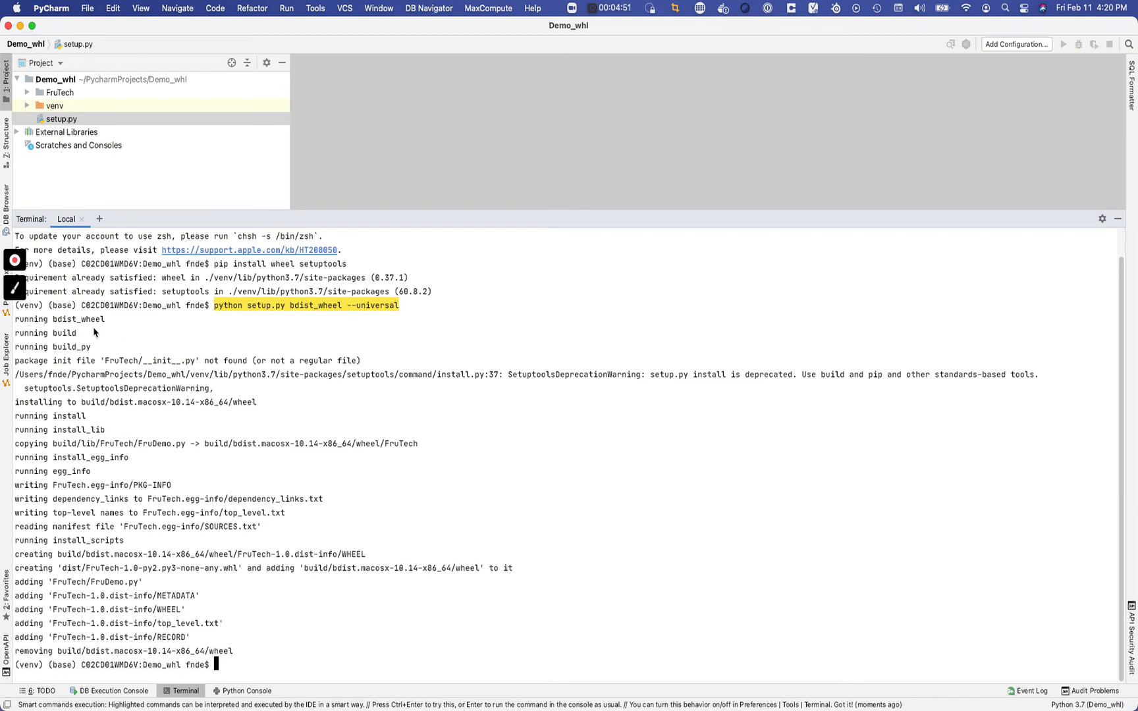
mouse_move(198, 145)
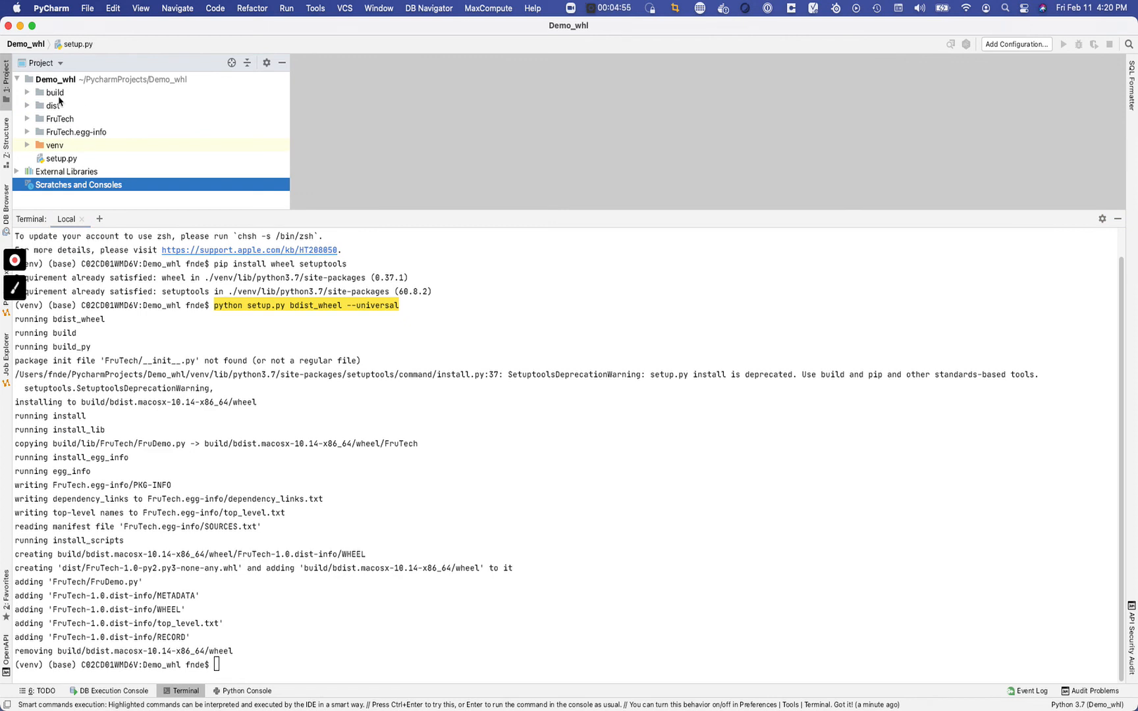
mouse_move(40, 95)
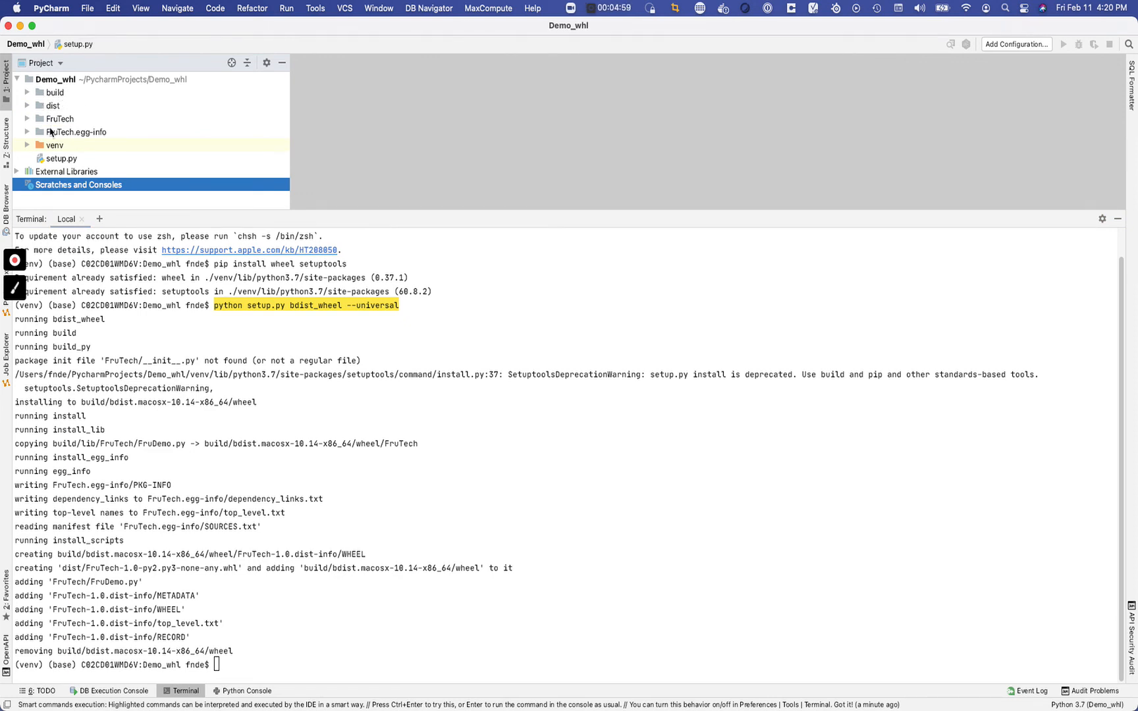
Step: Browse FruTech.egg-info, then expand dist and select FruTech-1.0-py2.py3-none-any.whl
left_click(27, 131)
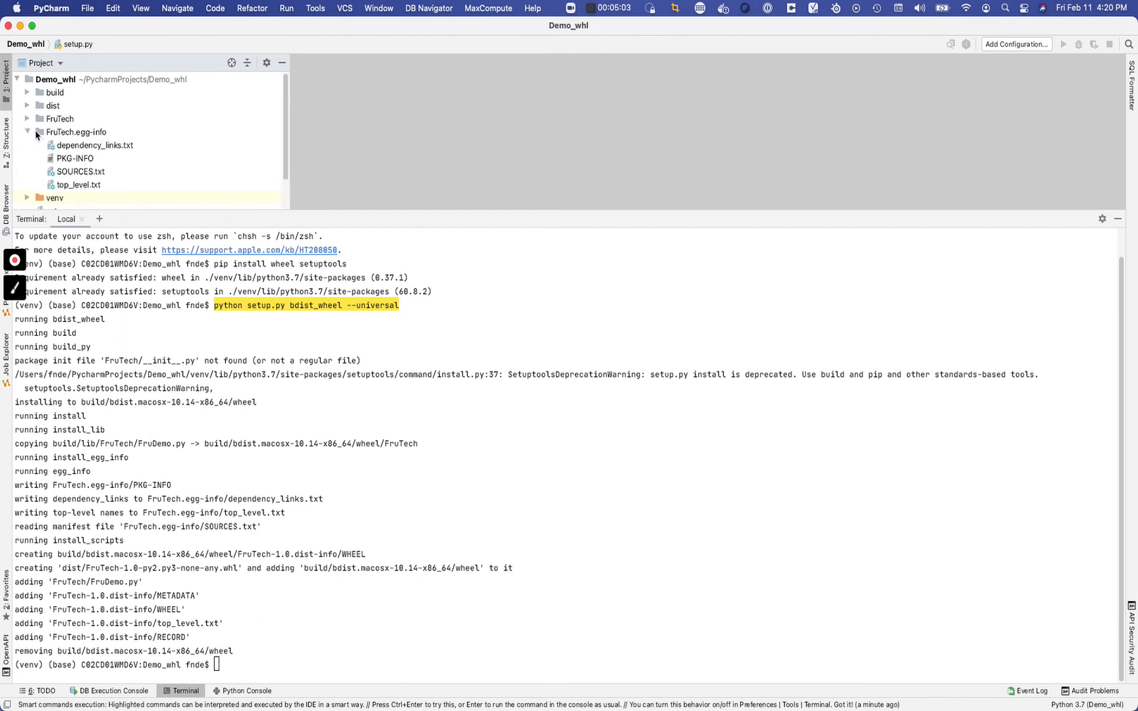
left_click(28, 132)
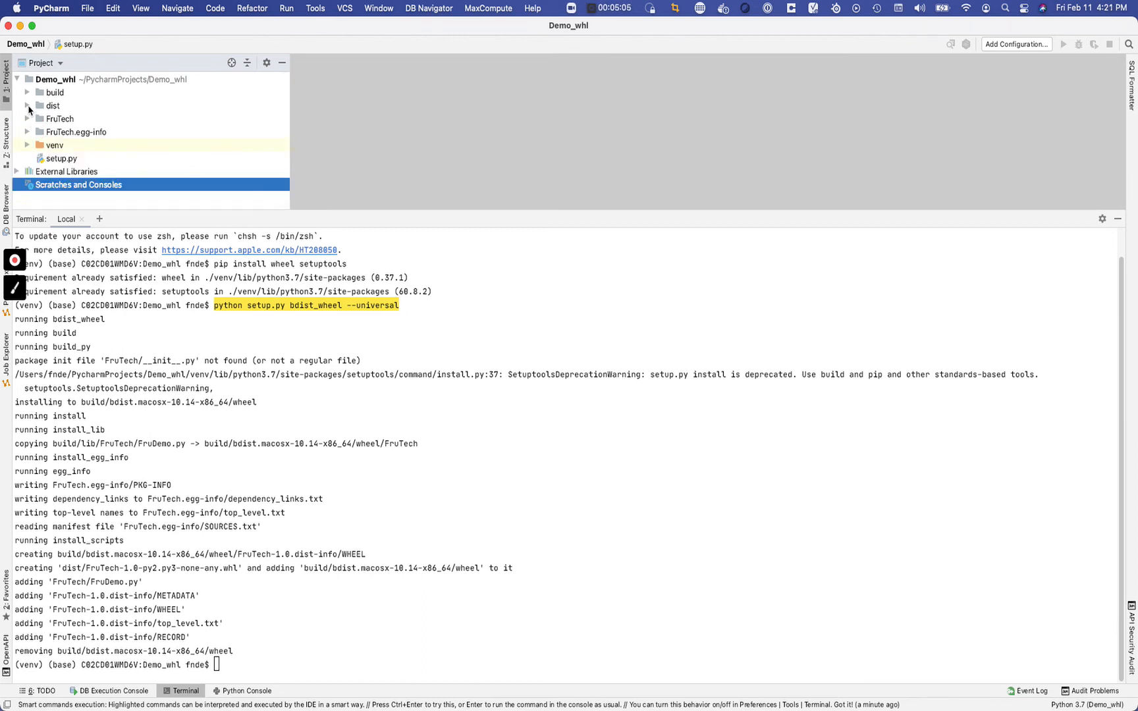
left_click(26, 105)
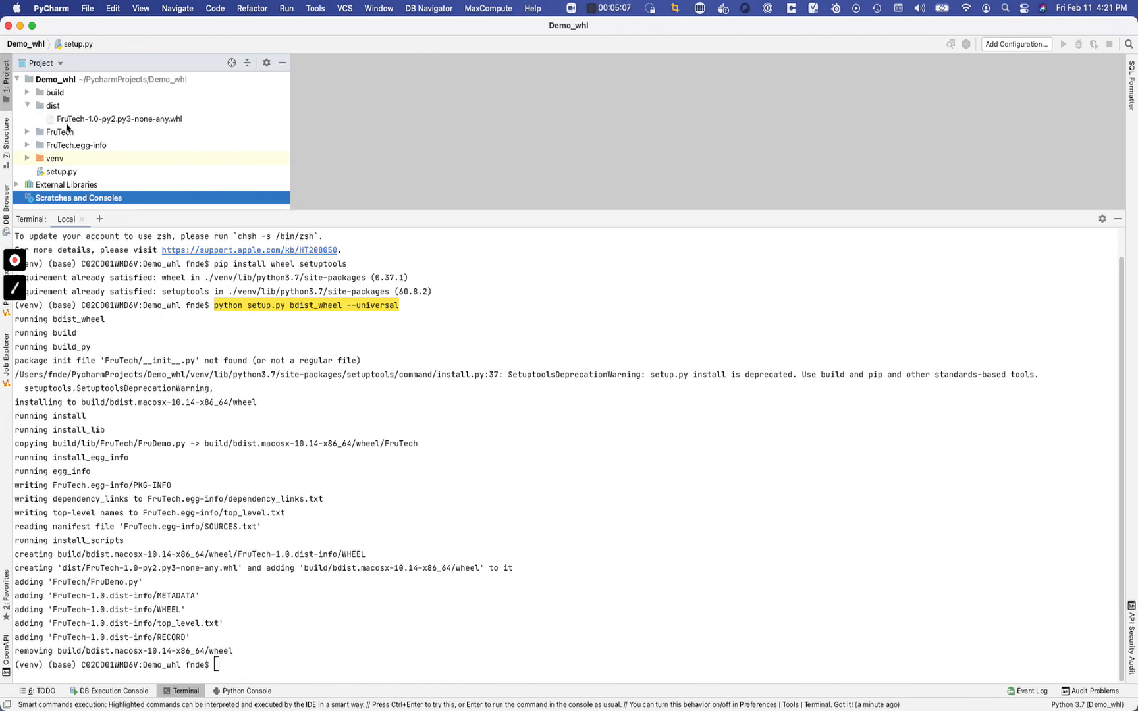
mouse_move(173, 130)
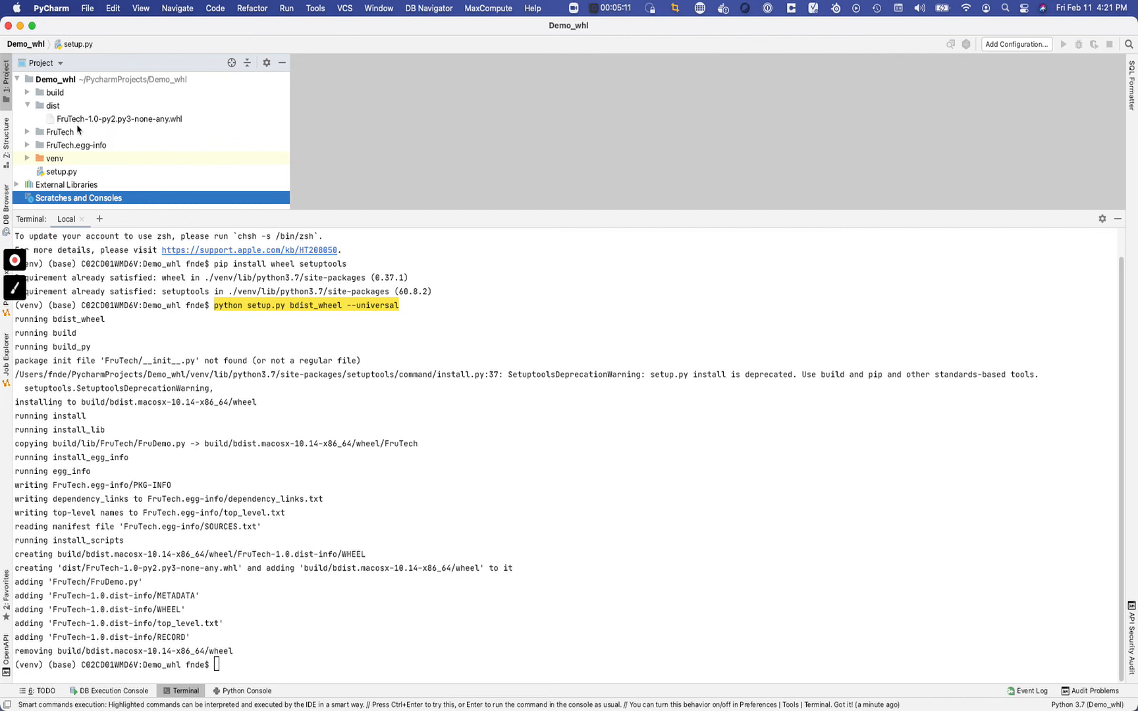
left_click(118, 118)
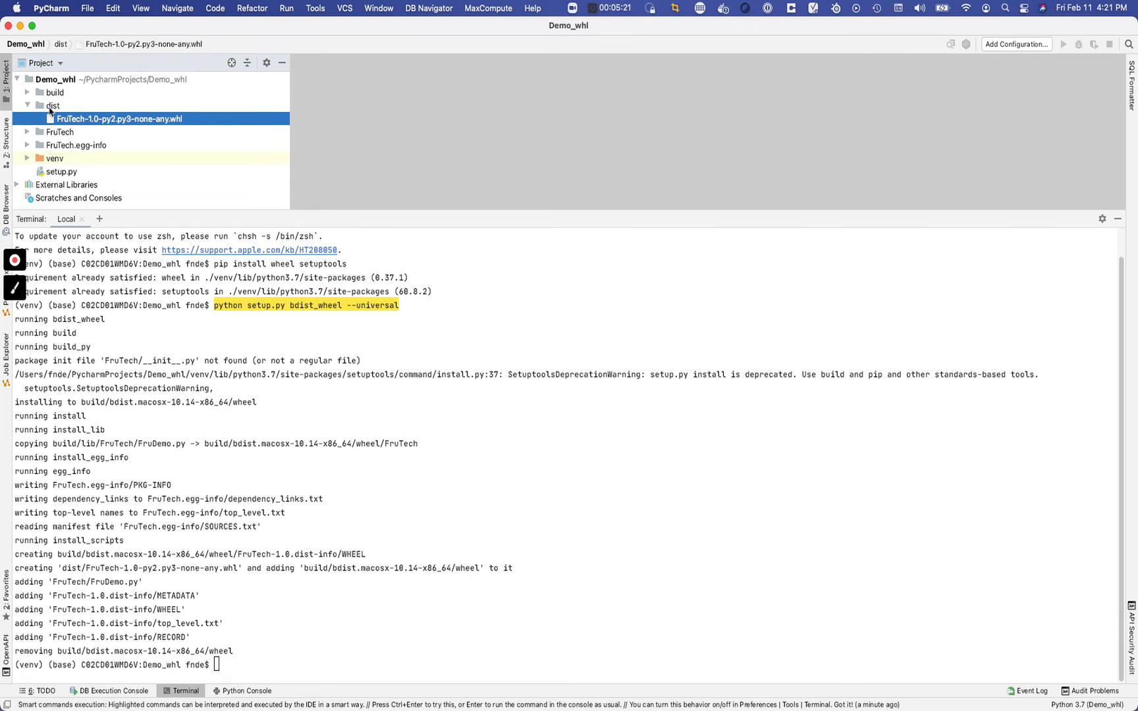
Step: Expand build and its lib subfolder to view the copied package, then collapse build
left_click(26, 92)
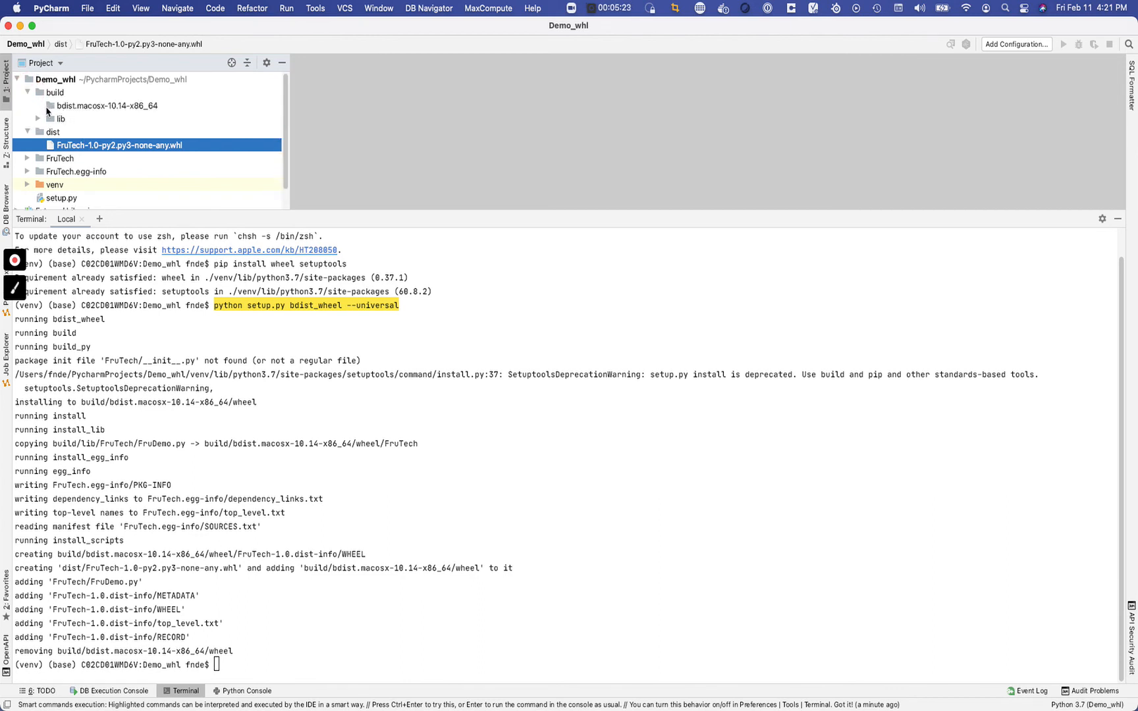
left_click(38, 119)
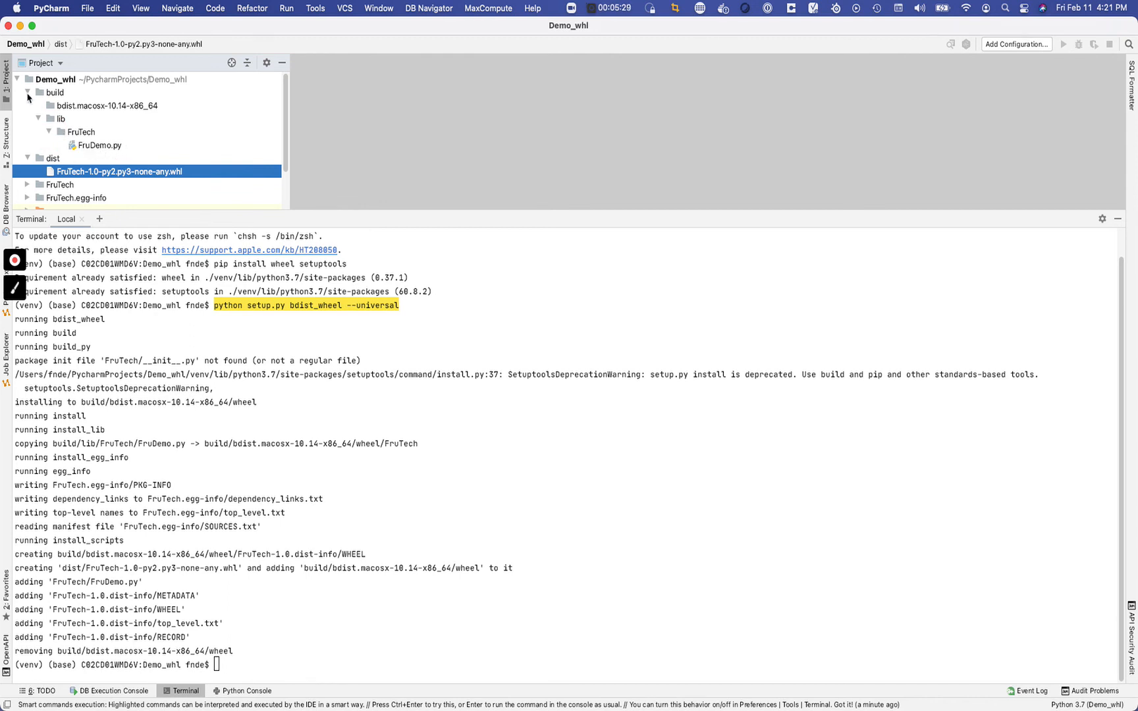
left_click(28, 92)
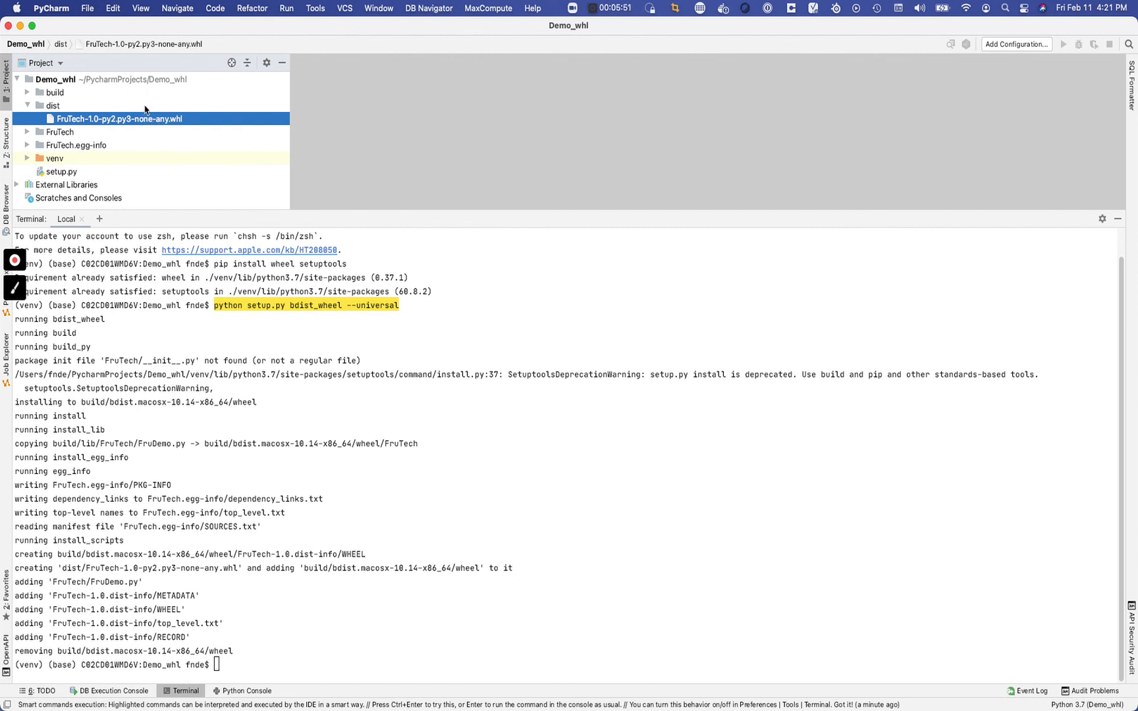
mouse_move(202, 104)
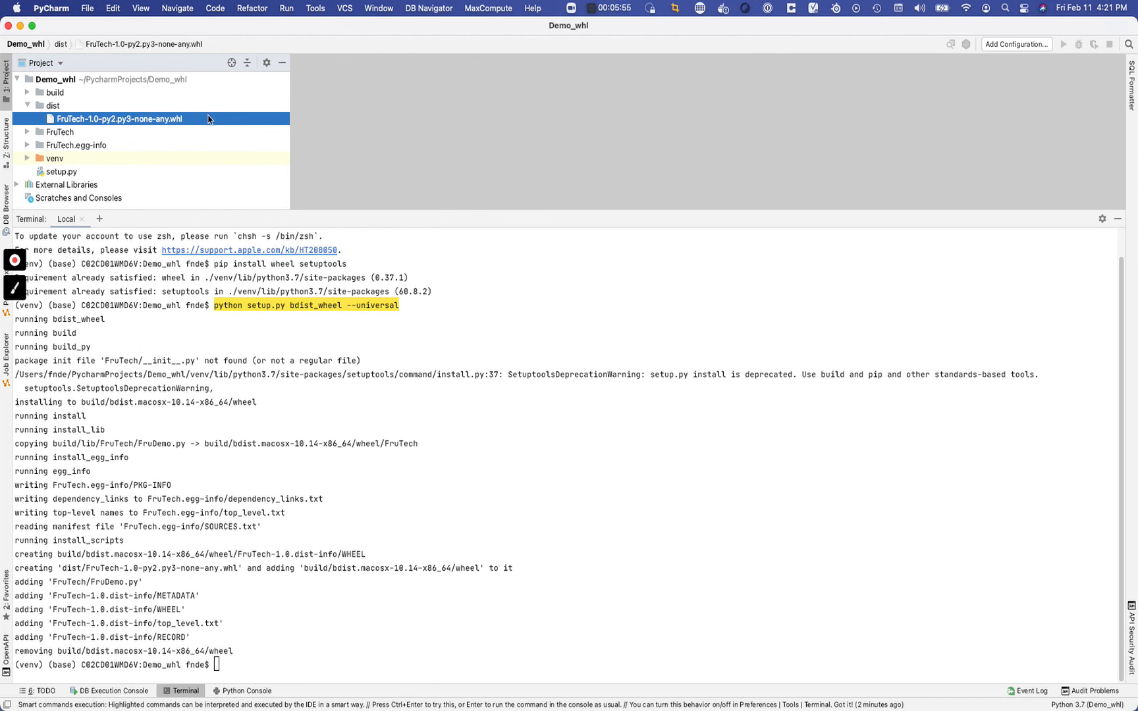
mouse_move(241, 221)
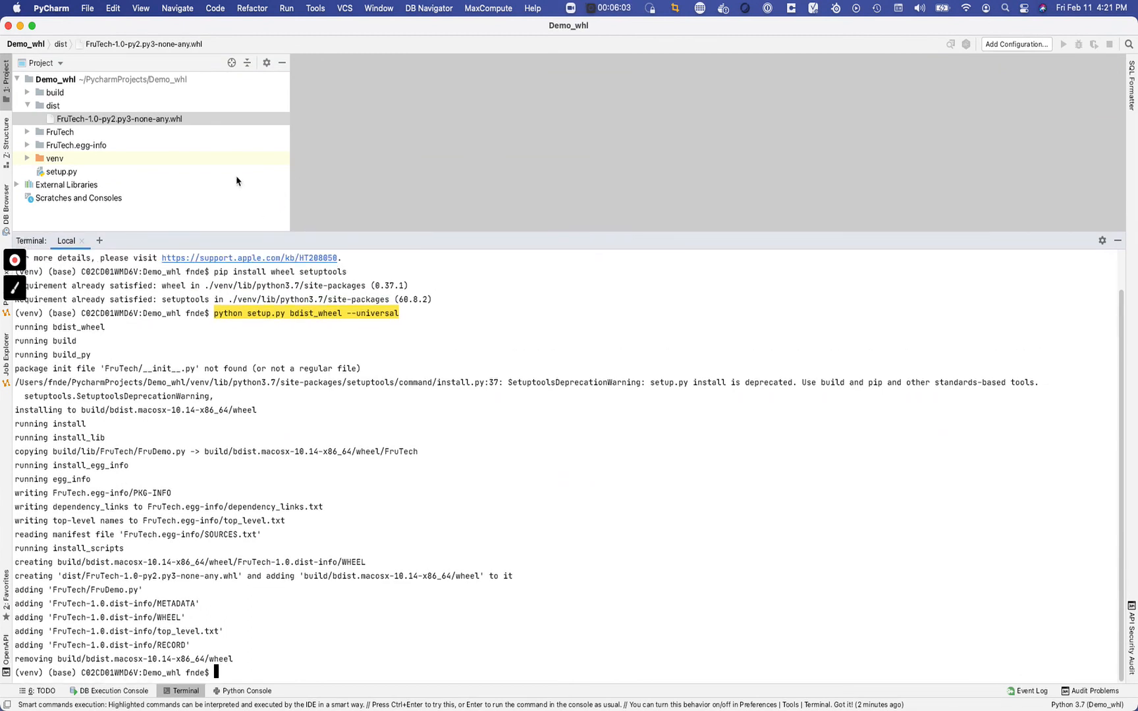
mouse_move(186, 162)
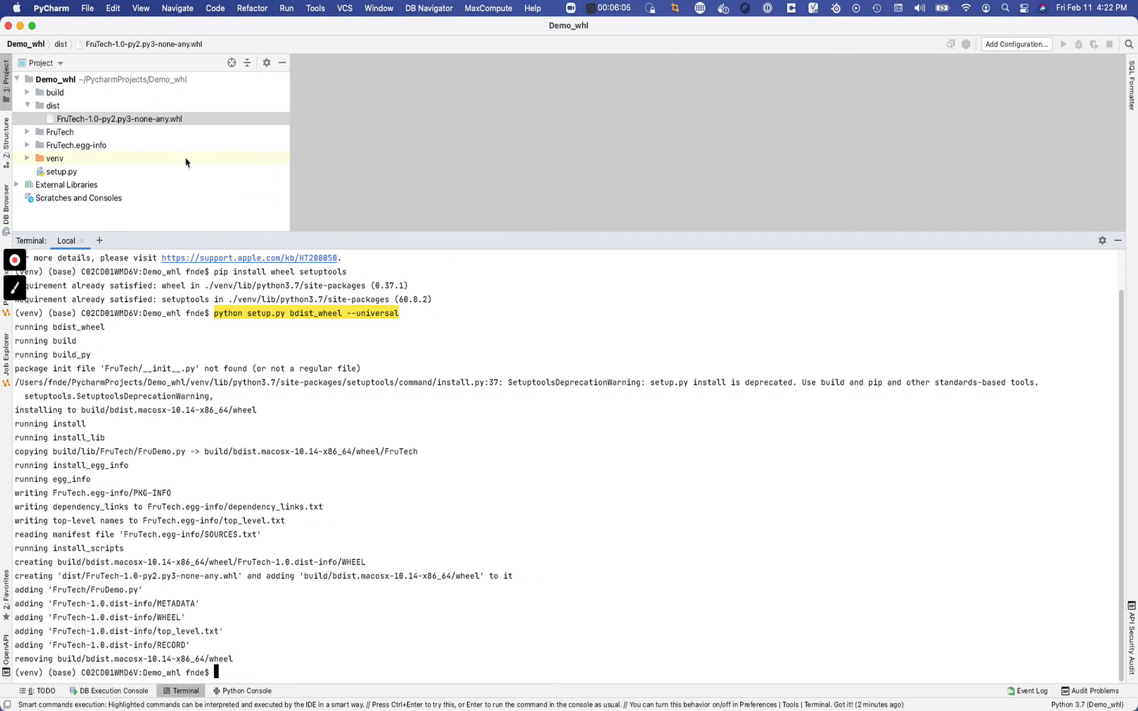
mouse_move(79, 205)
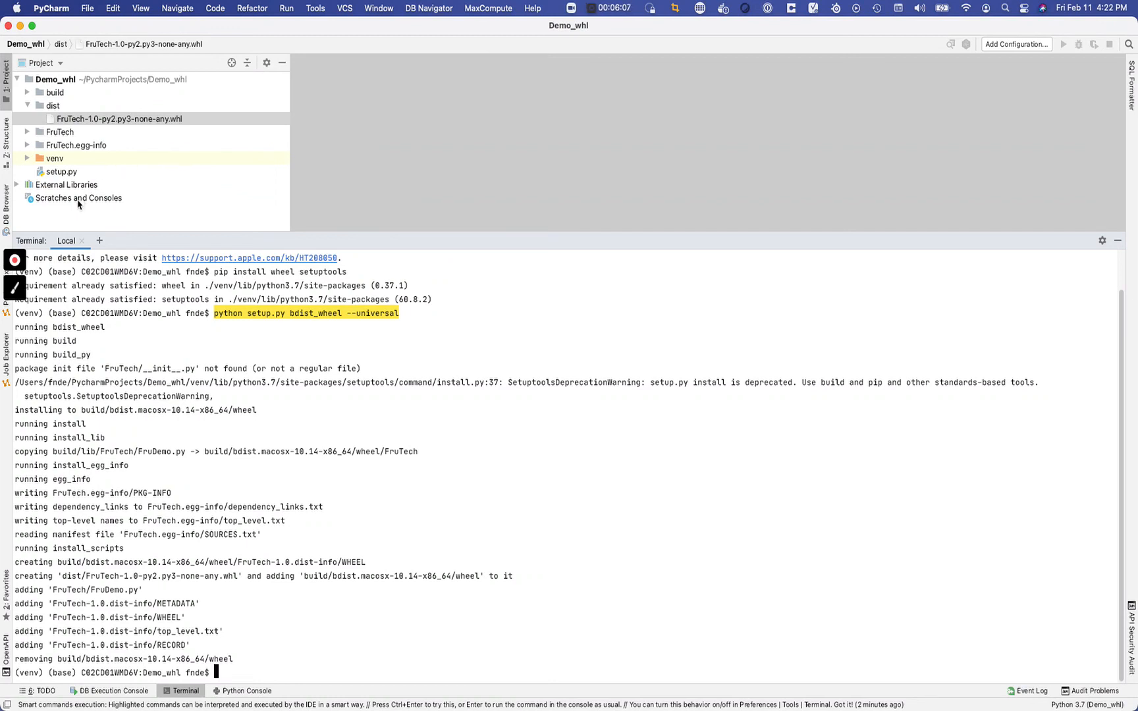
mouse_move(29, 223)
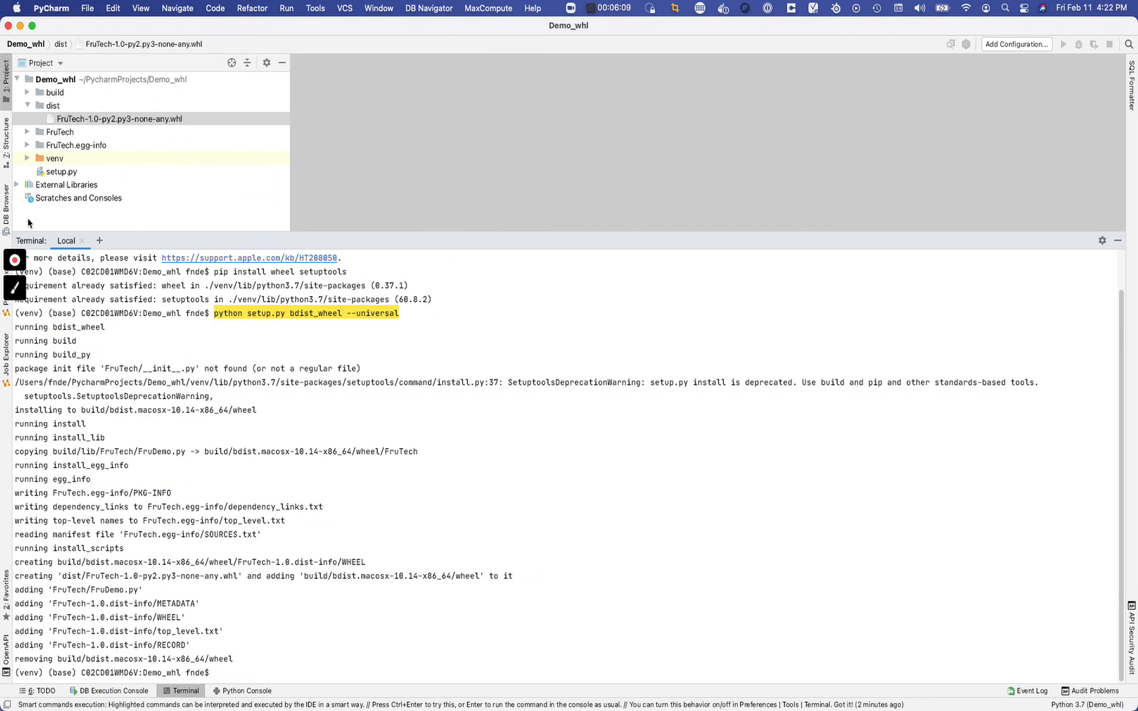